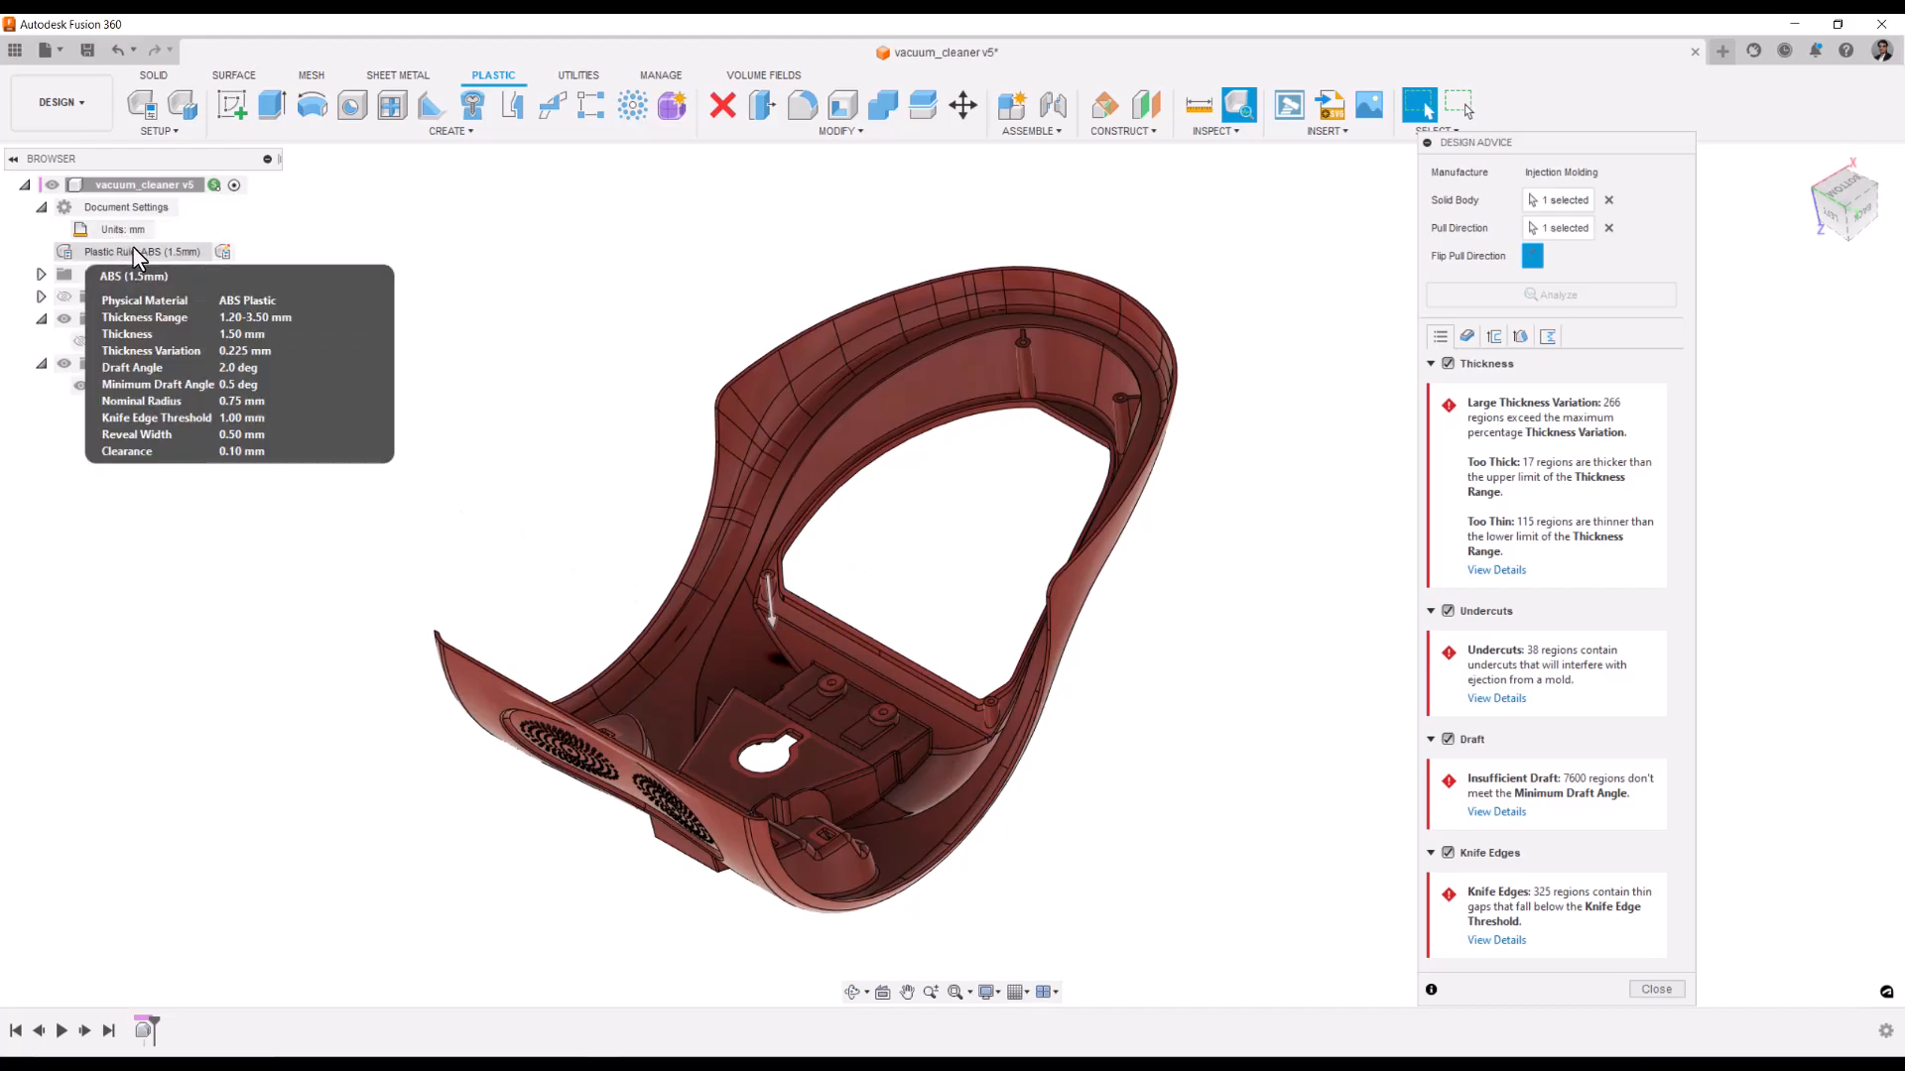
mouse_move(862, 568)
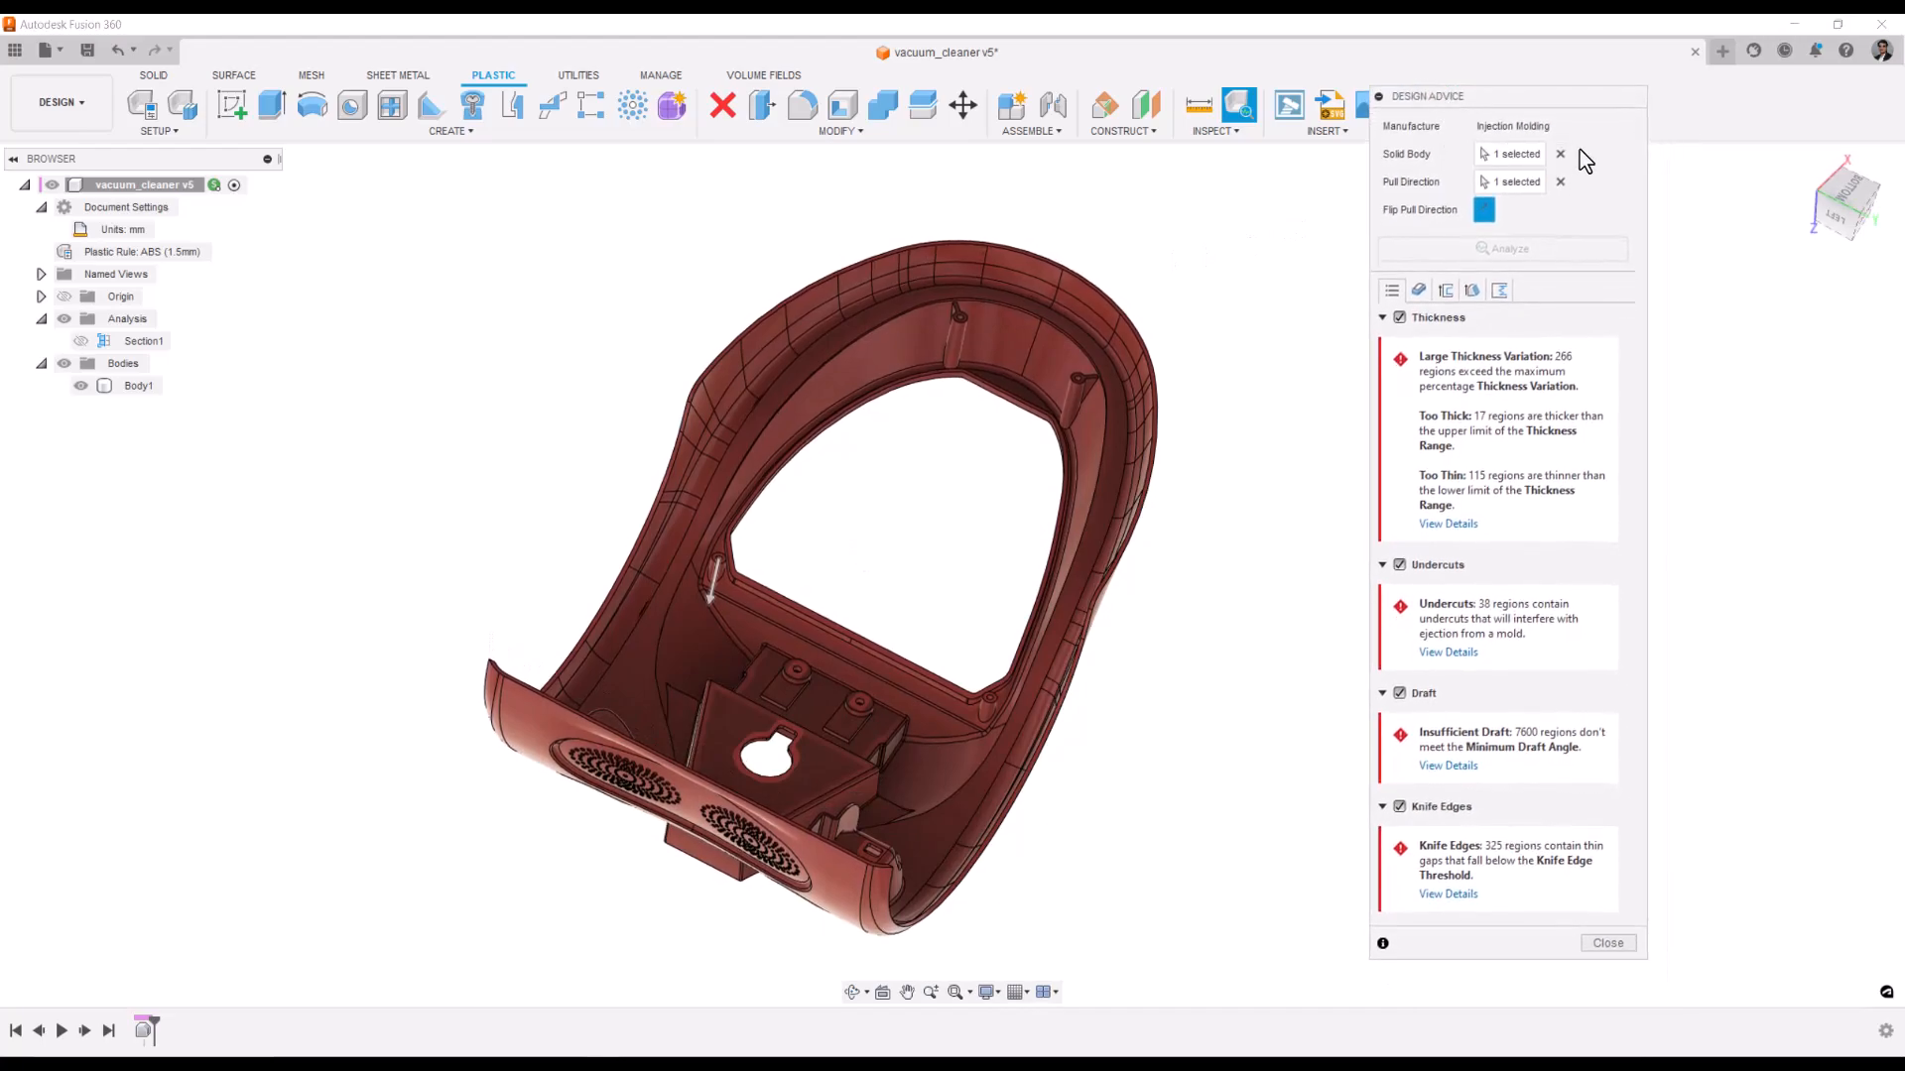
mouse_move(1490, 383)
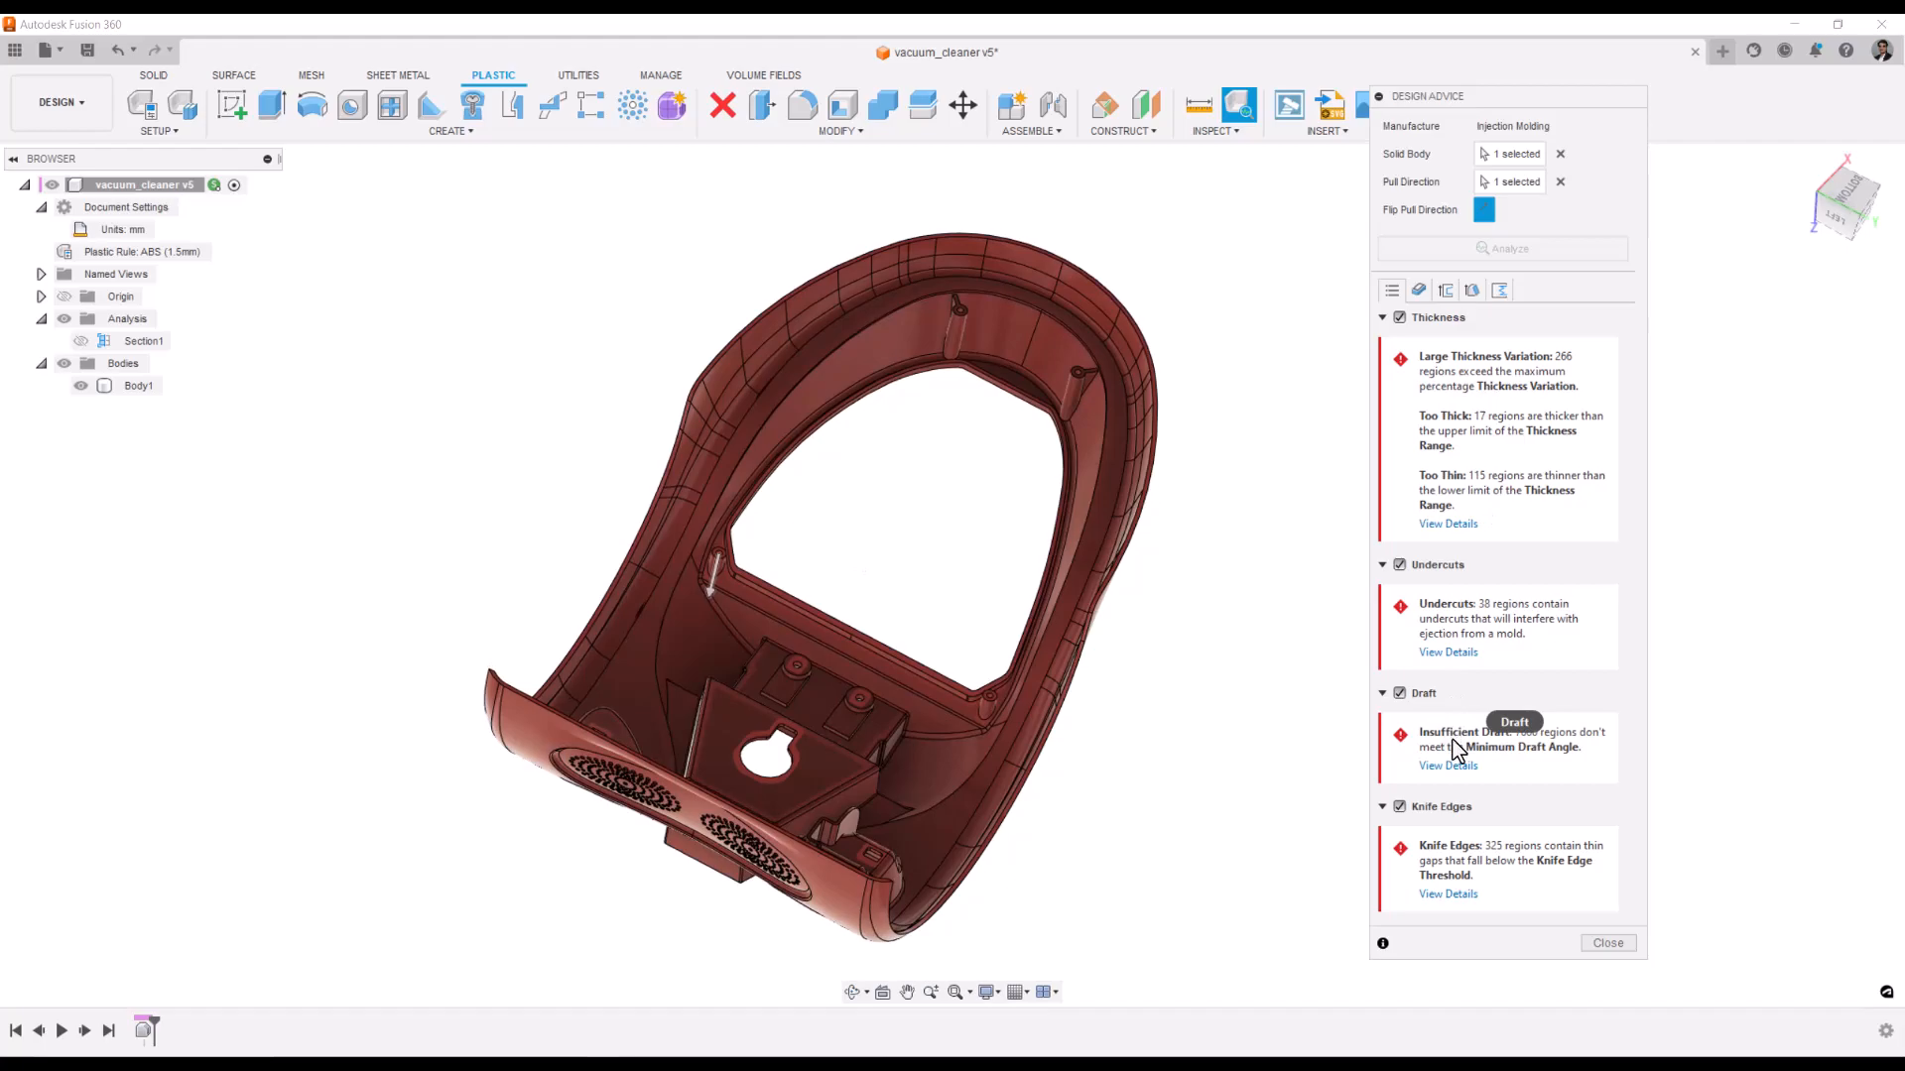
mouse_move(1465, 836)
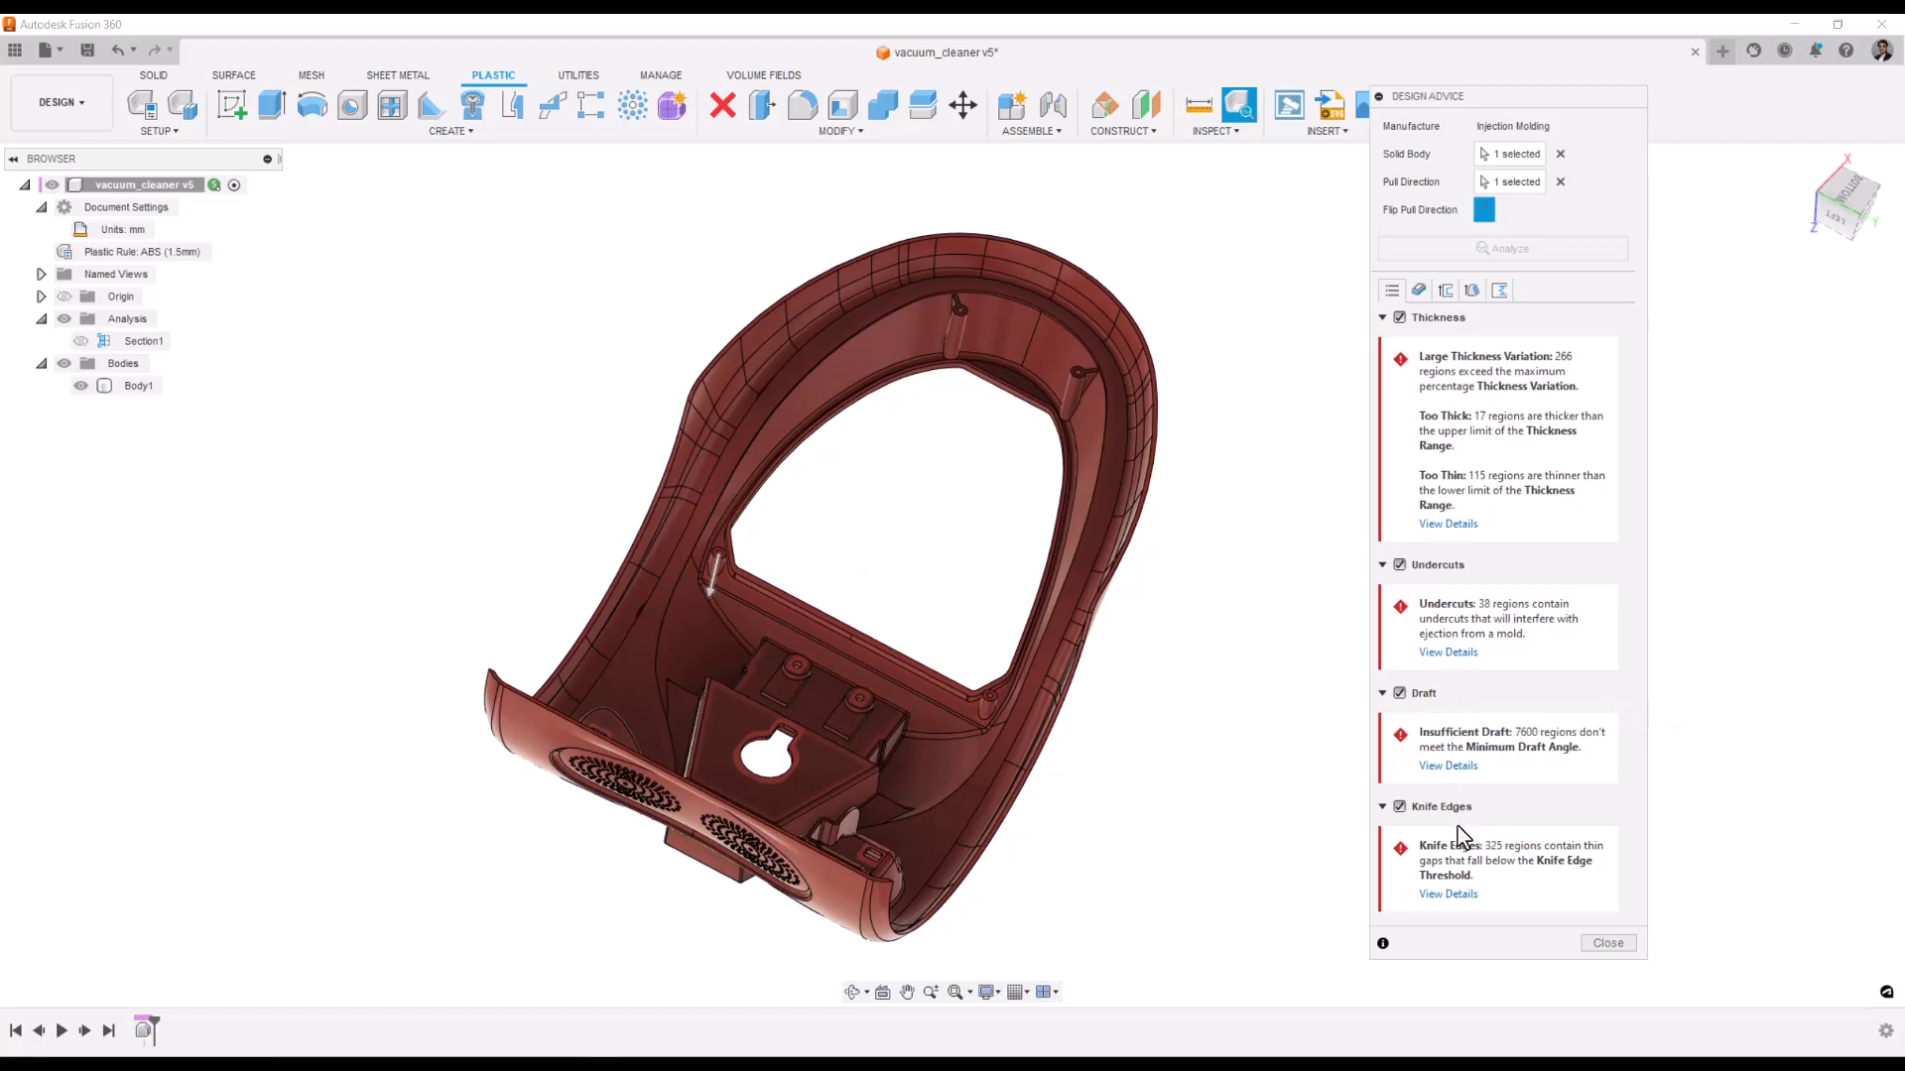
mouse_move(1458, 832)
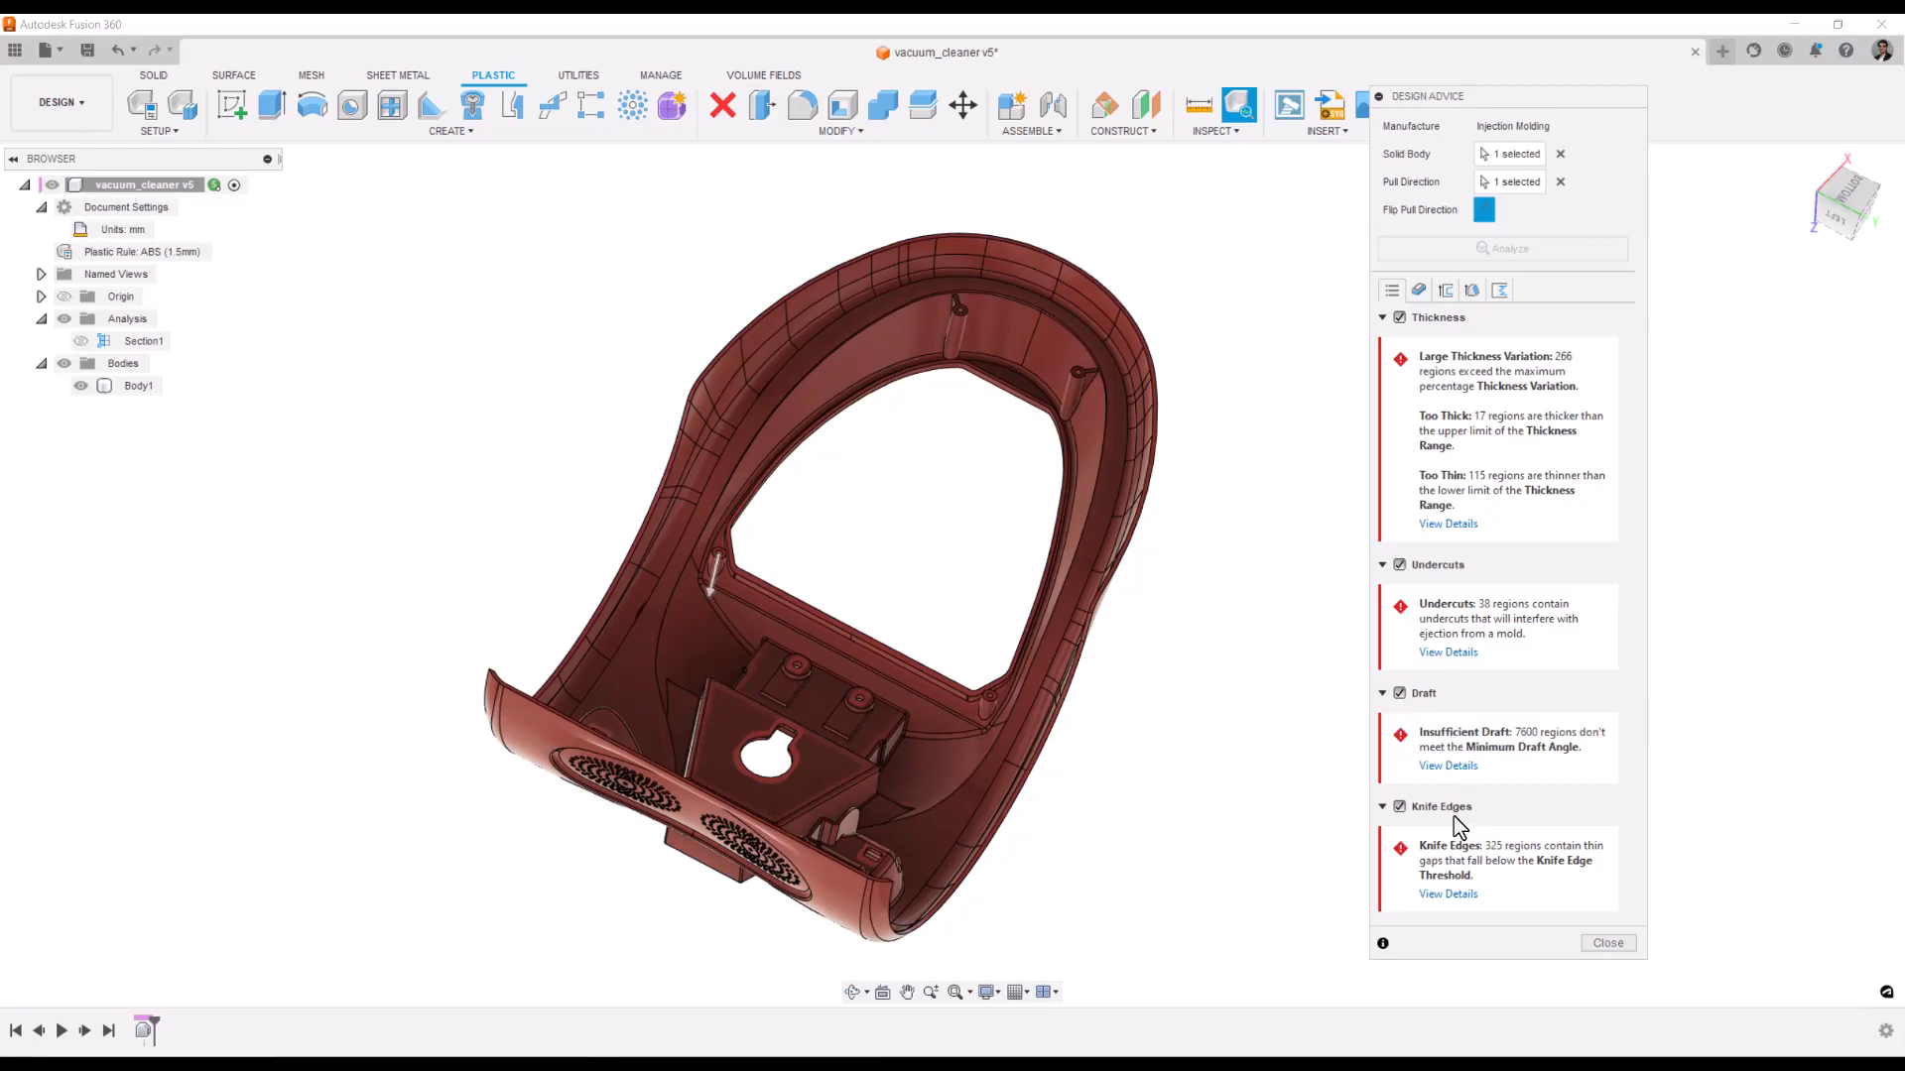
mouse_move(1441, 807)
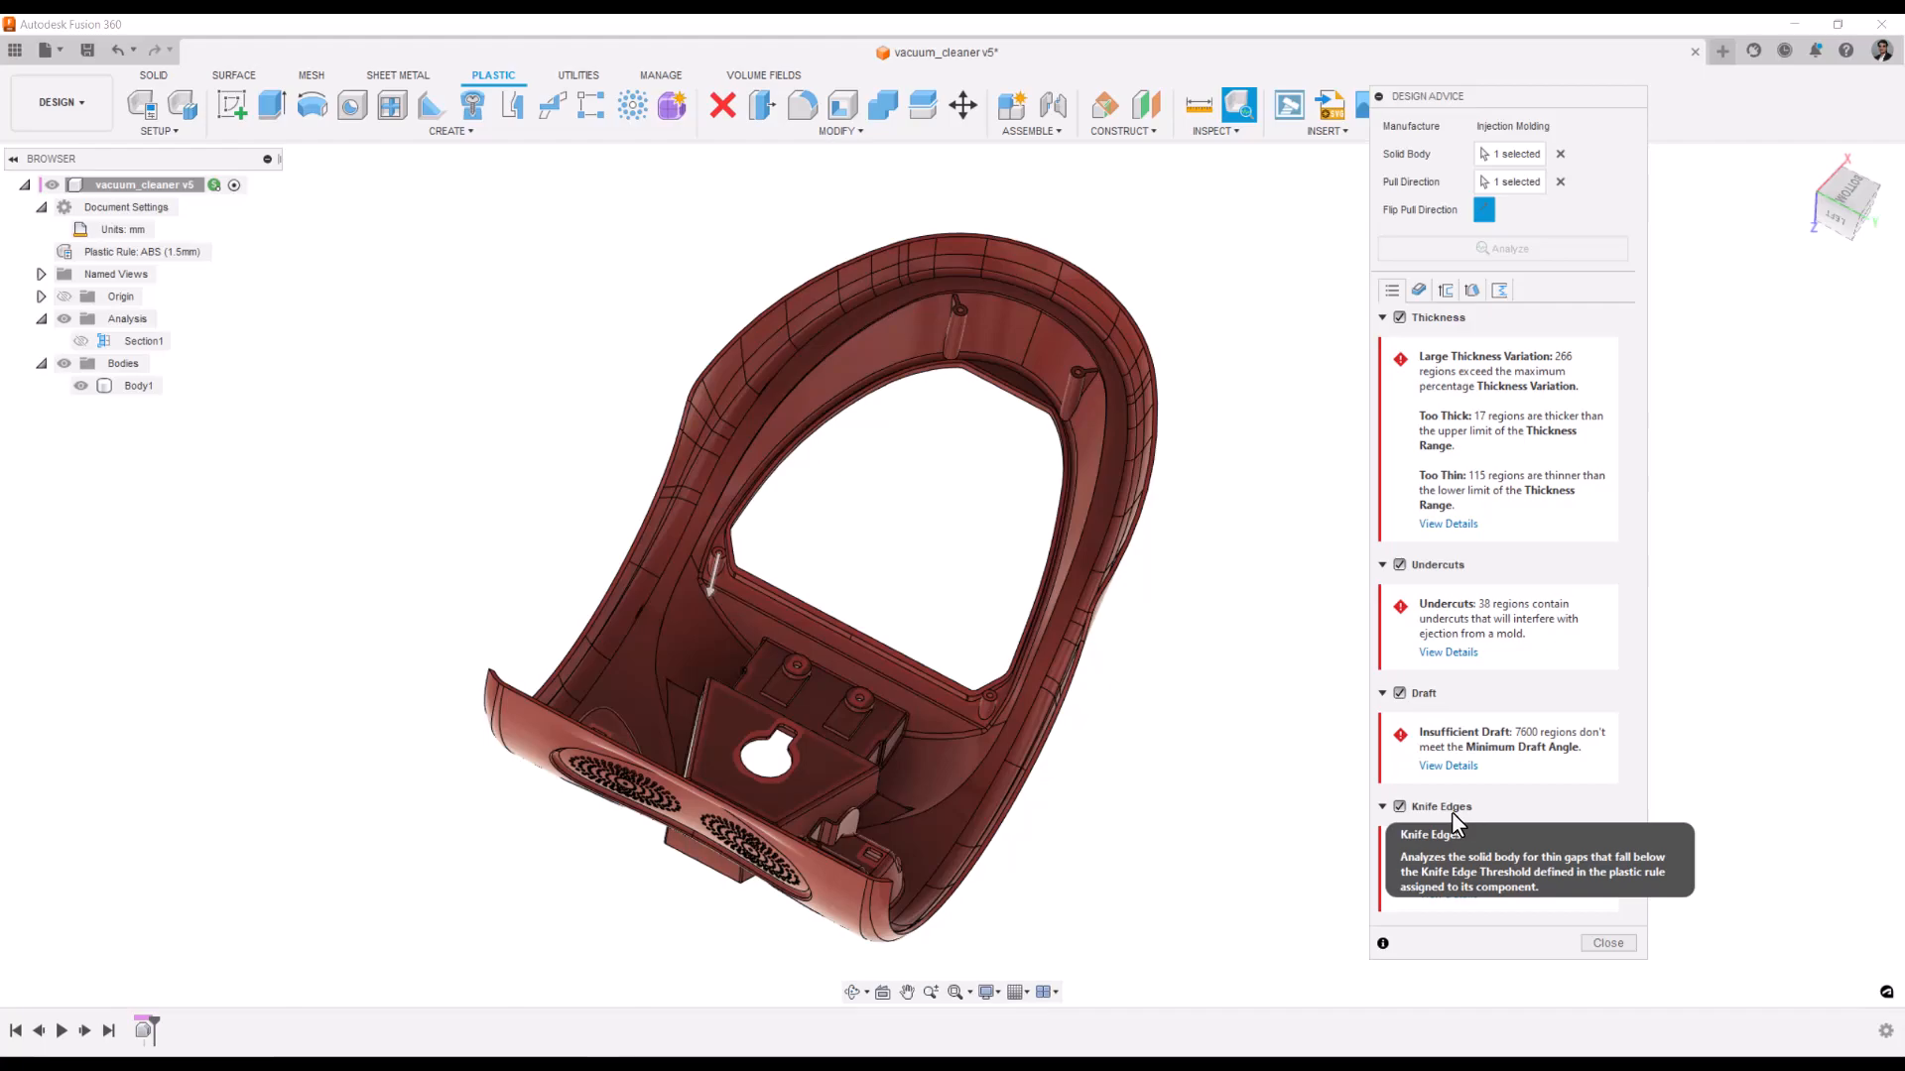
mouse_move(1477, 450)
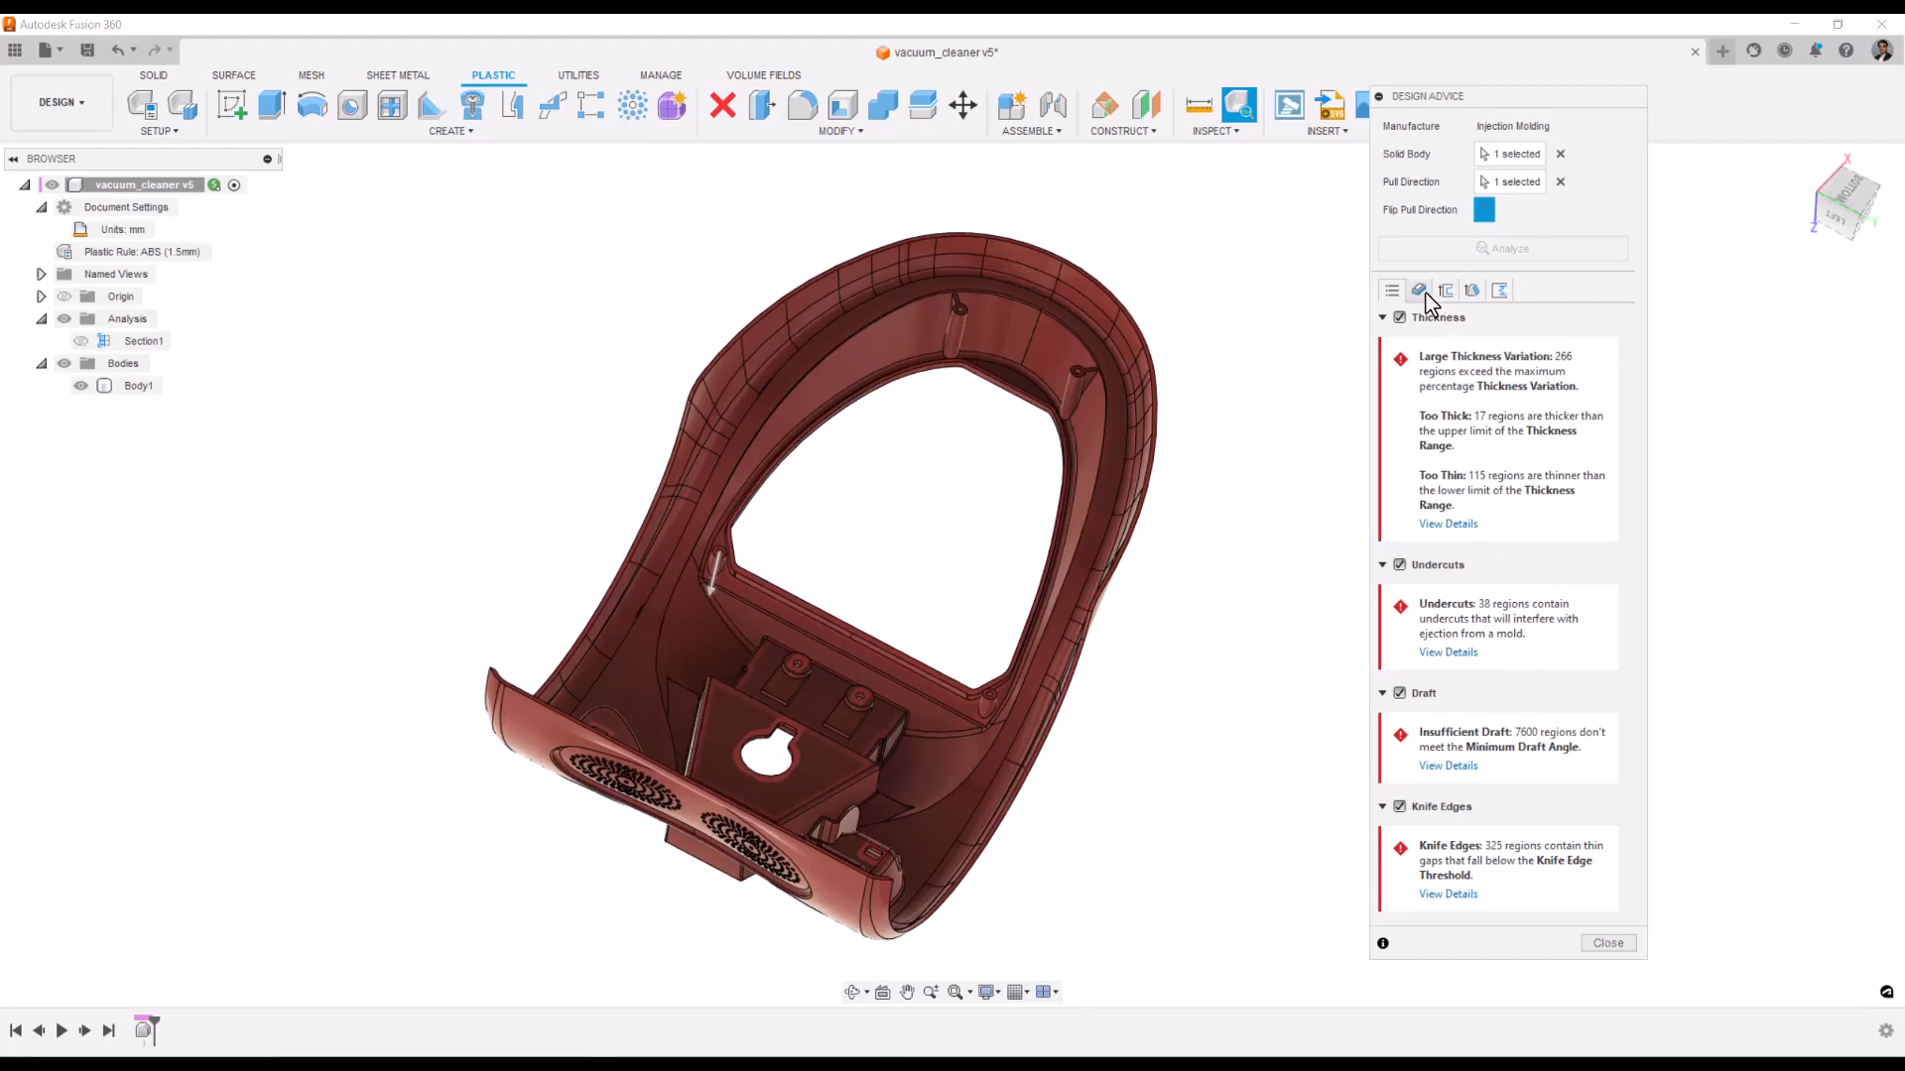
- Review Too Thick and Too Thin thickness alerts, then show Large Thickness Variation Region 5
click(1449, 524)
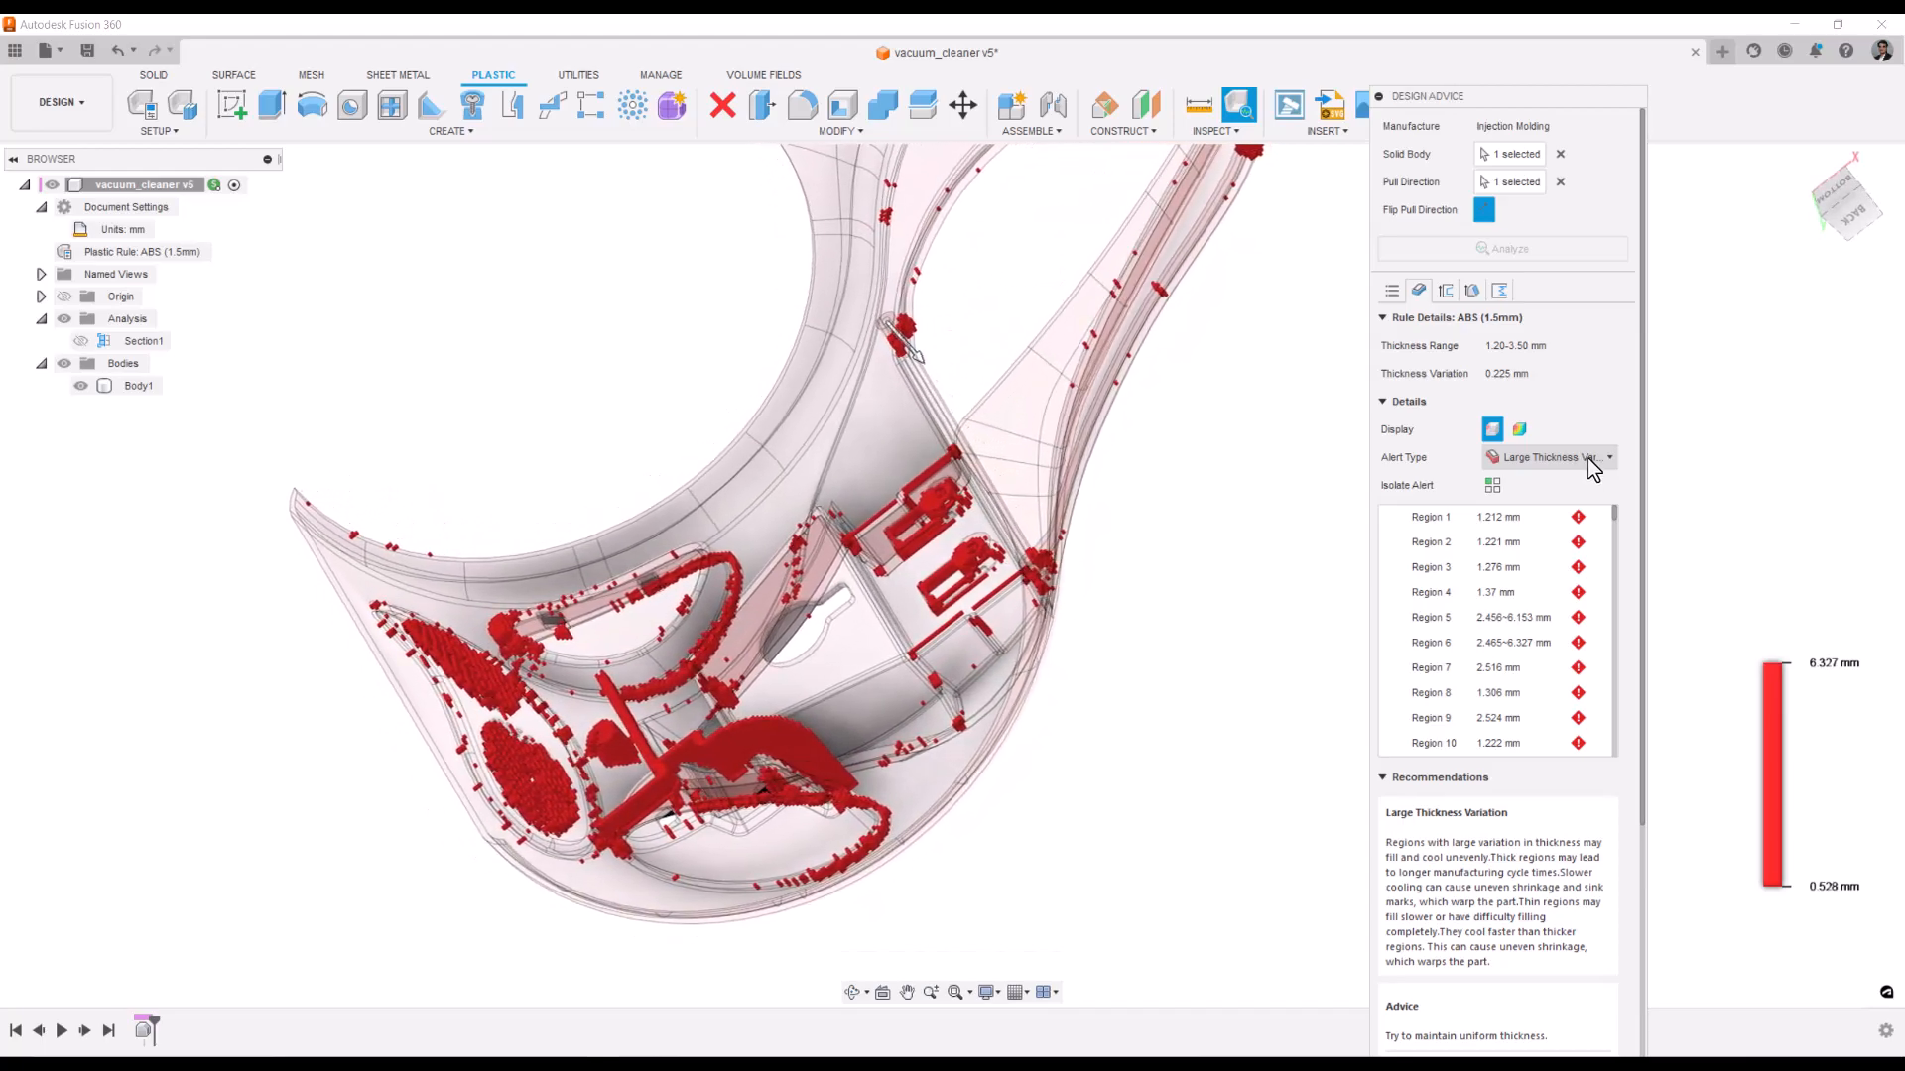
click(1548, 456)
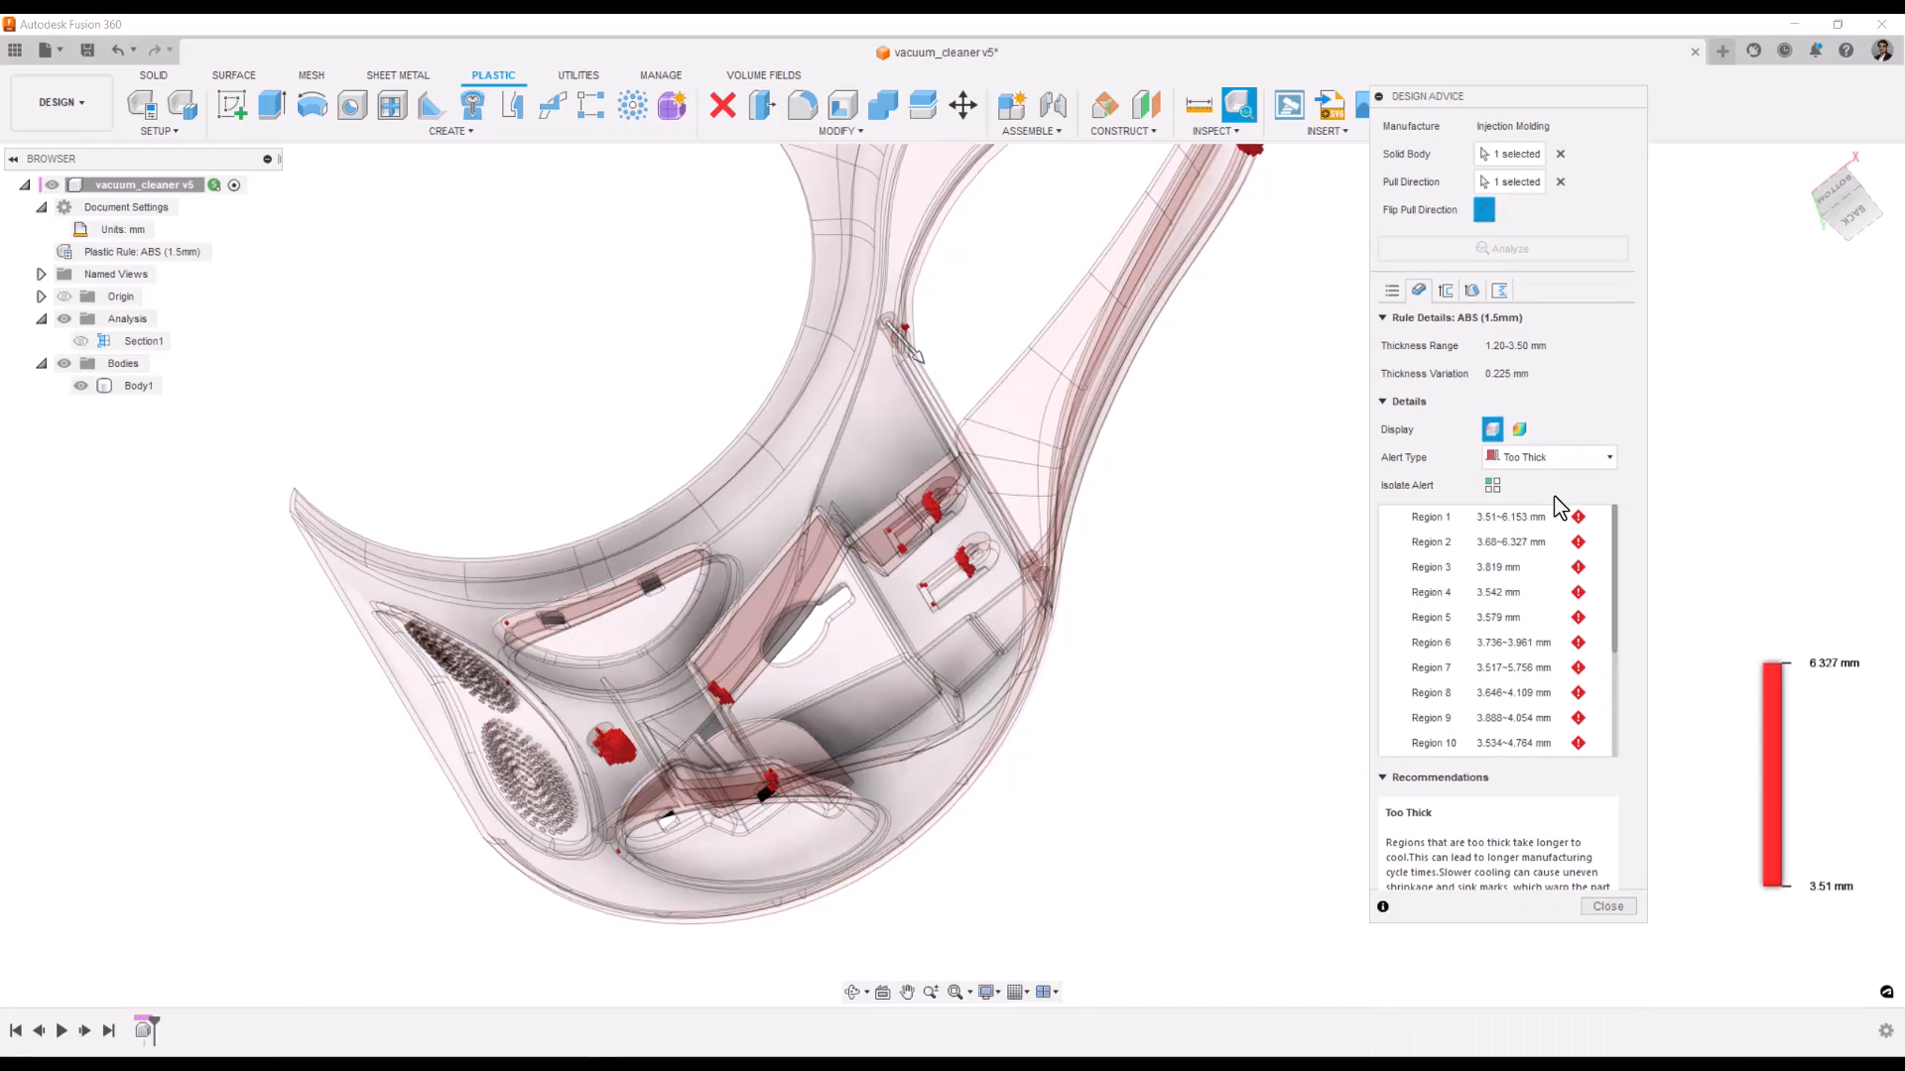
click(1547, 457)
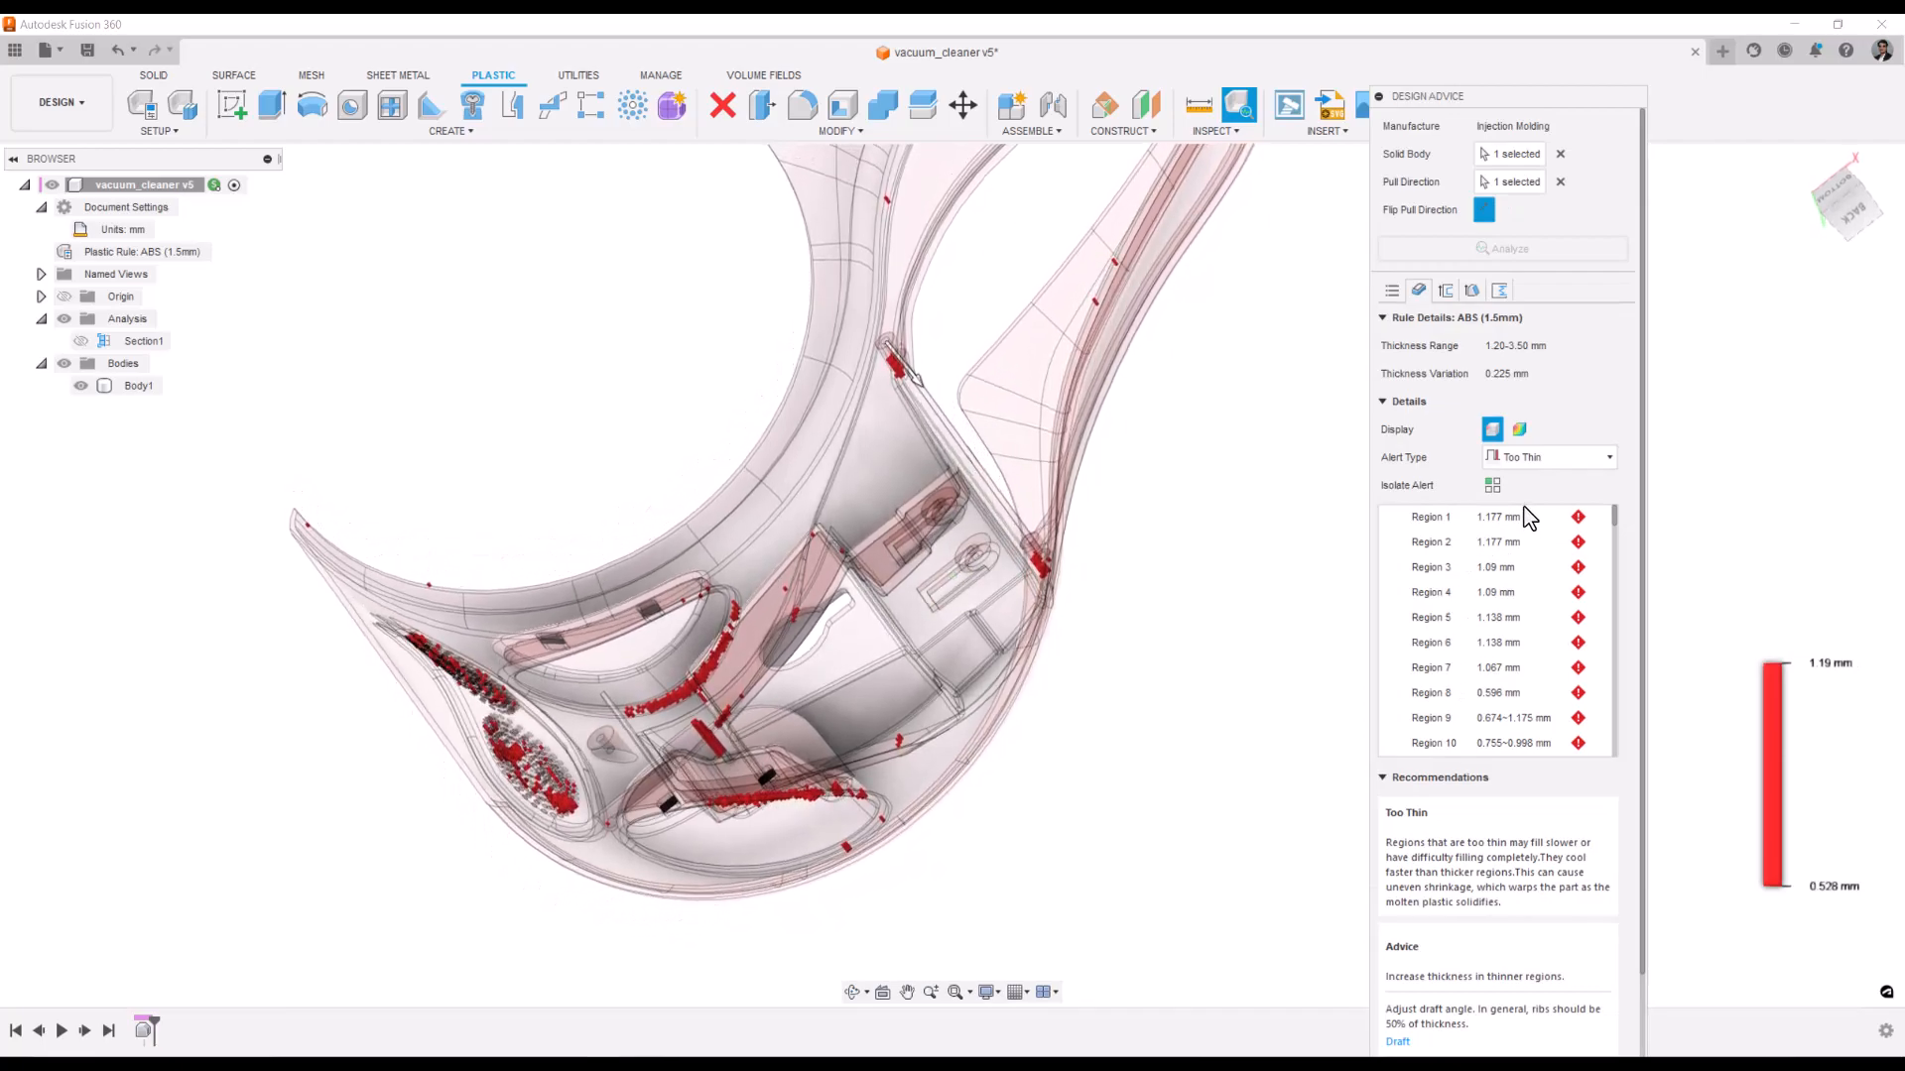
click(1548, 456)
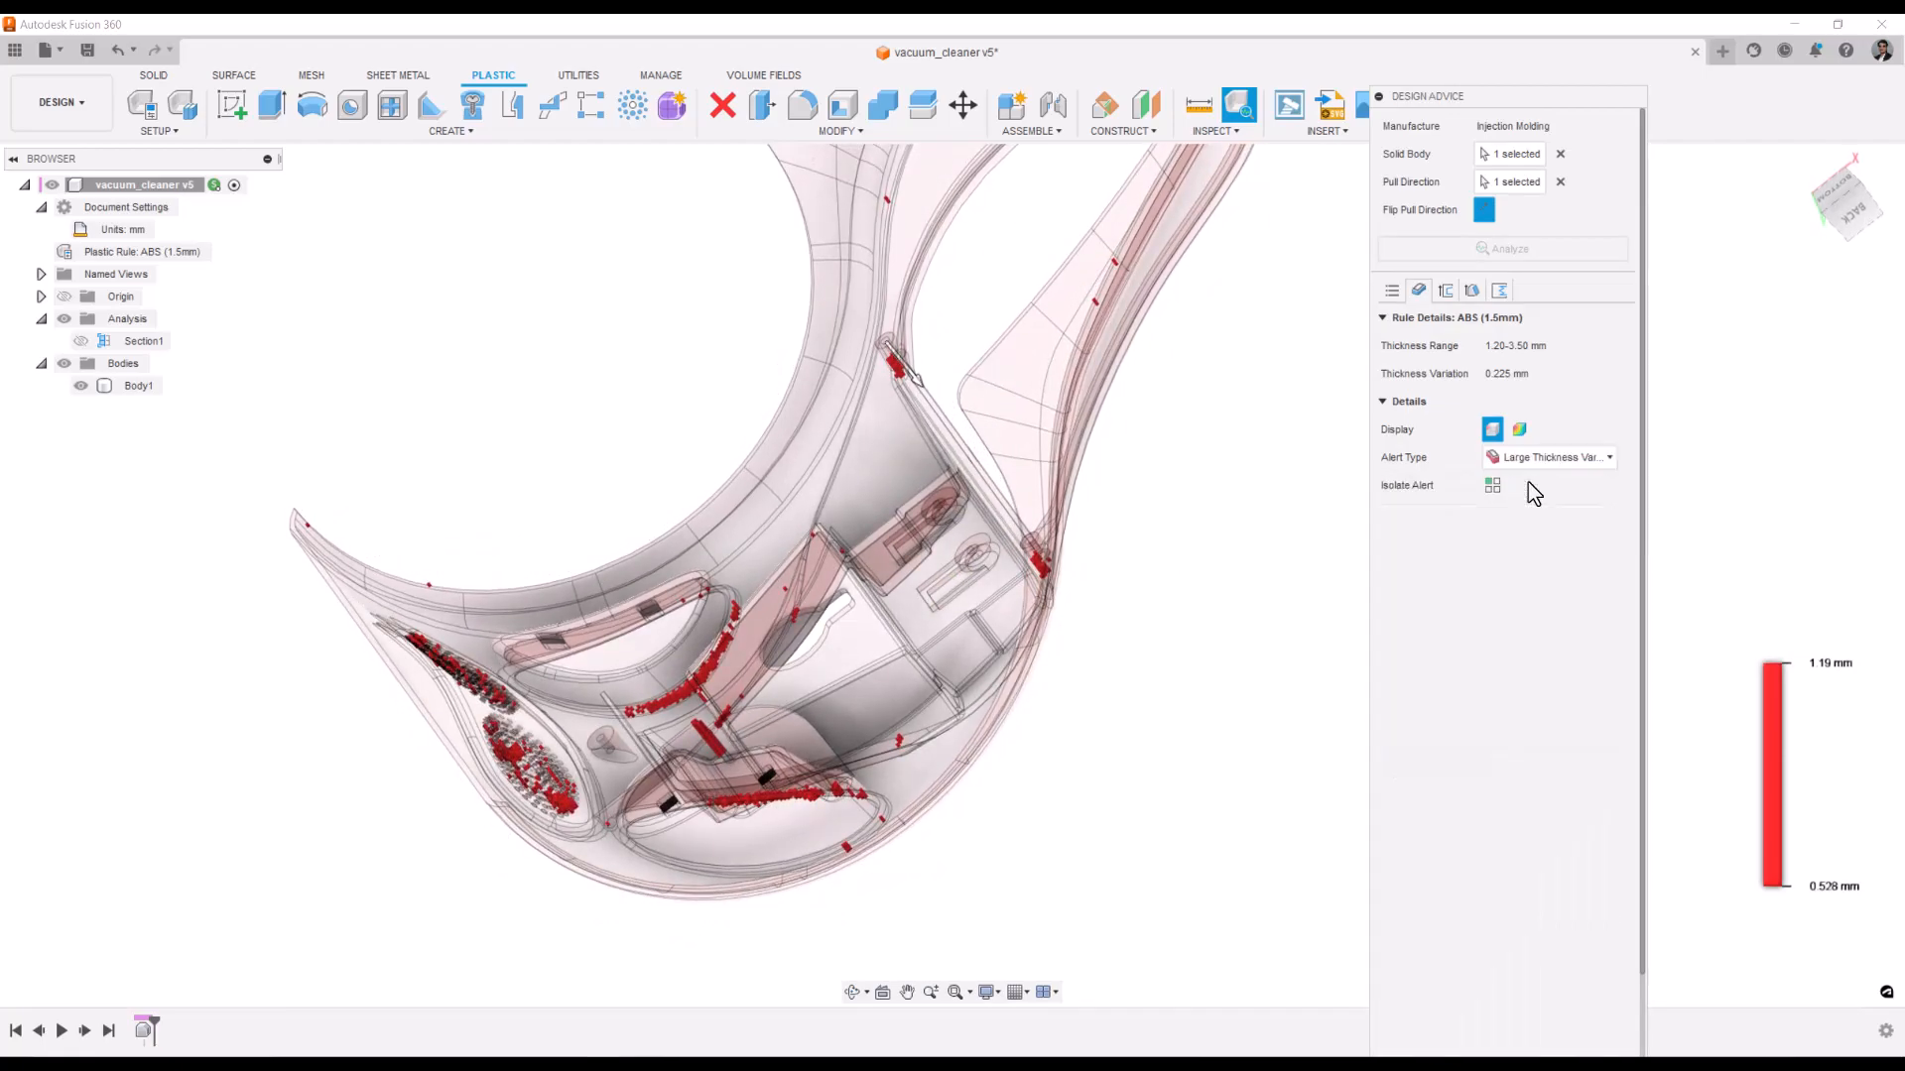
click(1492, 485)
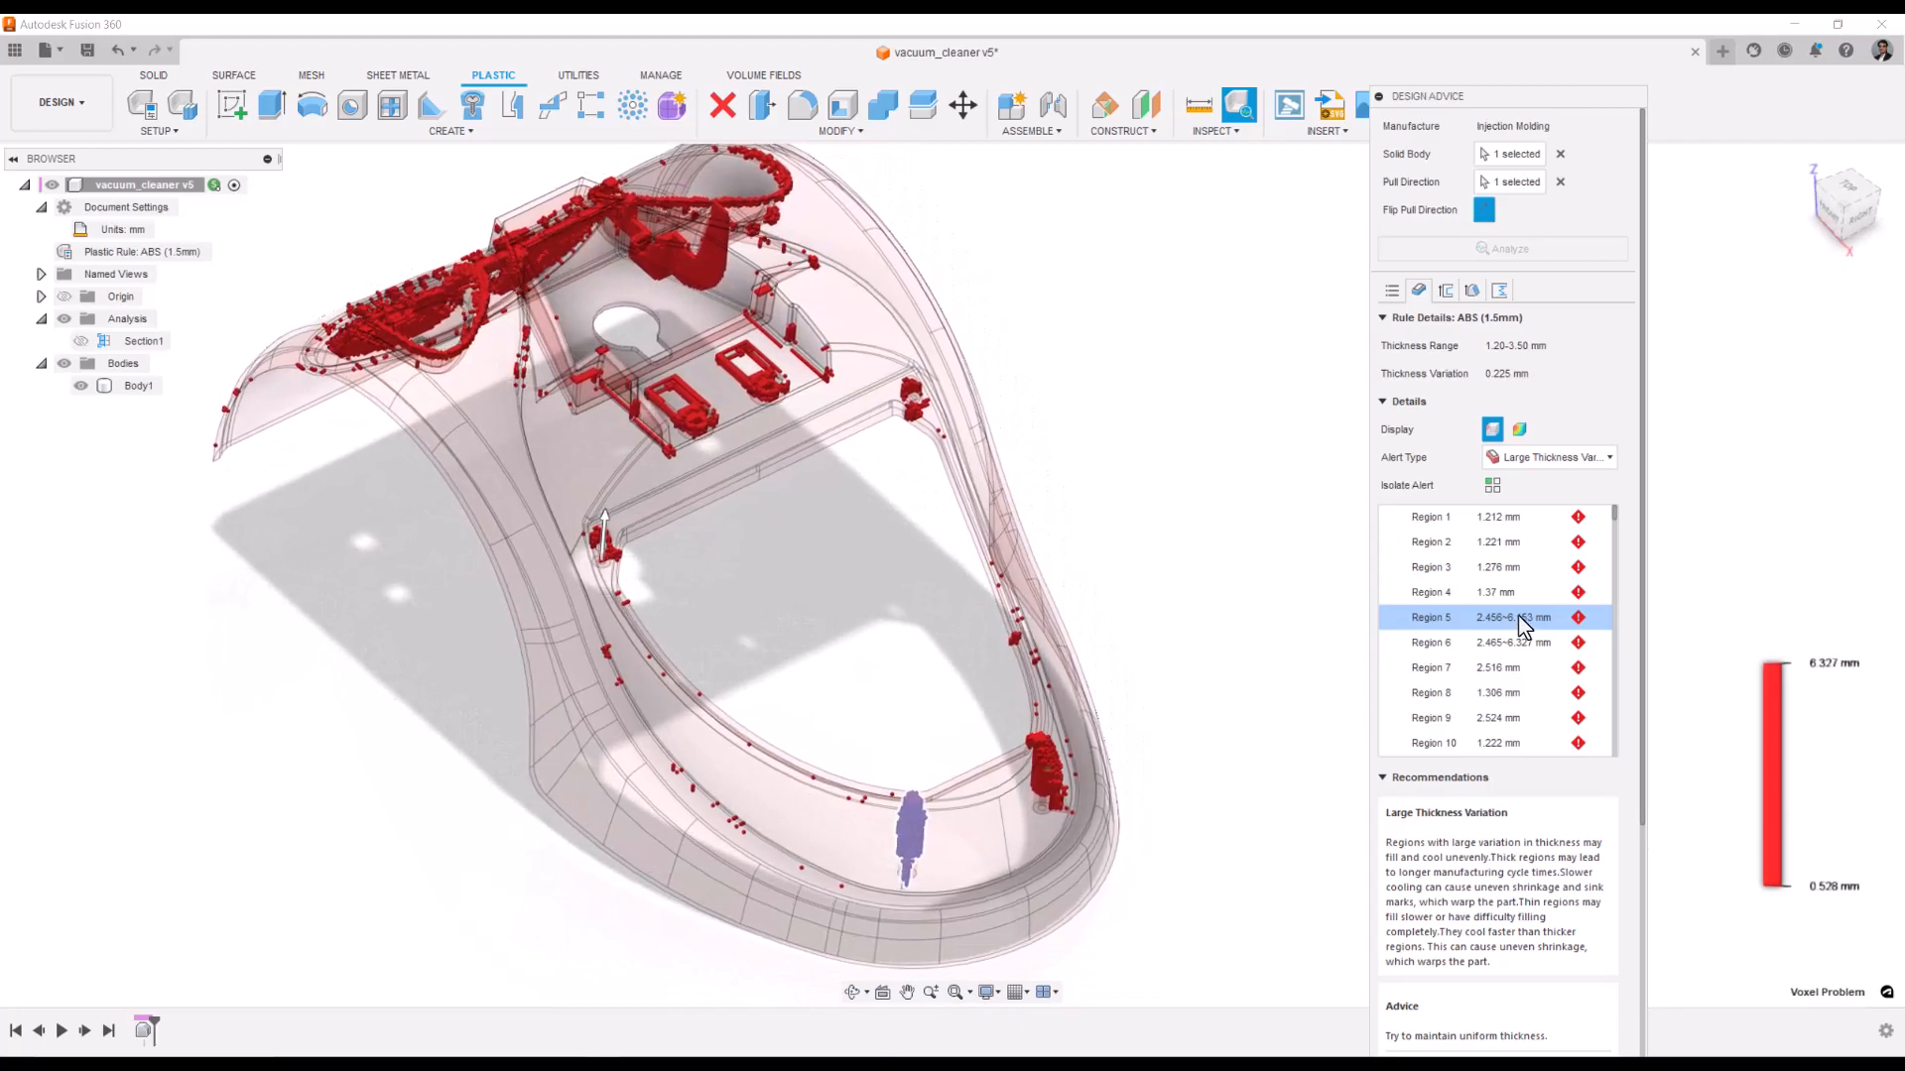
- Isolate and unisolate Region 5, then show thickness as a colour gradient (4.901–6.327 mm)
click(1492, 485)
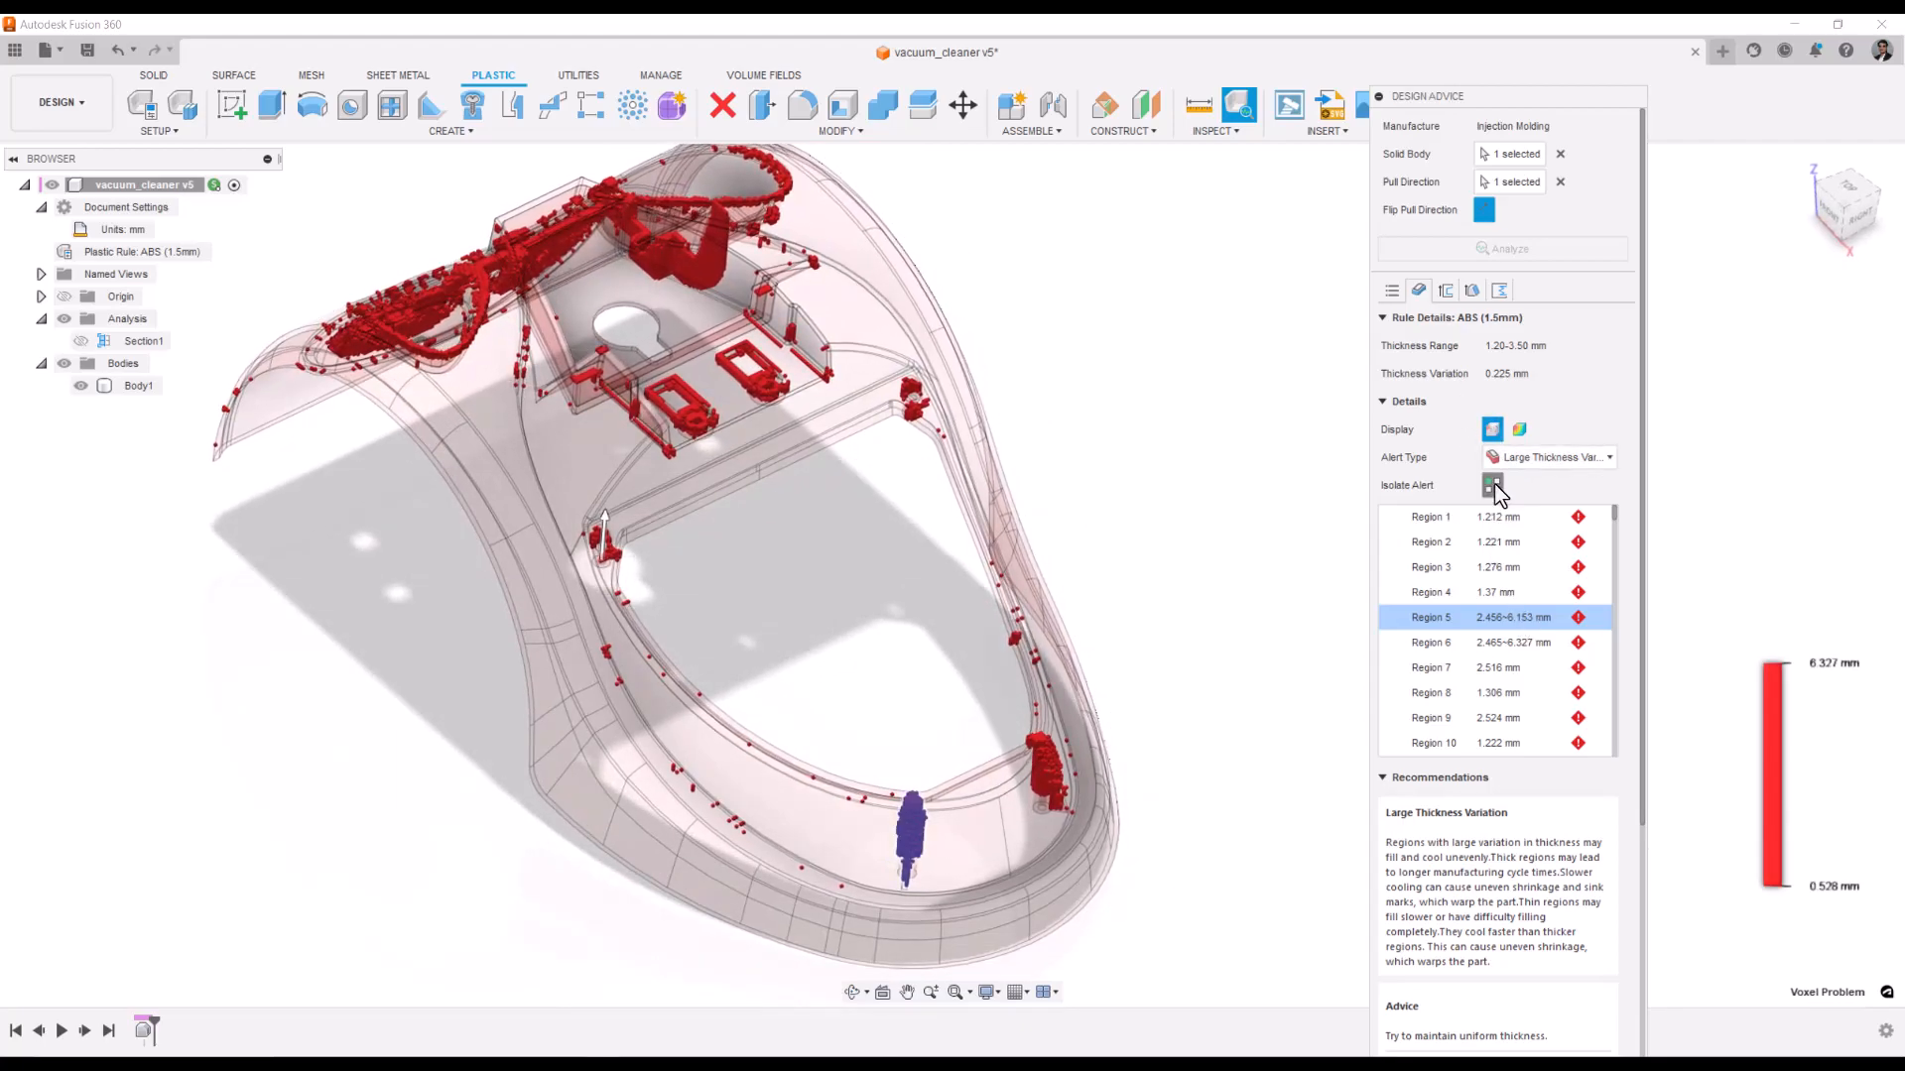
click(1494, 485)
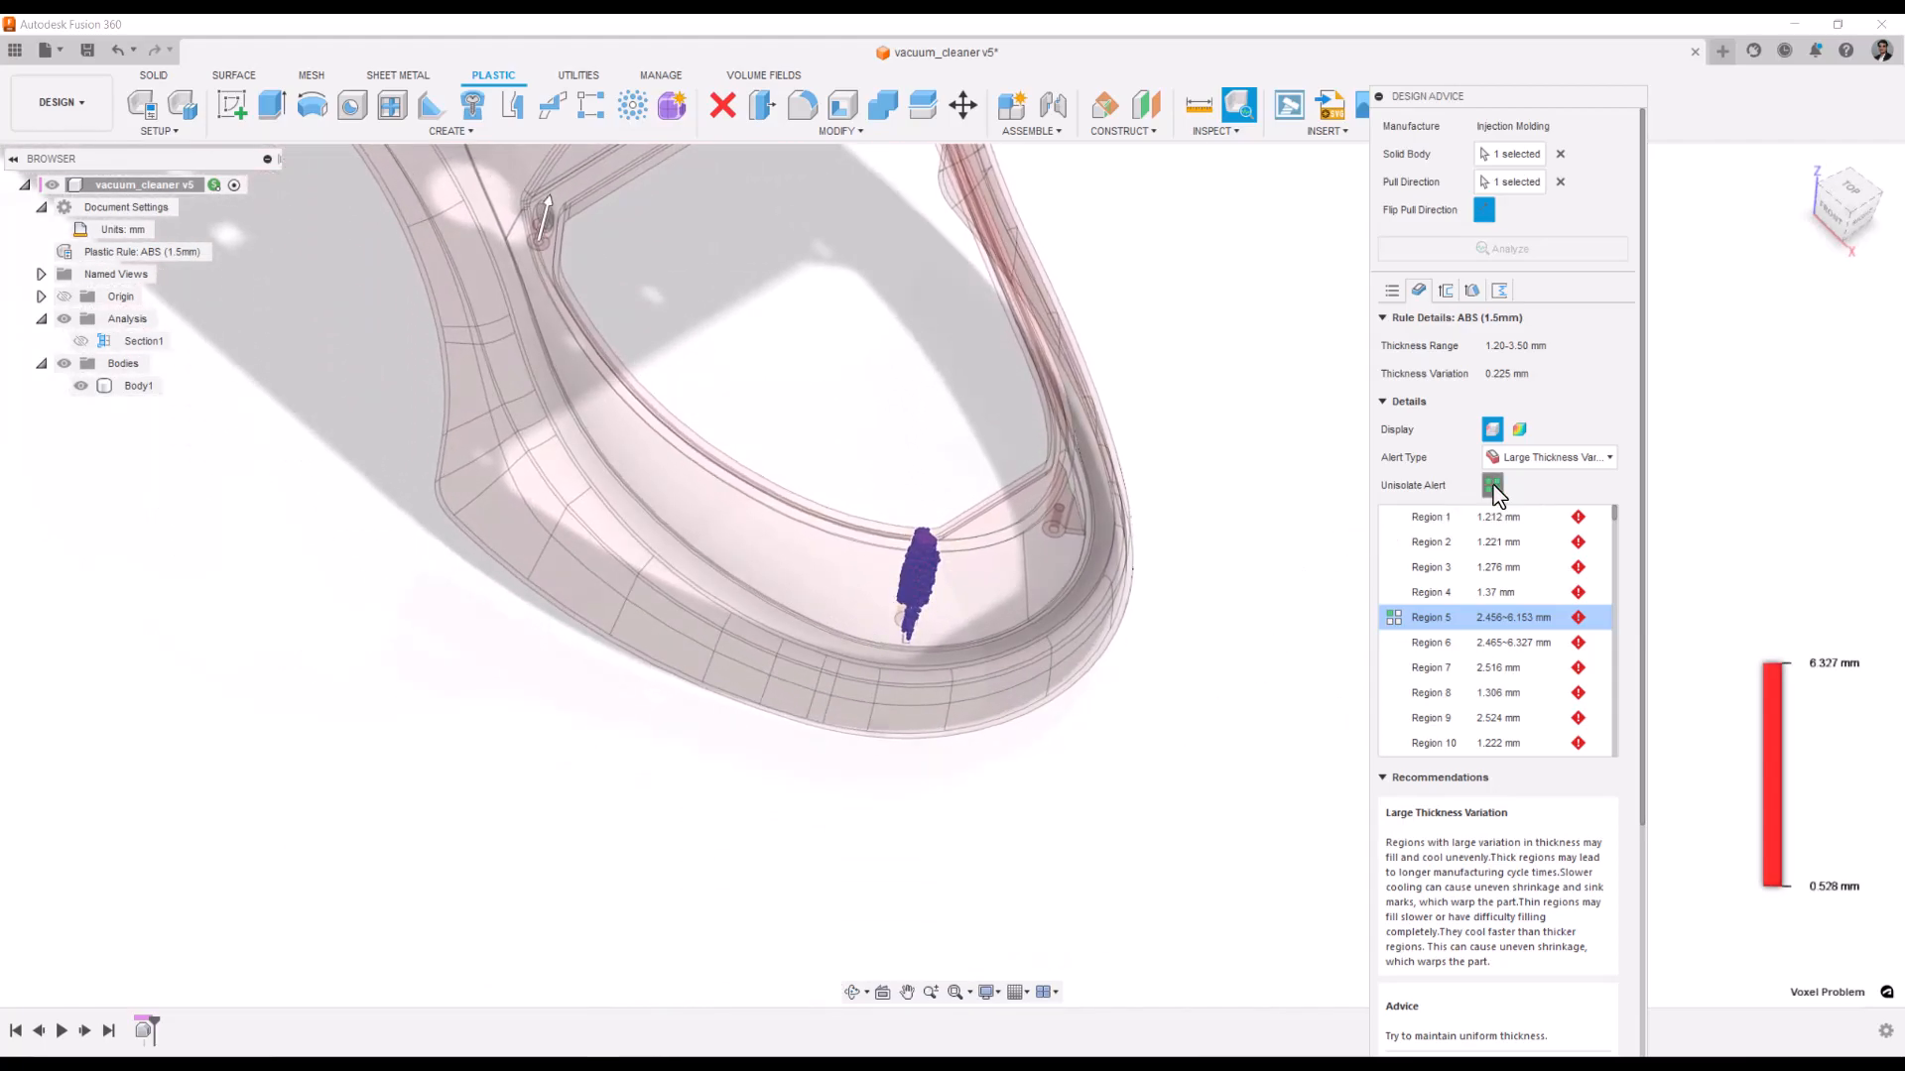
click(1493, 485)
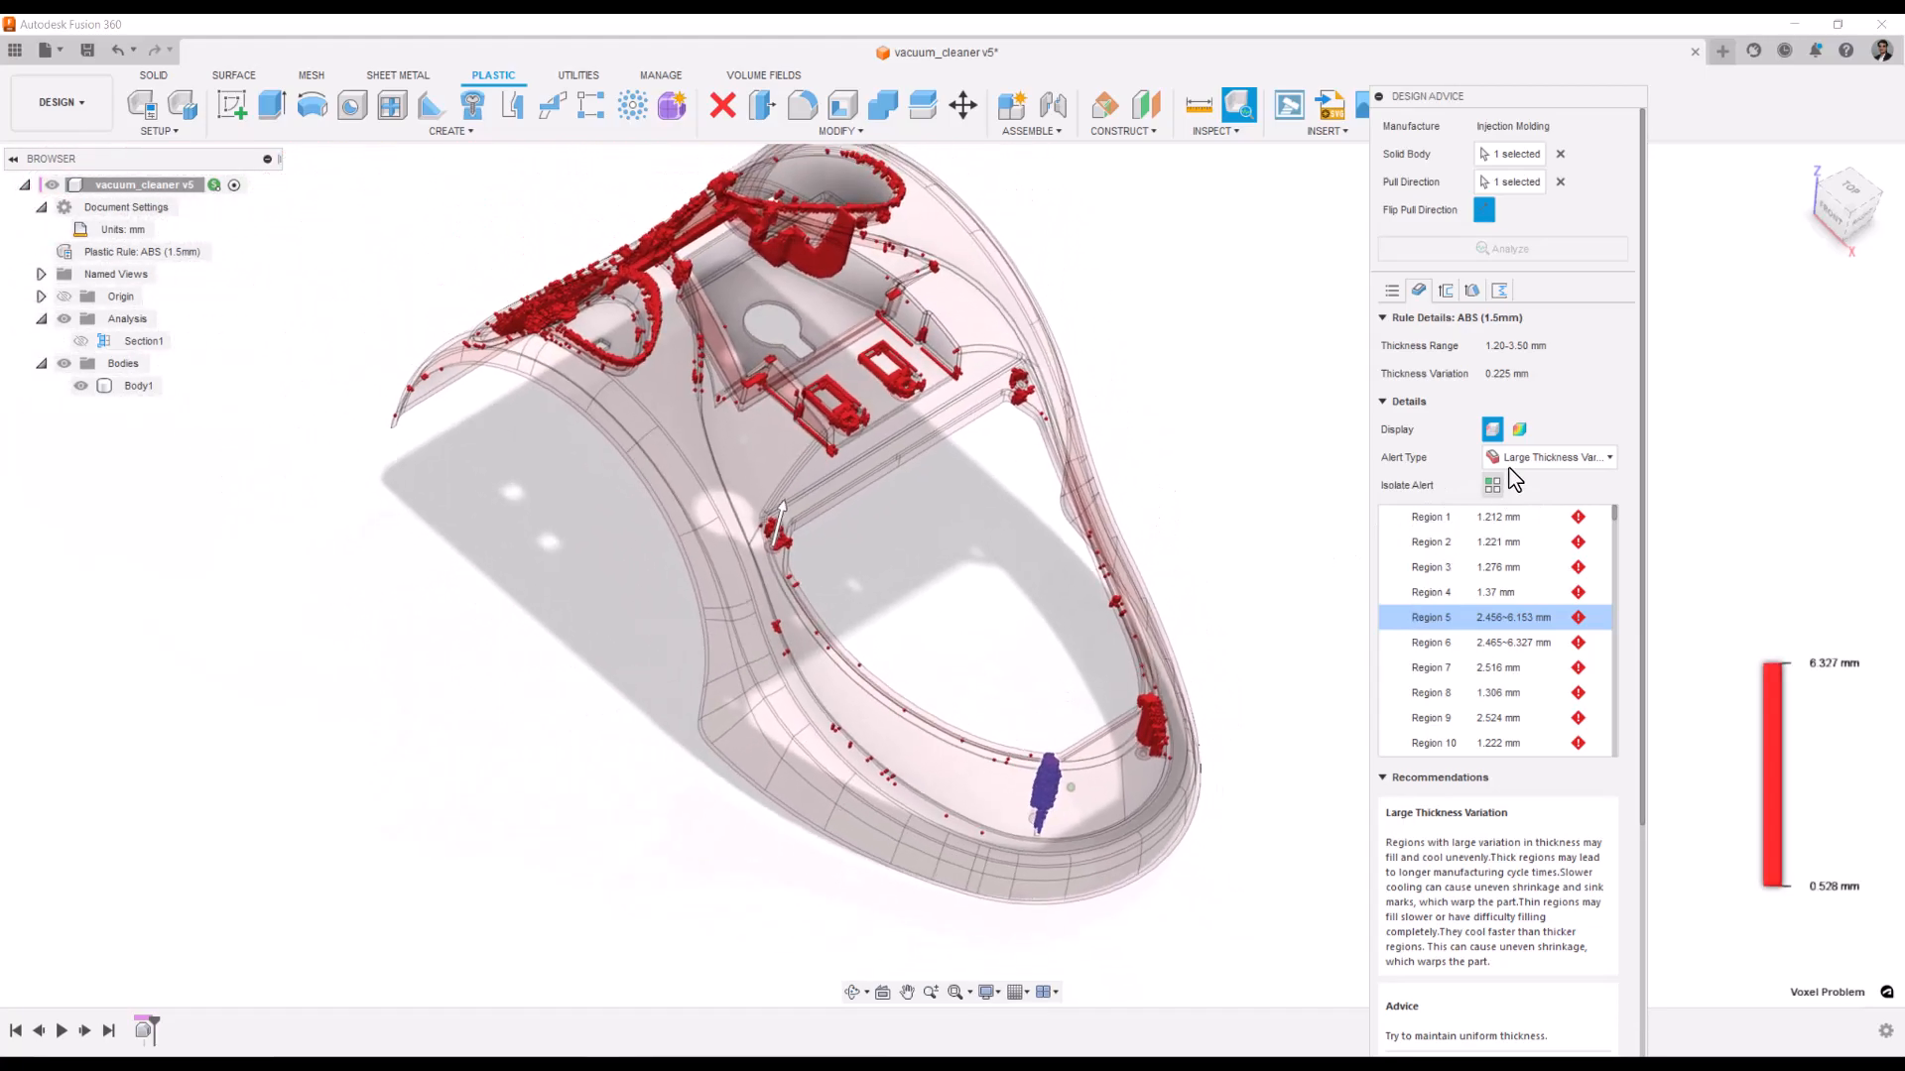
click(1519, 429)
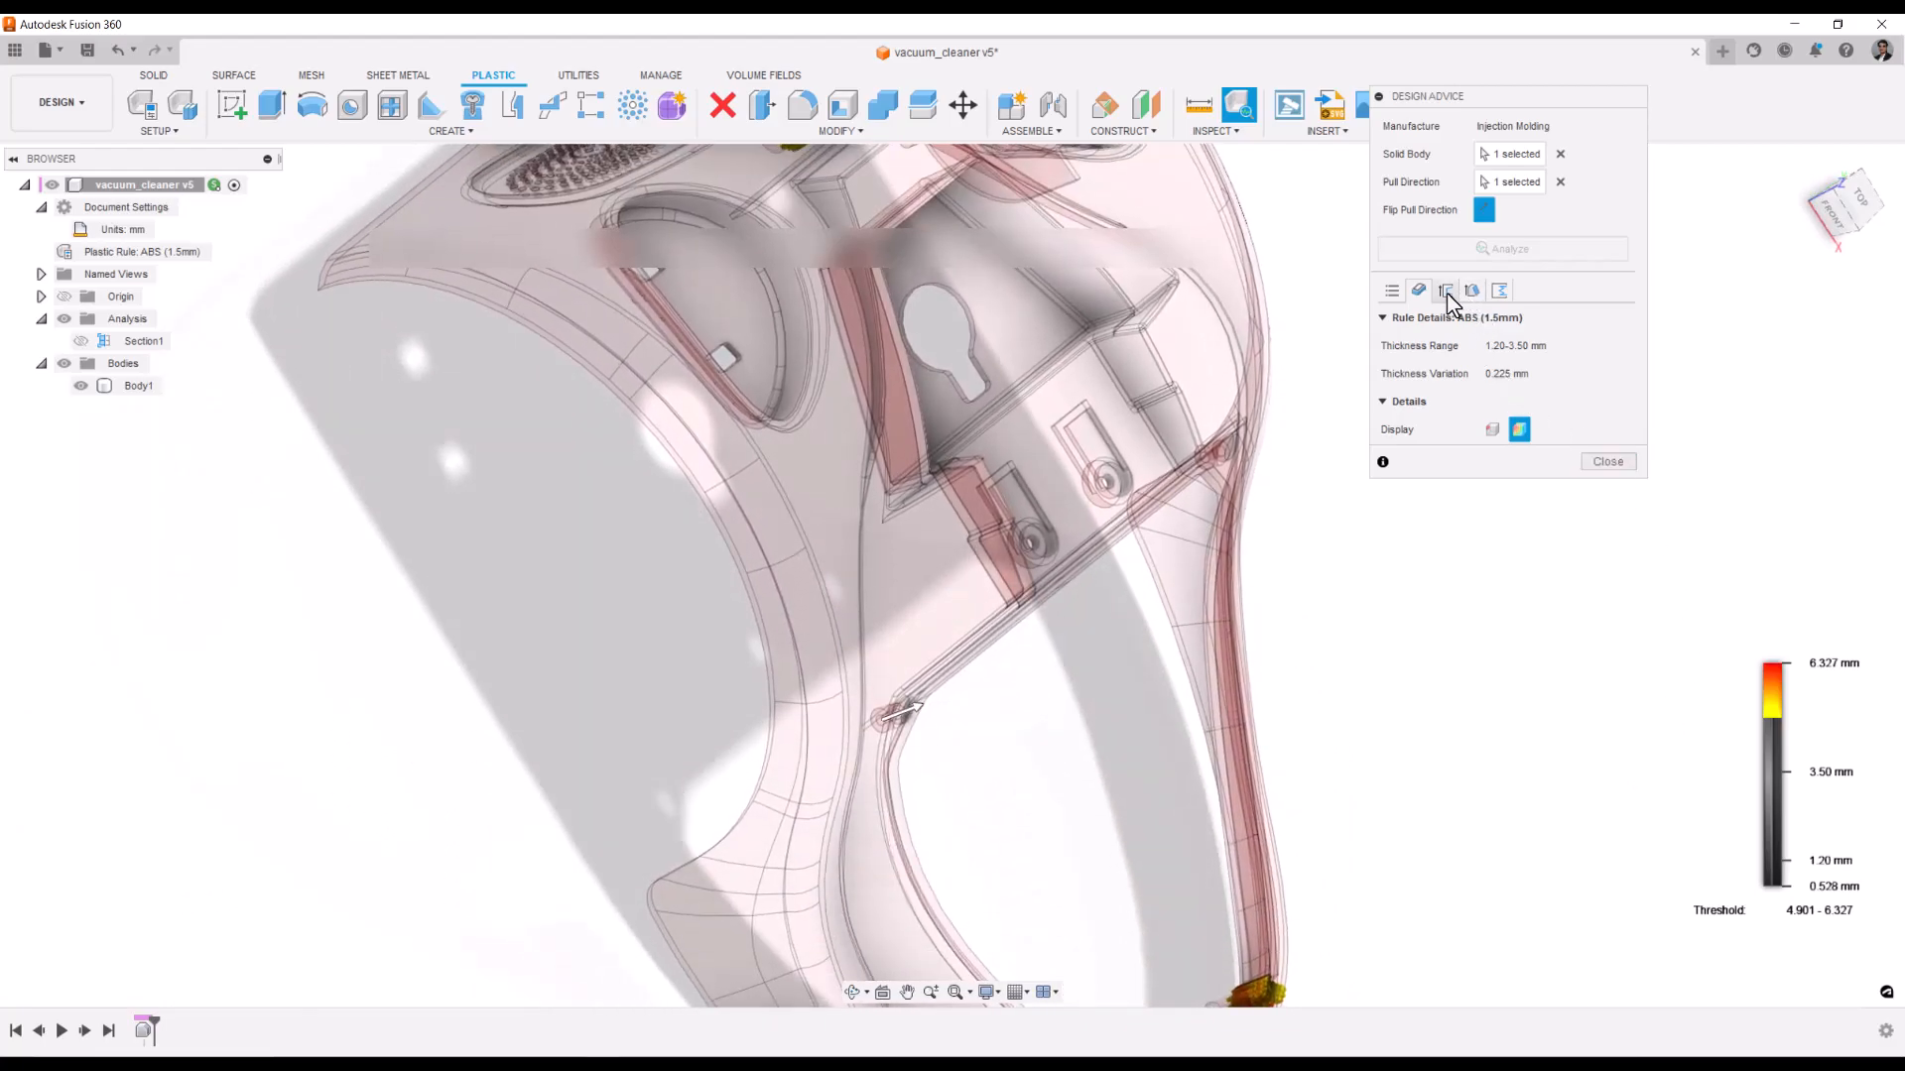
- Show the Undercuts details with undercut regions and remove-or-minimize recommendations
click(1445, 289)
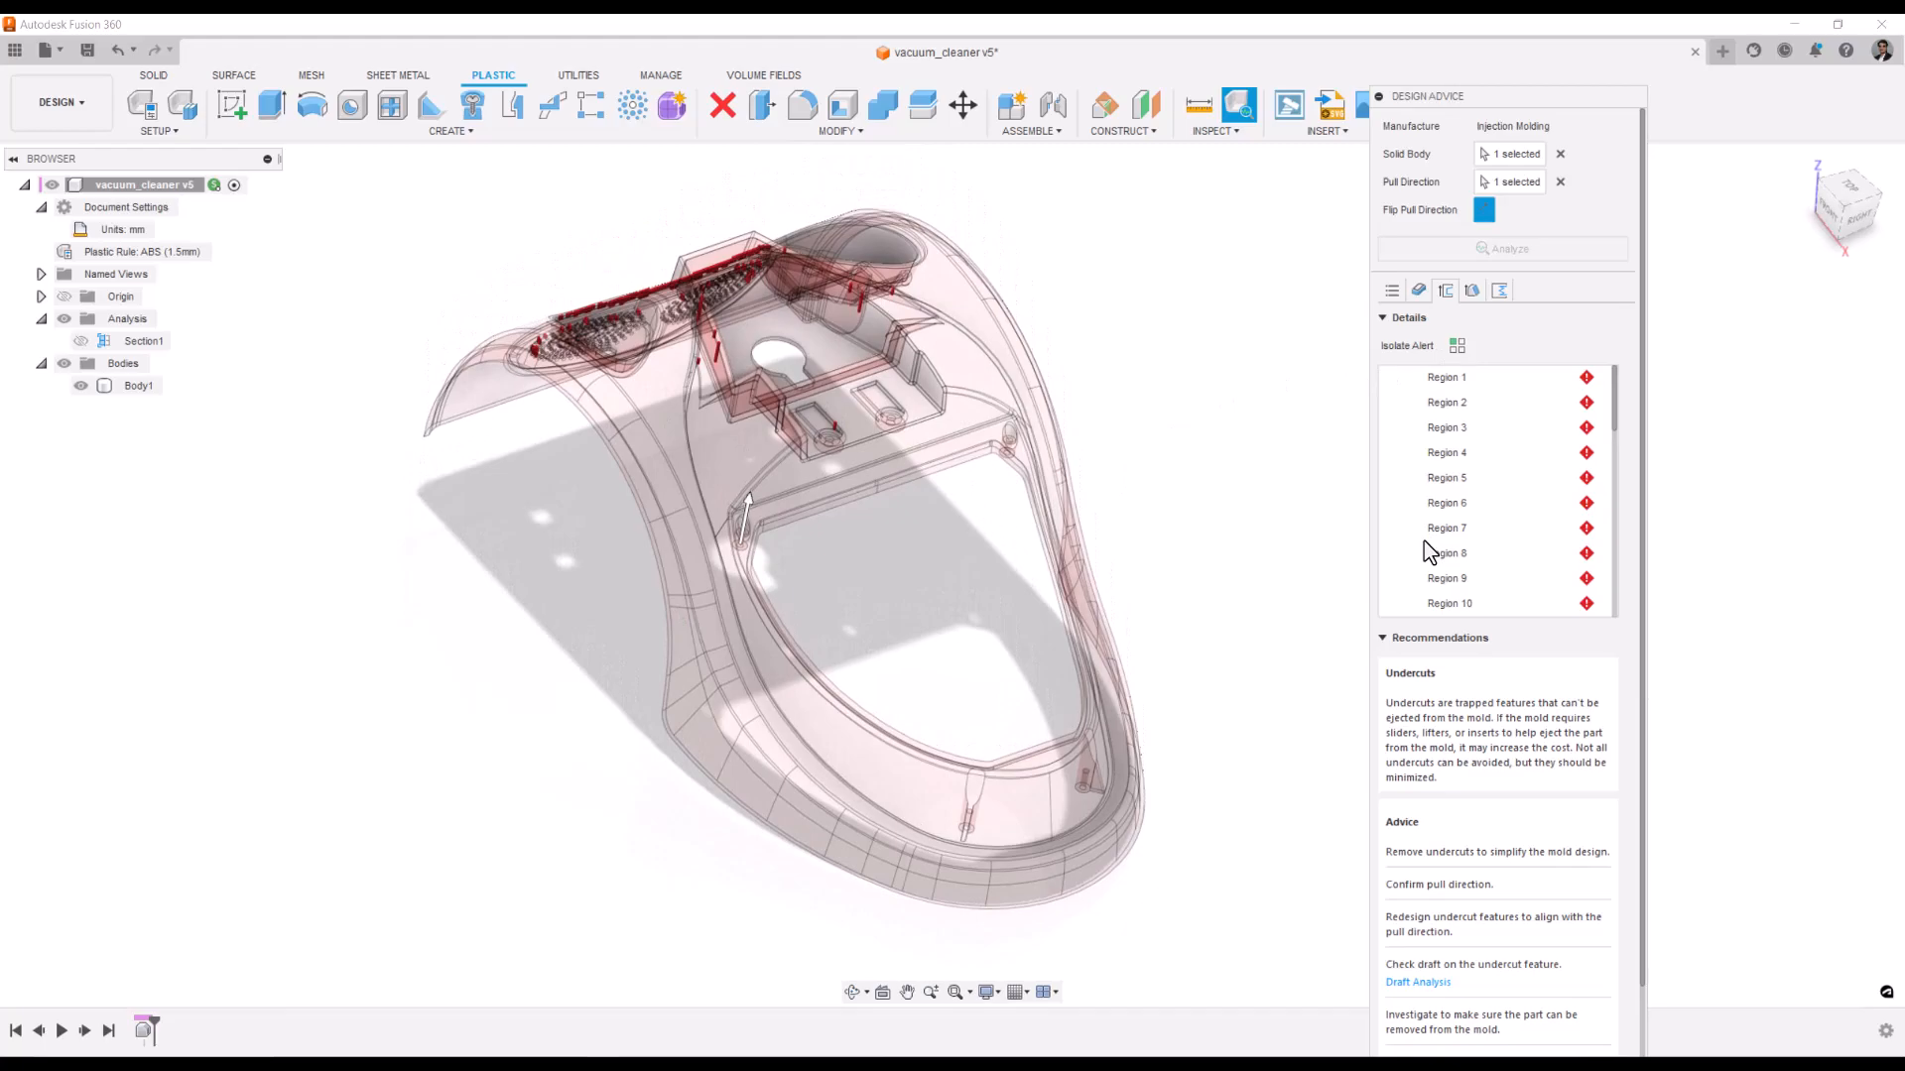
mouse_move(1500, 871)
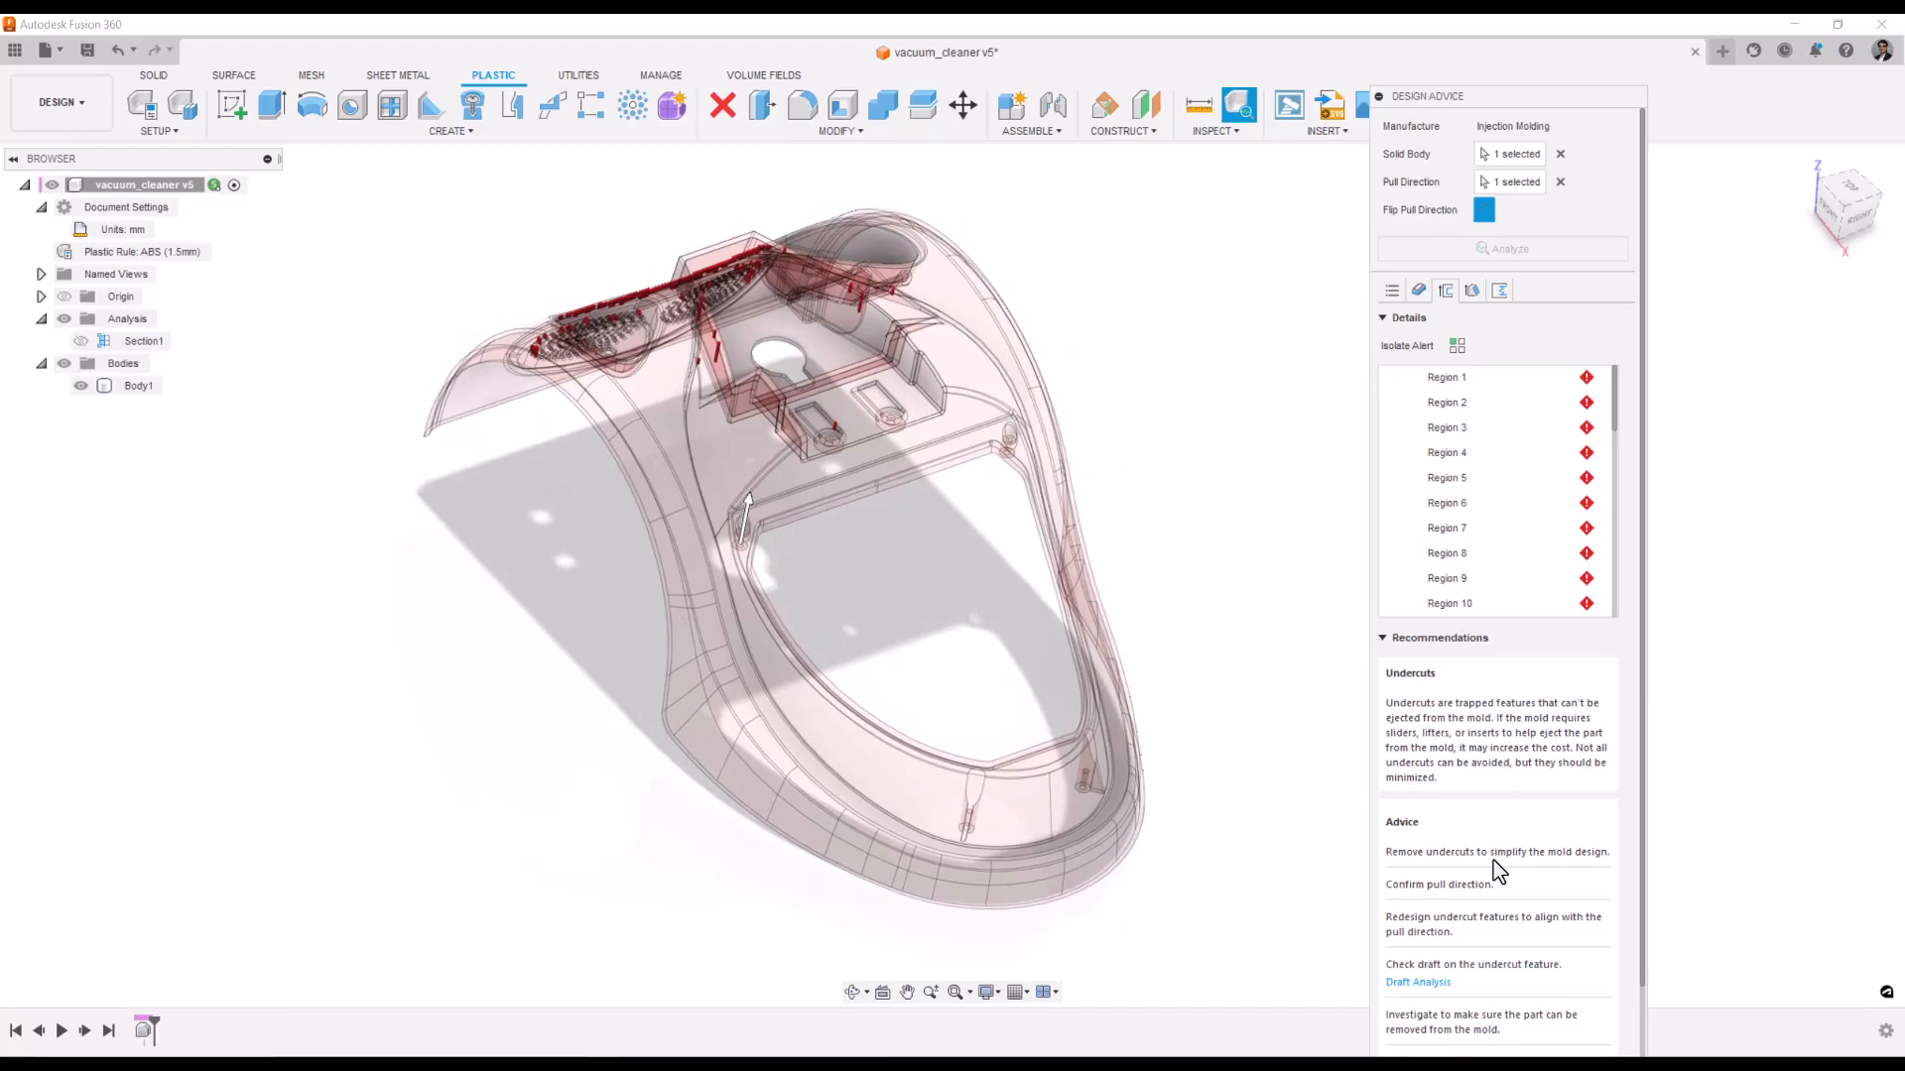
mouse_move(1747, 886)
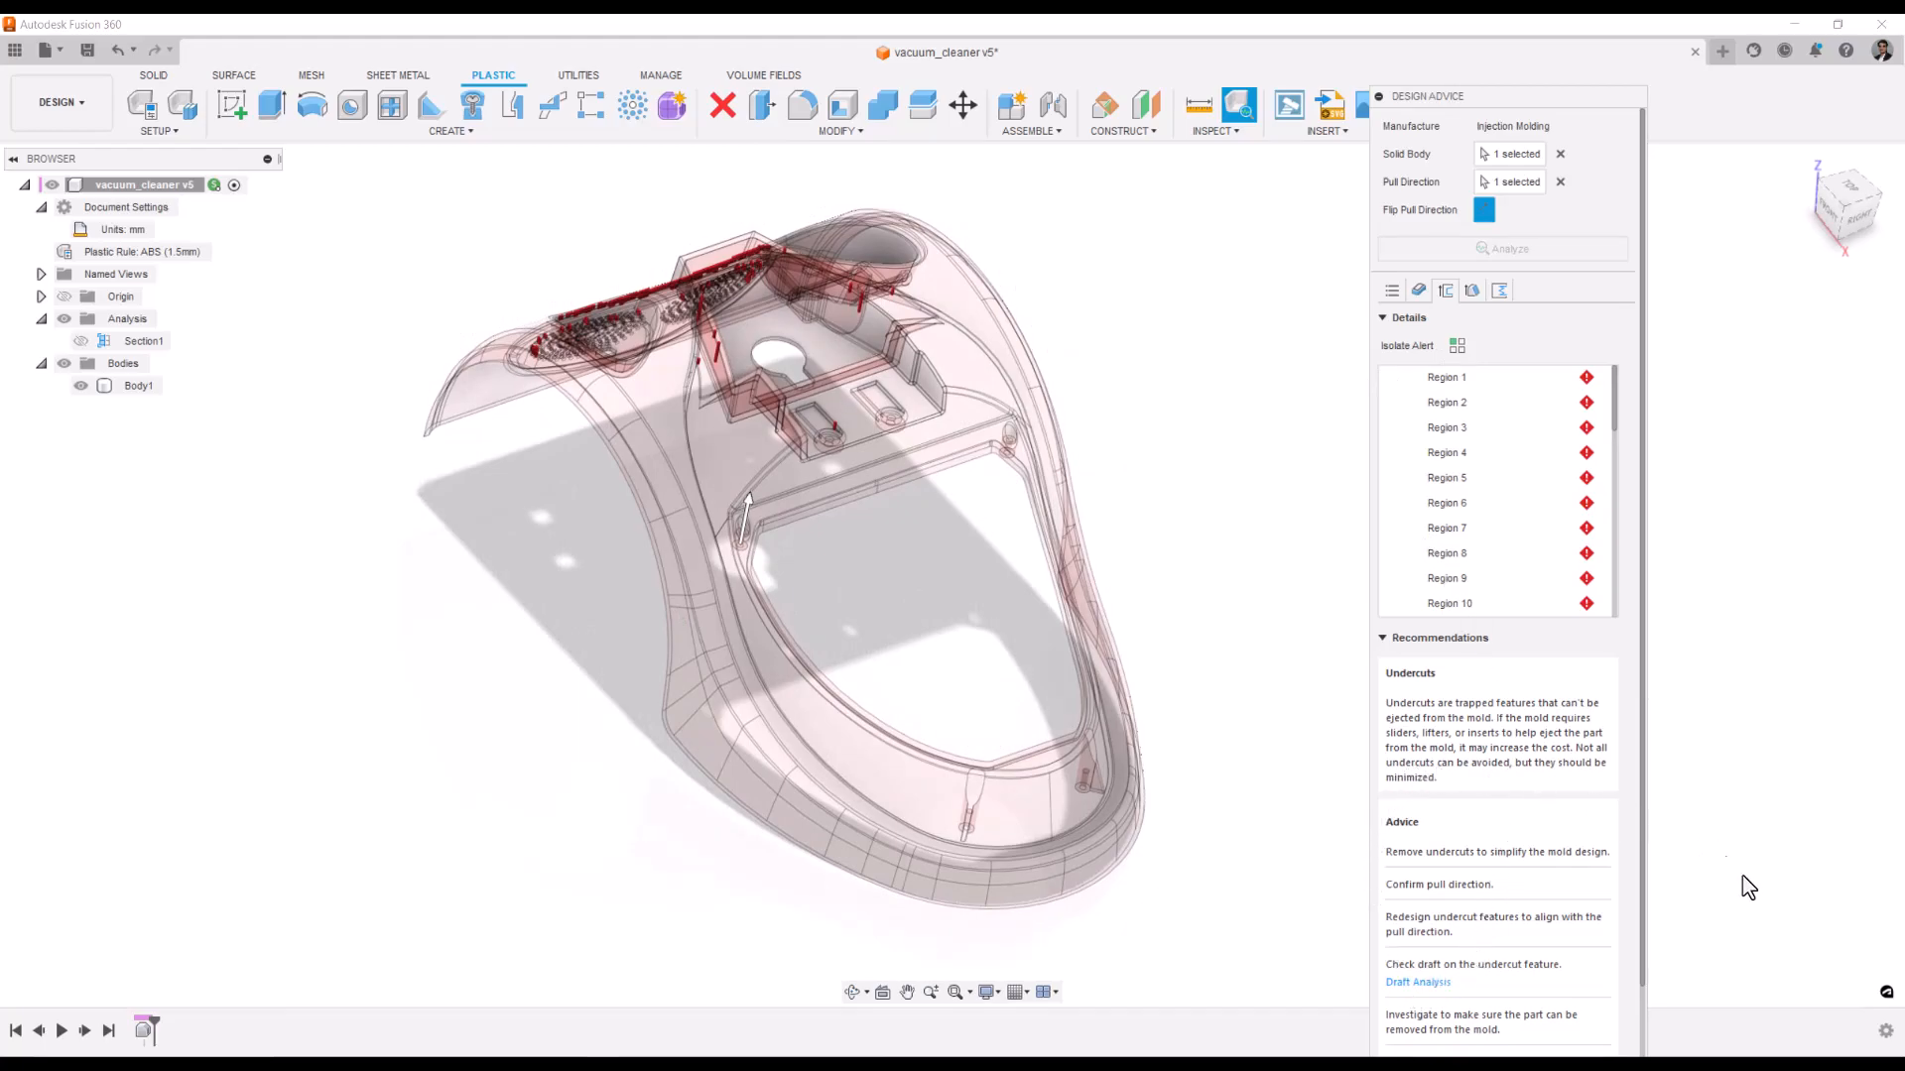
mouse_move(1487, 959)
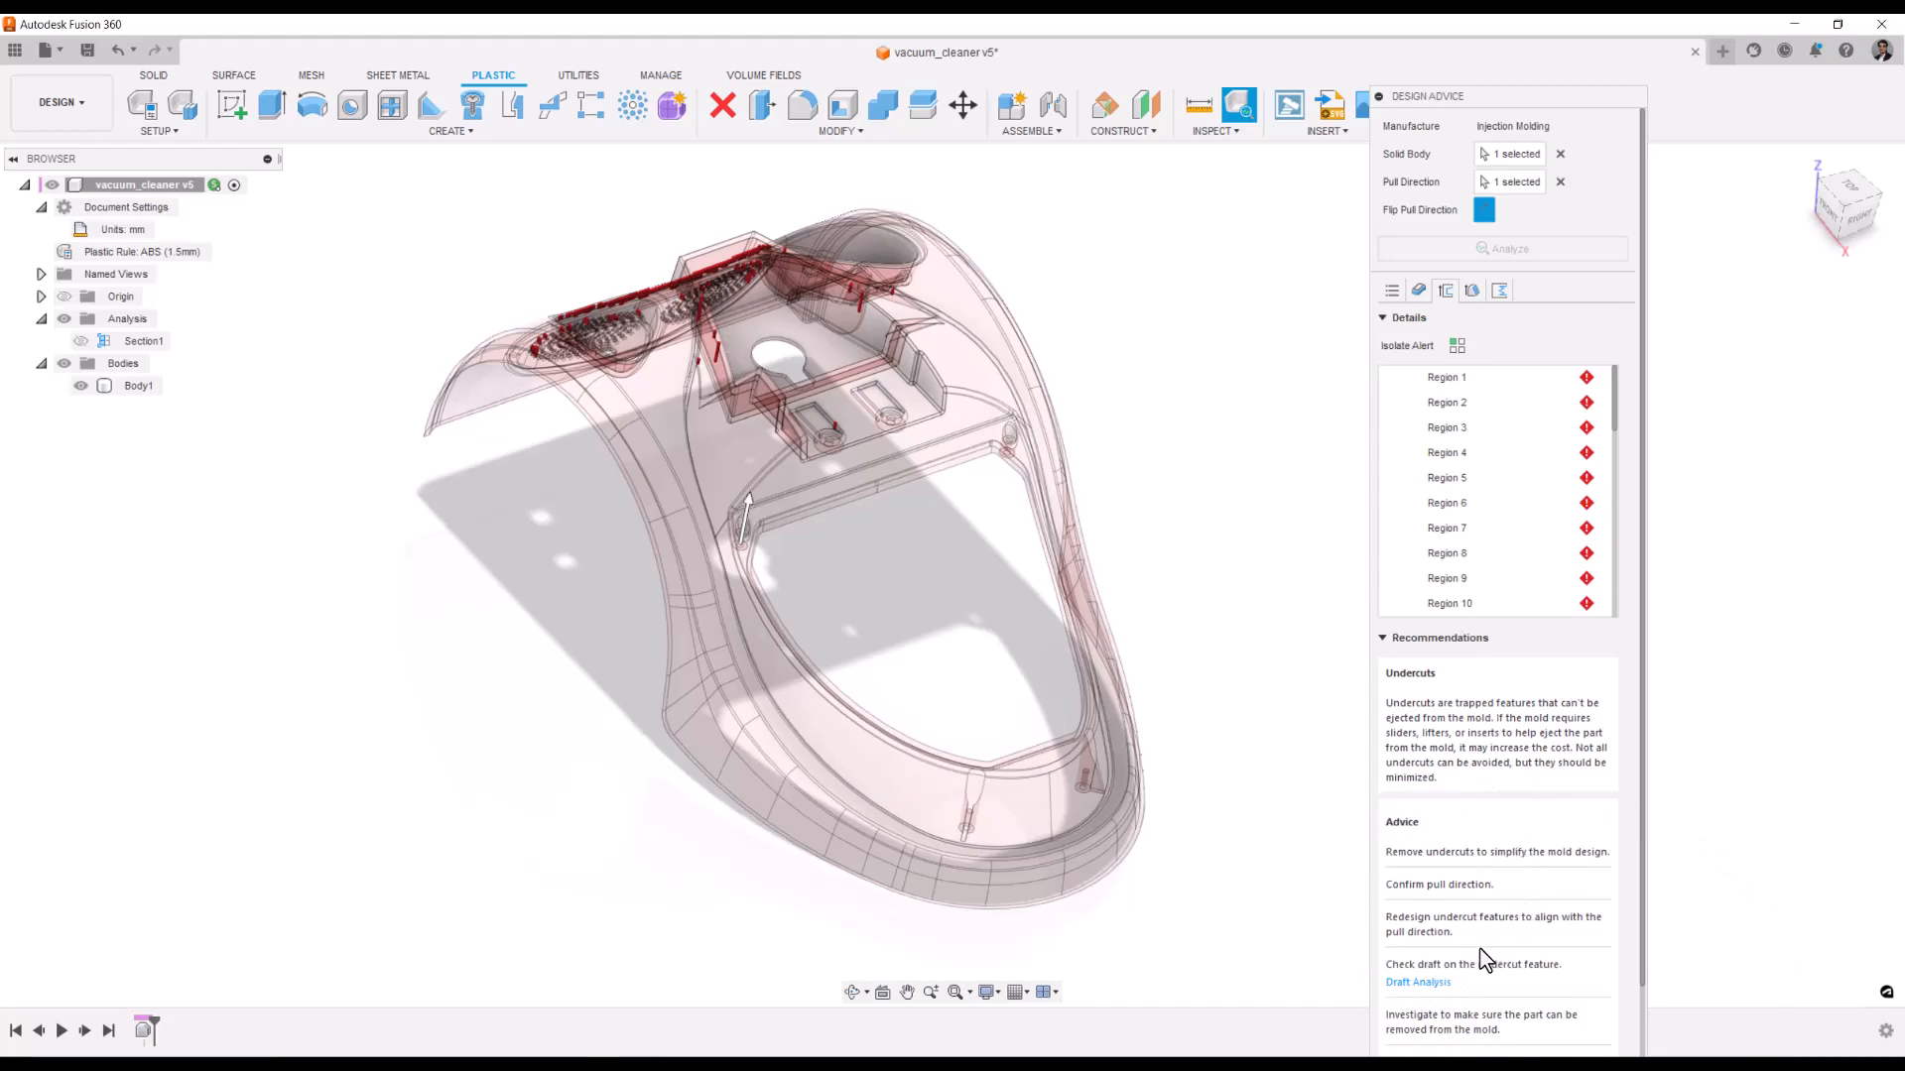
mouse_move(1425, 482)
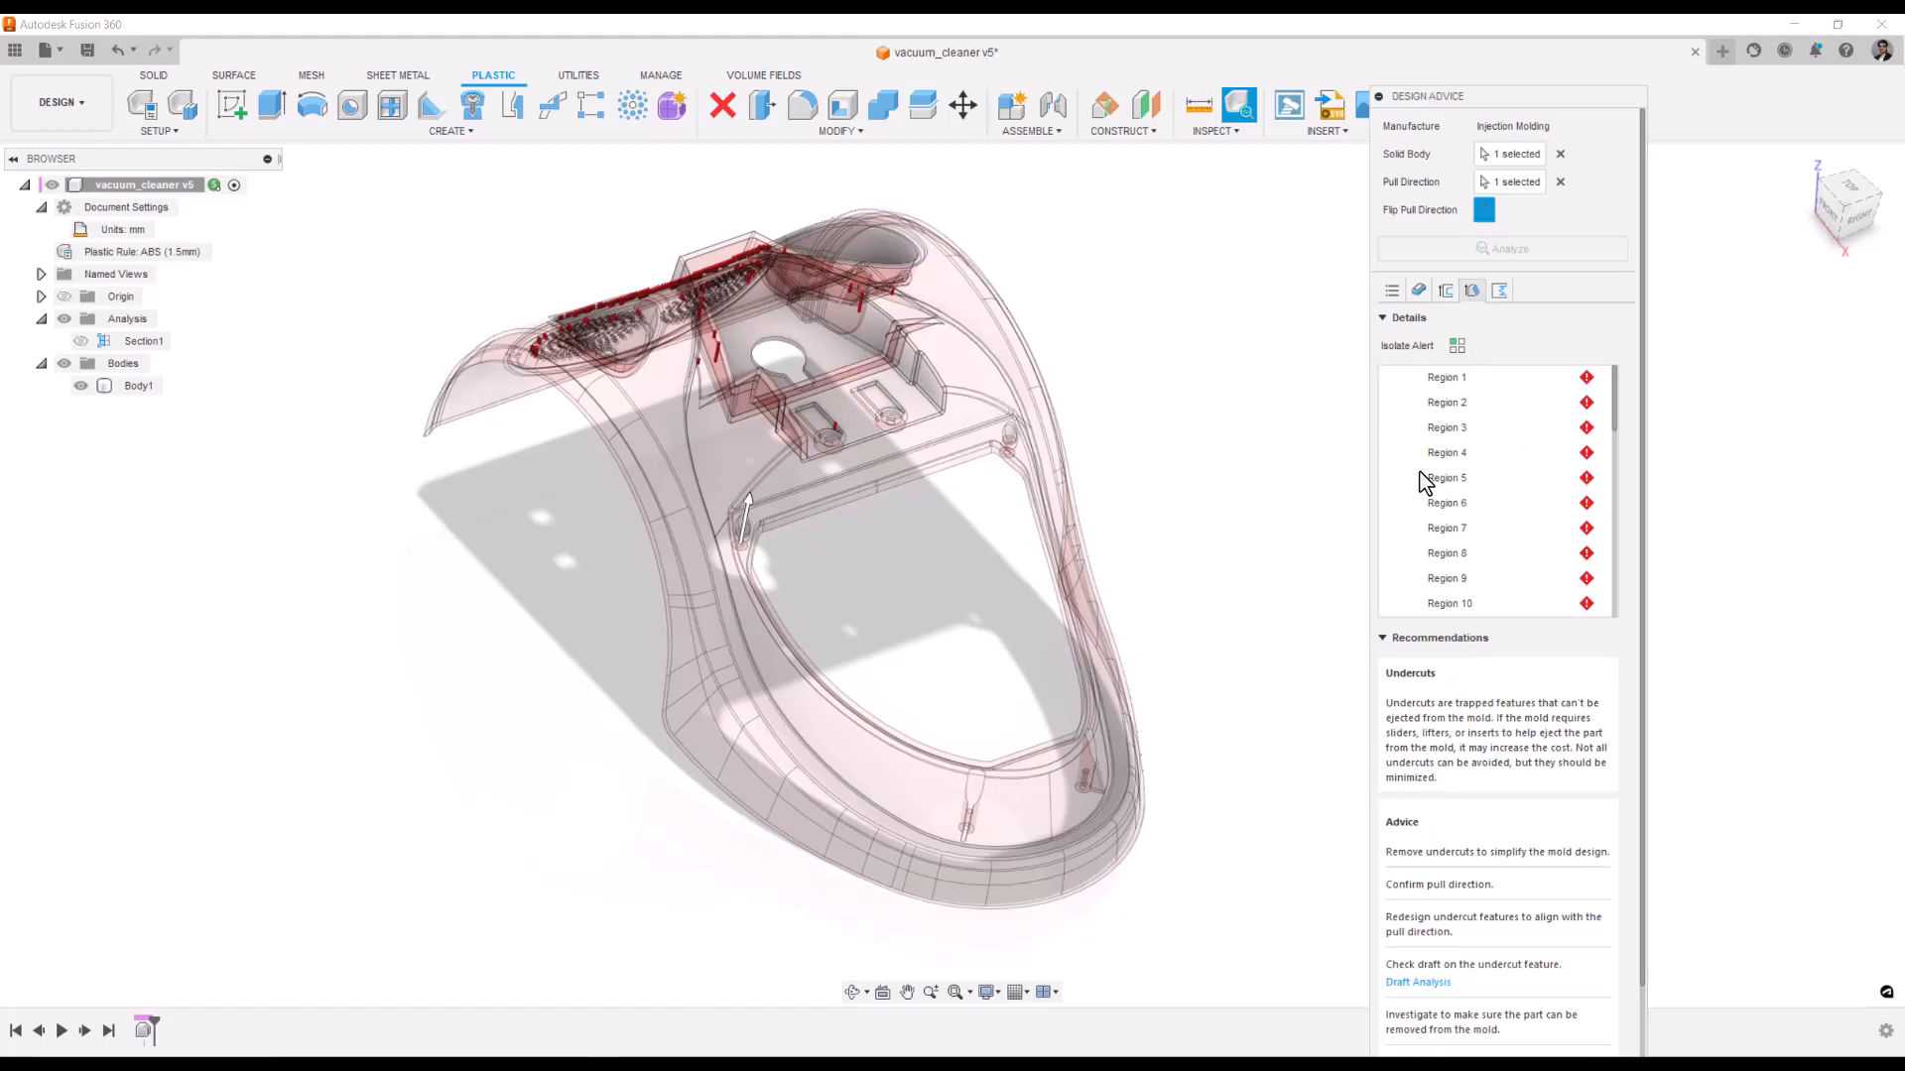
mouse_move(1083, 465)
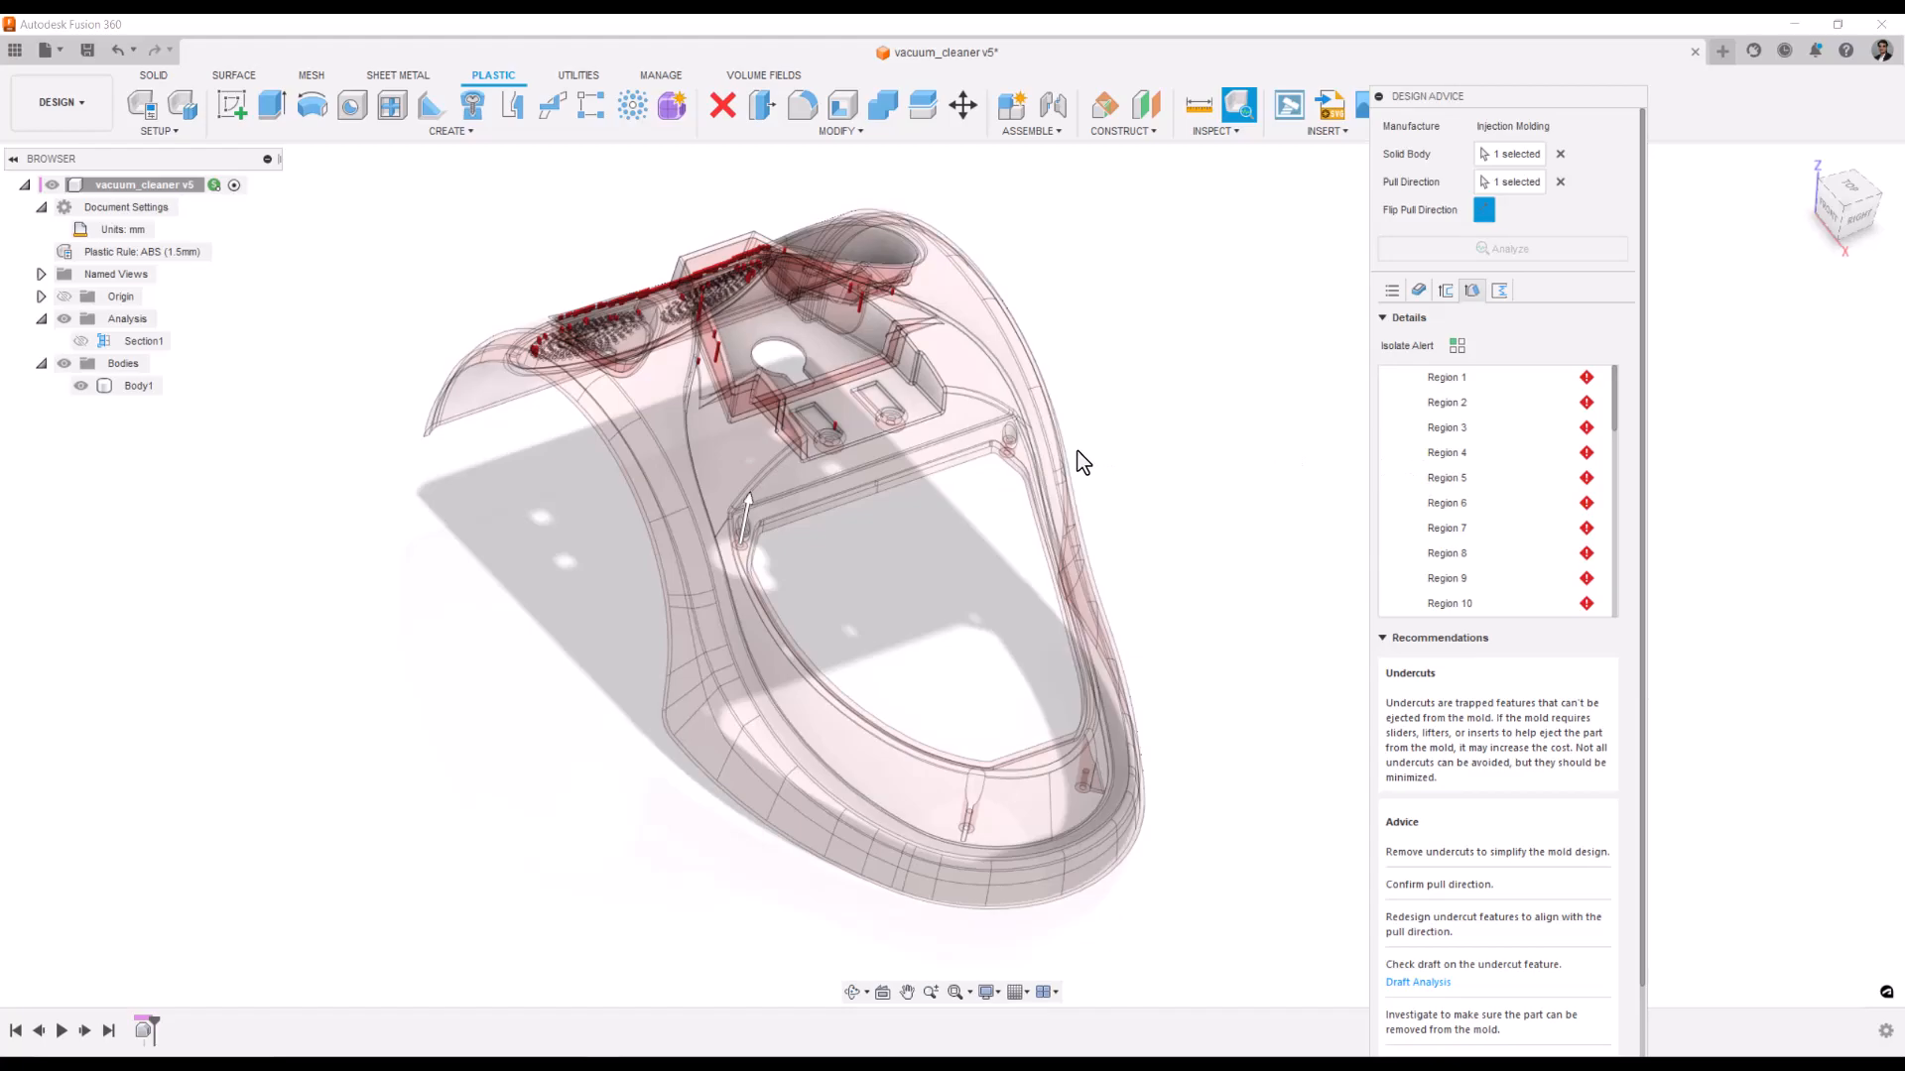
- Show the Draft details listing regions below the 0.5° minimum draft angle
click(1439, 637)
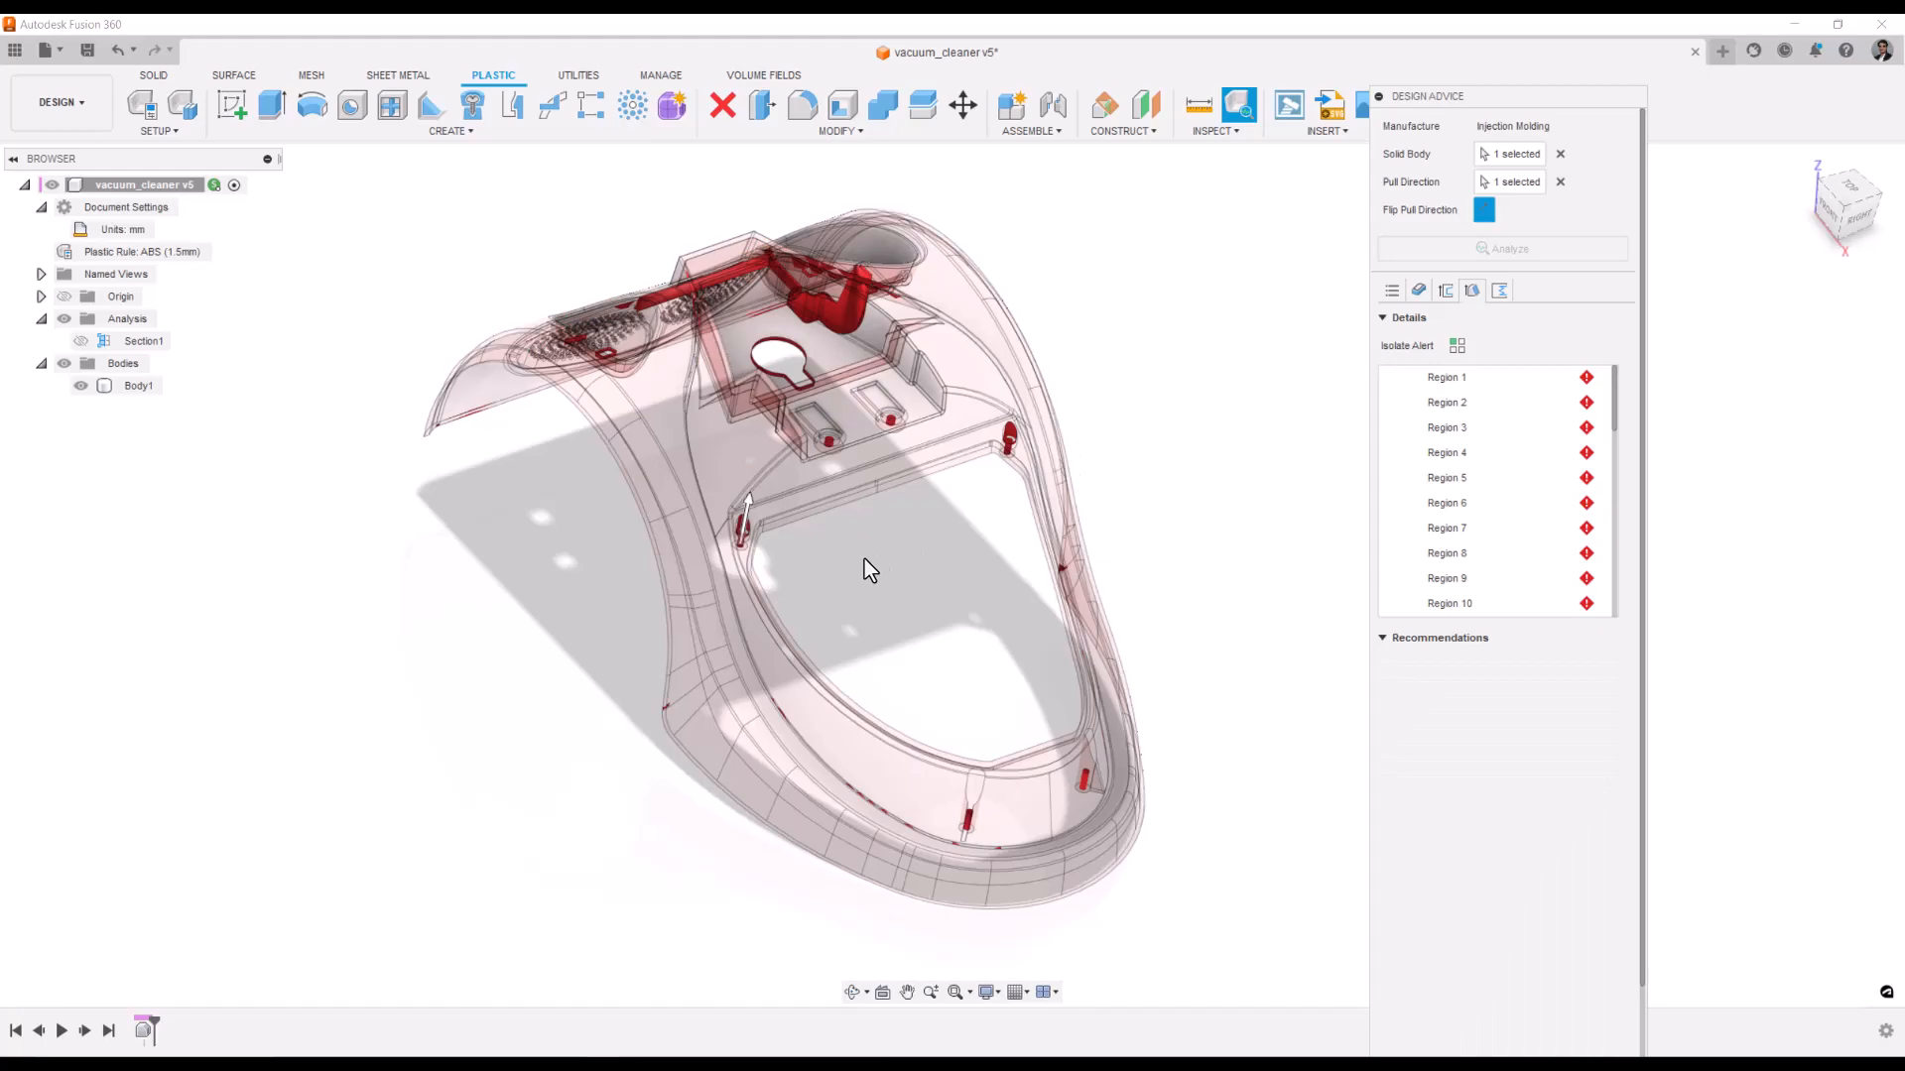
mouse_move(869, 545)
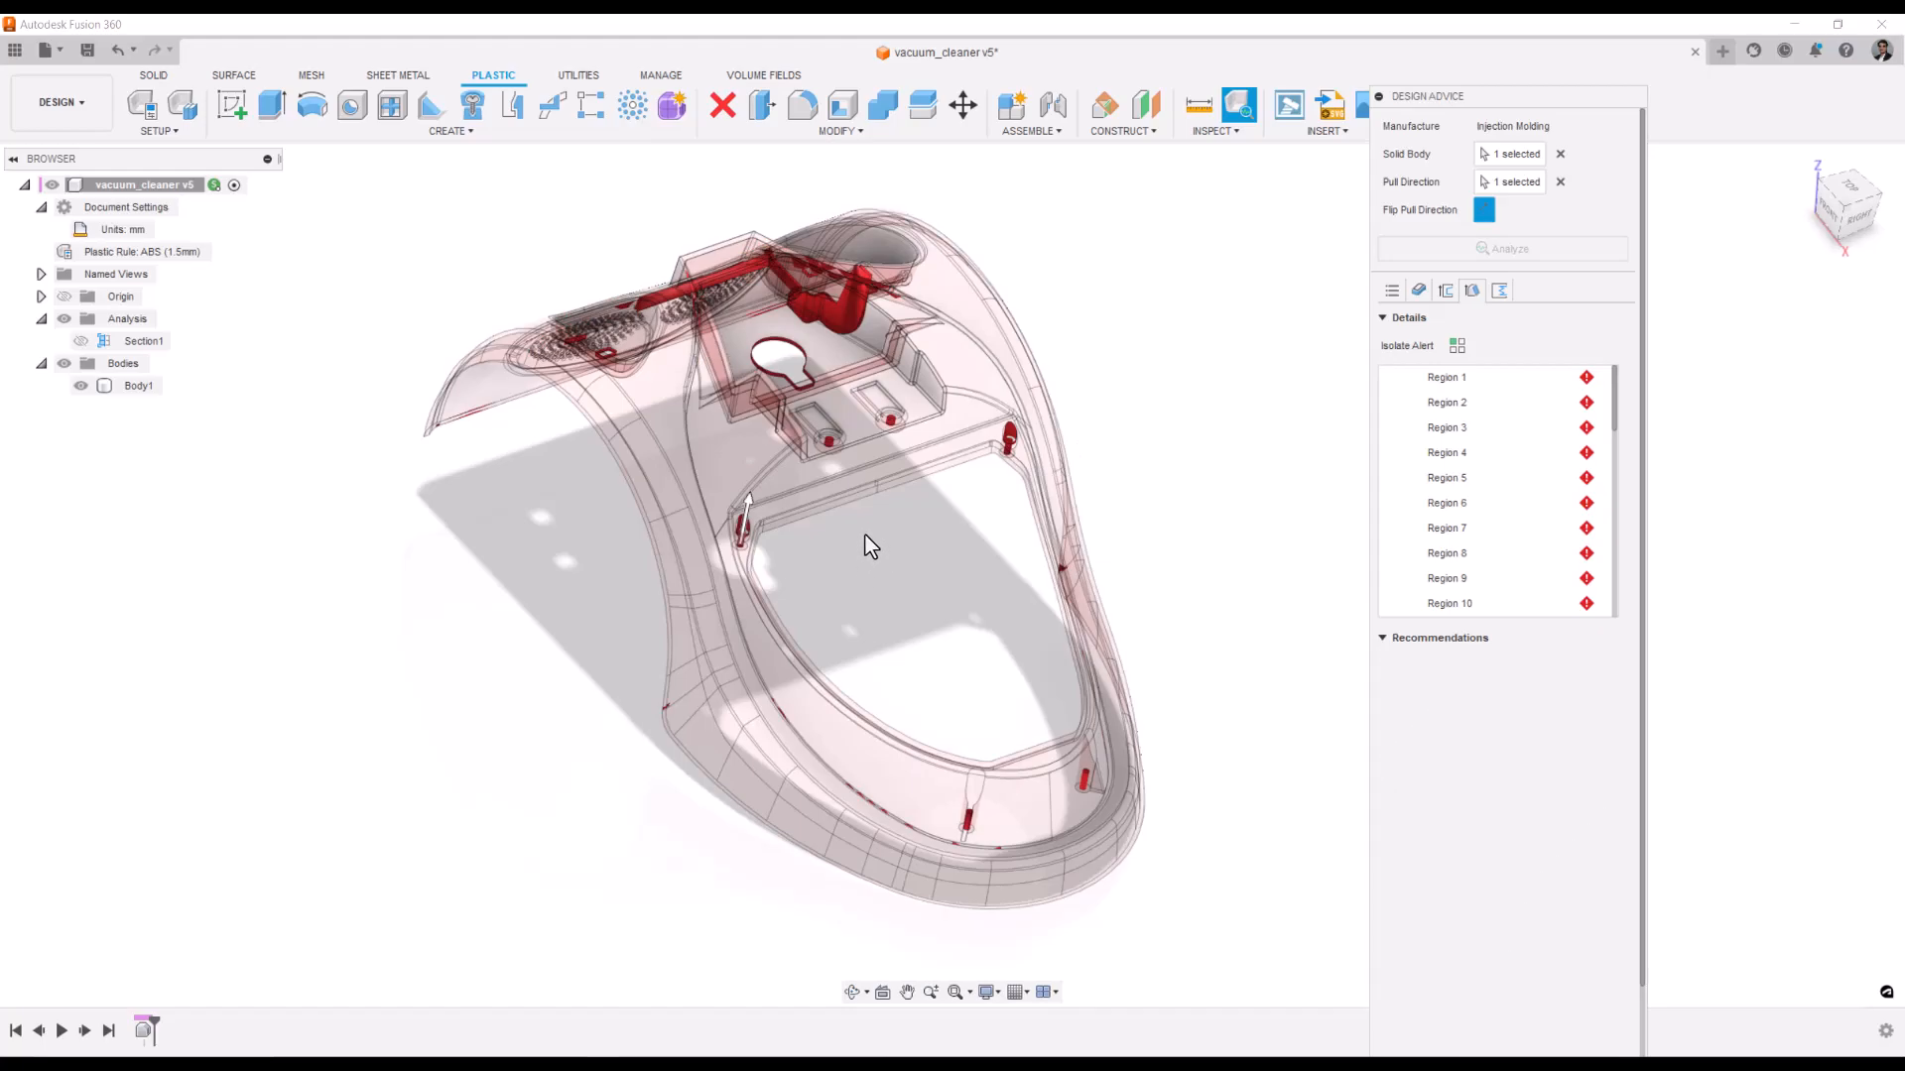
click(1501, 248)
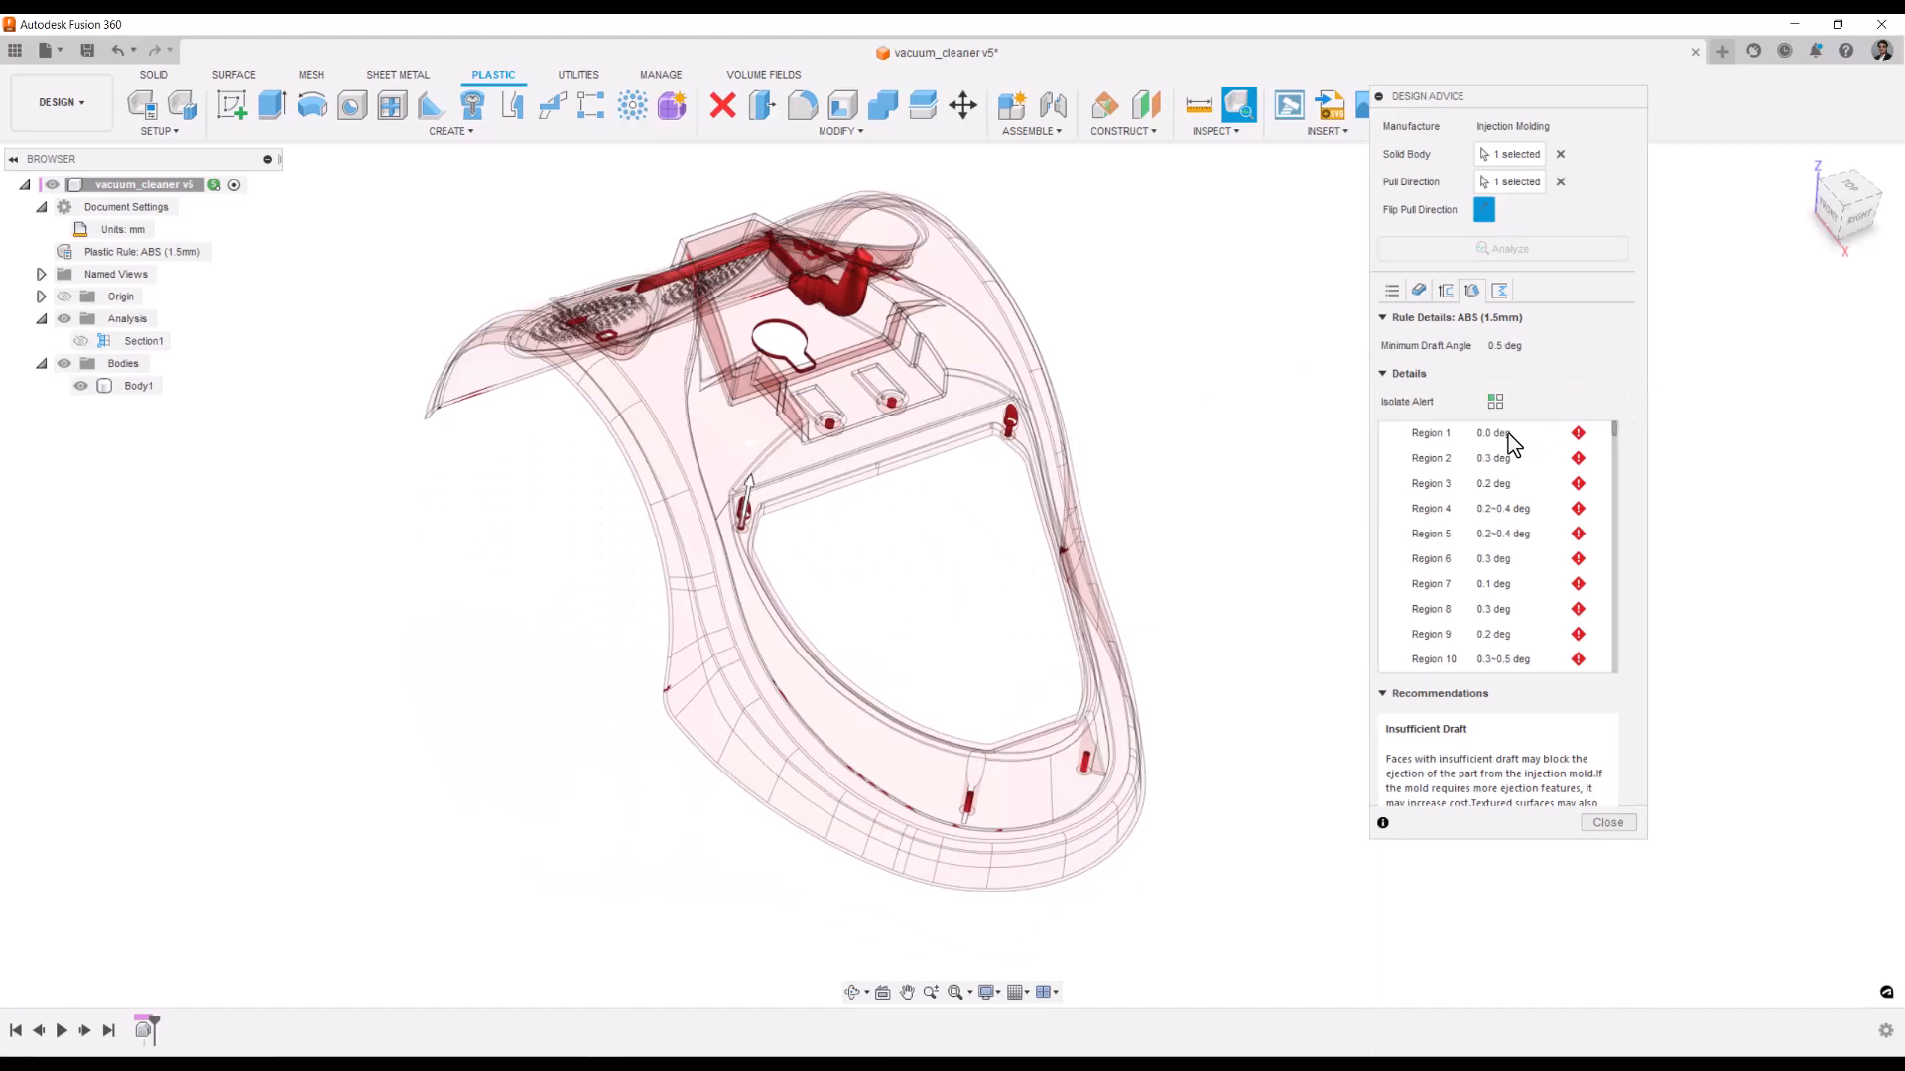
mouse_move(1504, 443)
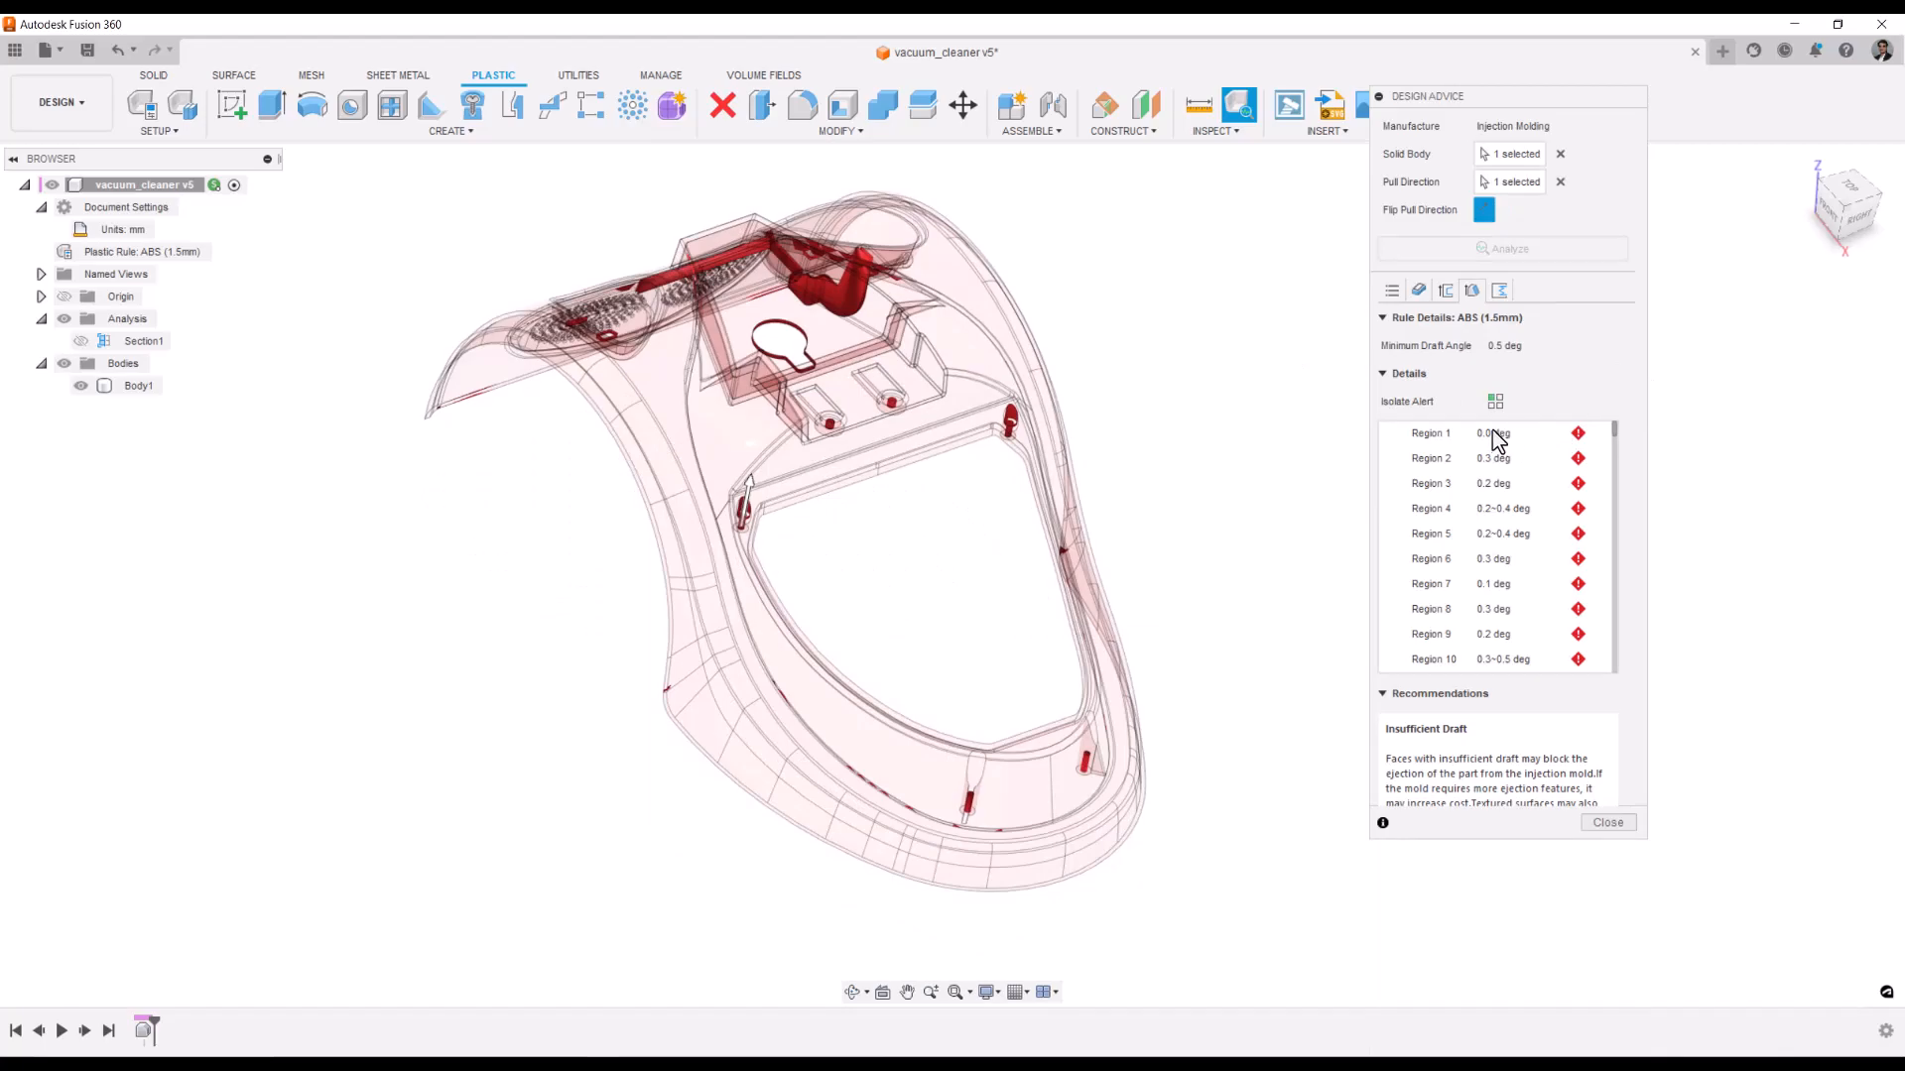
- Highlight draft Region 1 (0.0°) on the body and read its insufficient-draft advice
click(1431, 433)
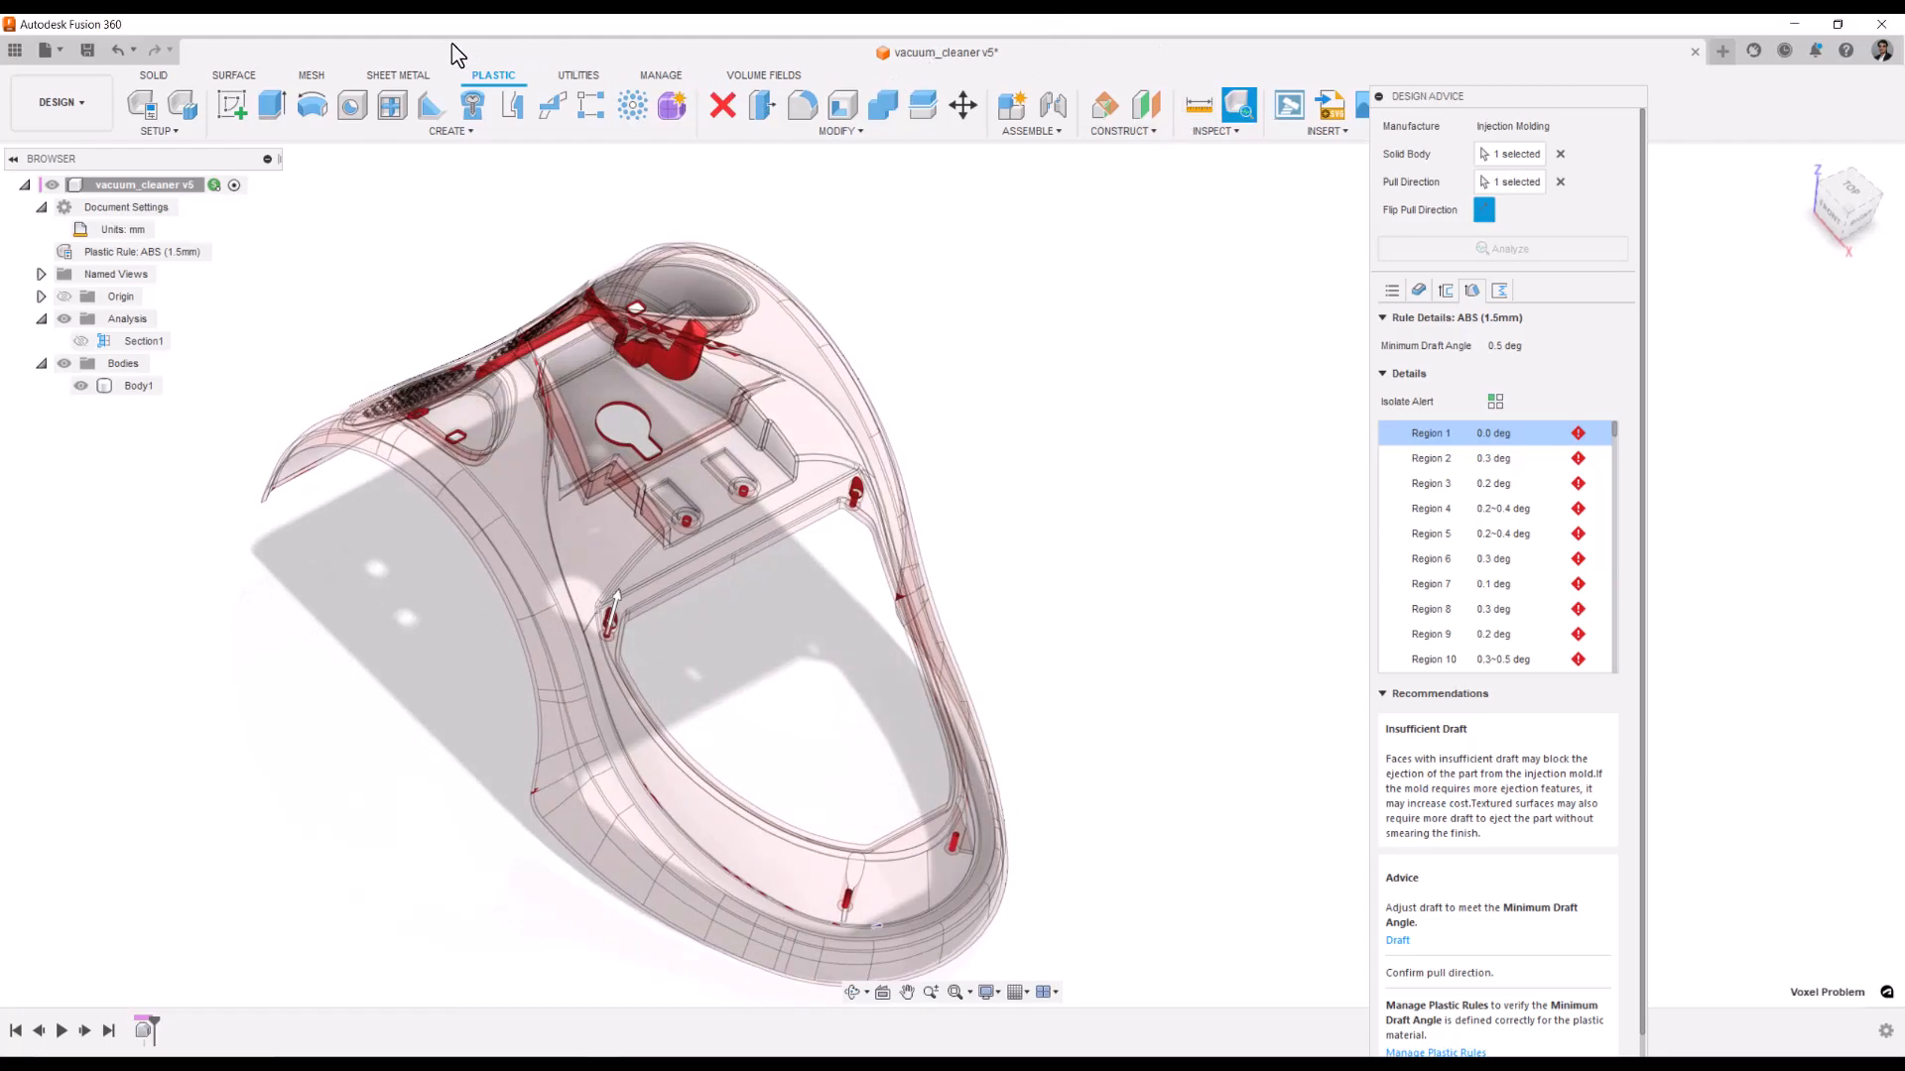
mouse_move(353, 109)
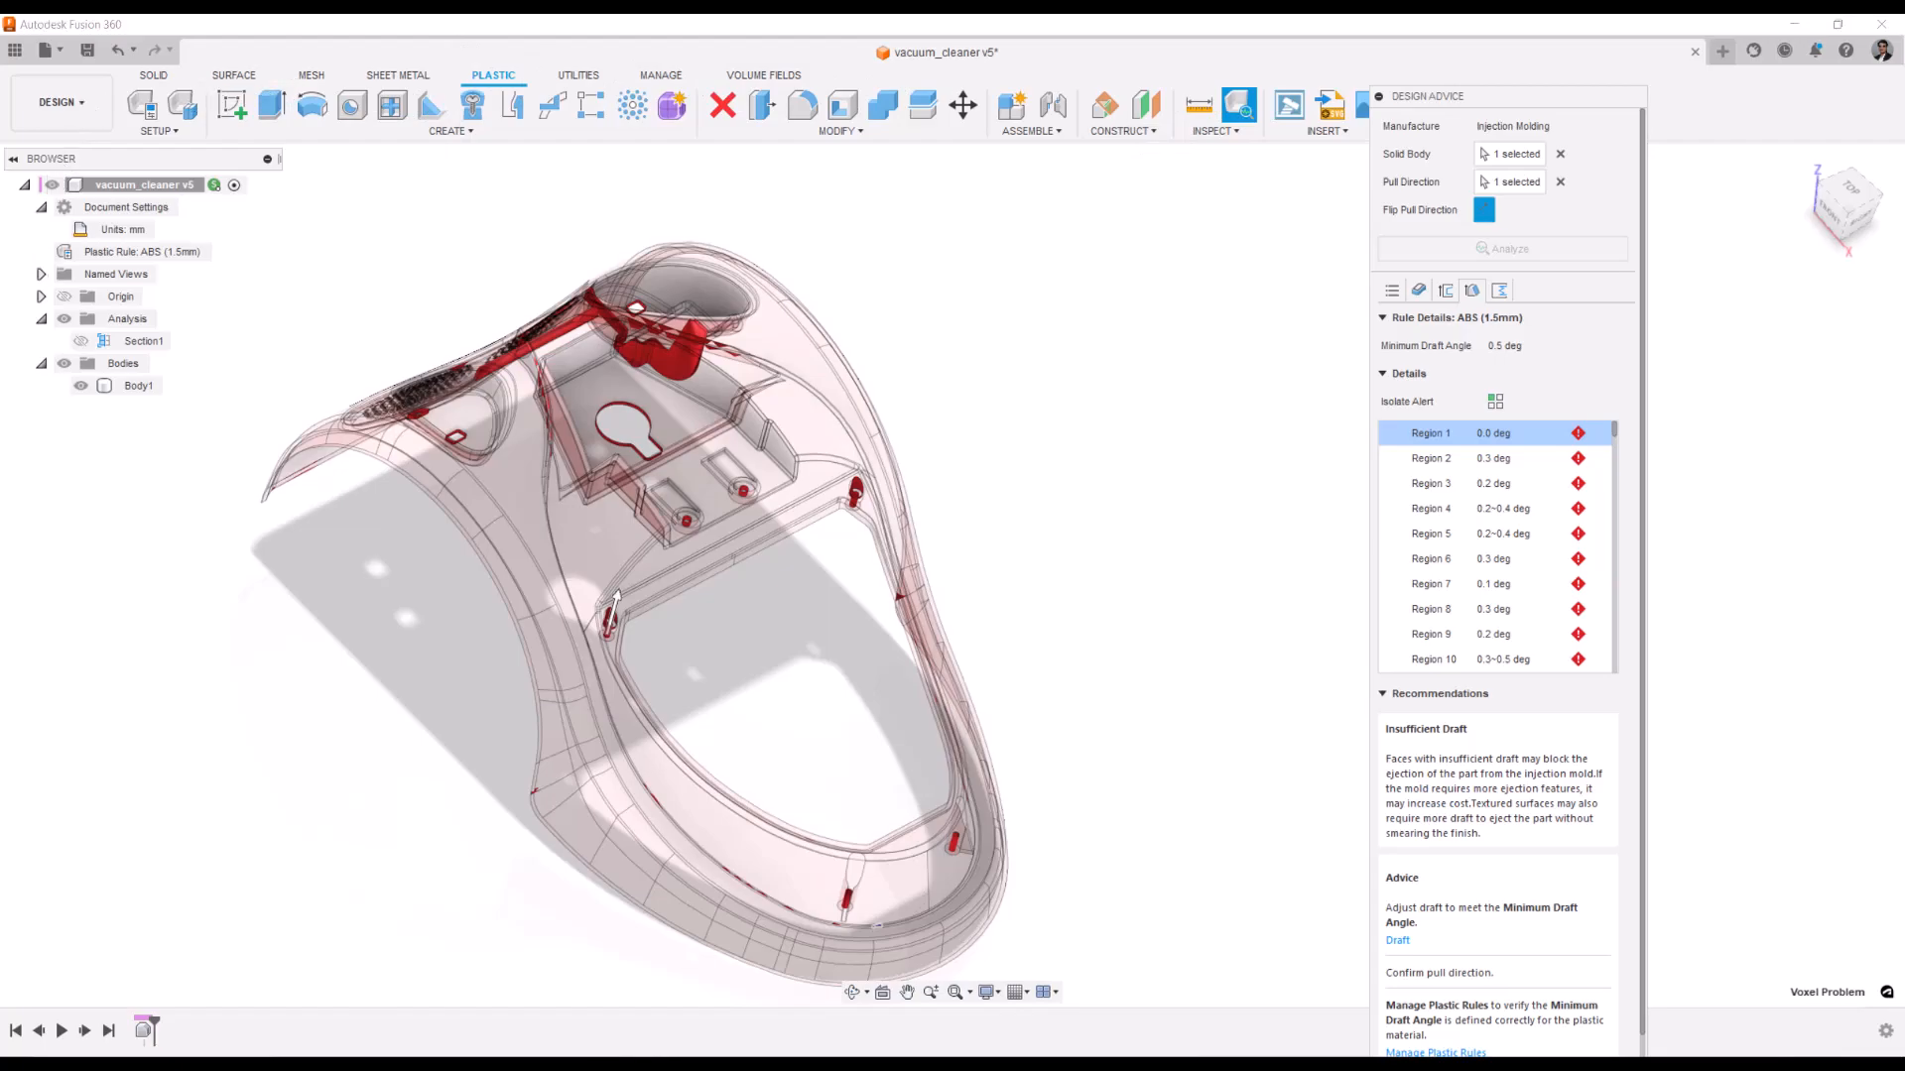
click(153, 76)
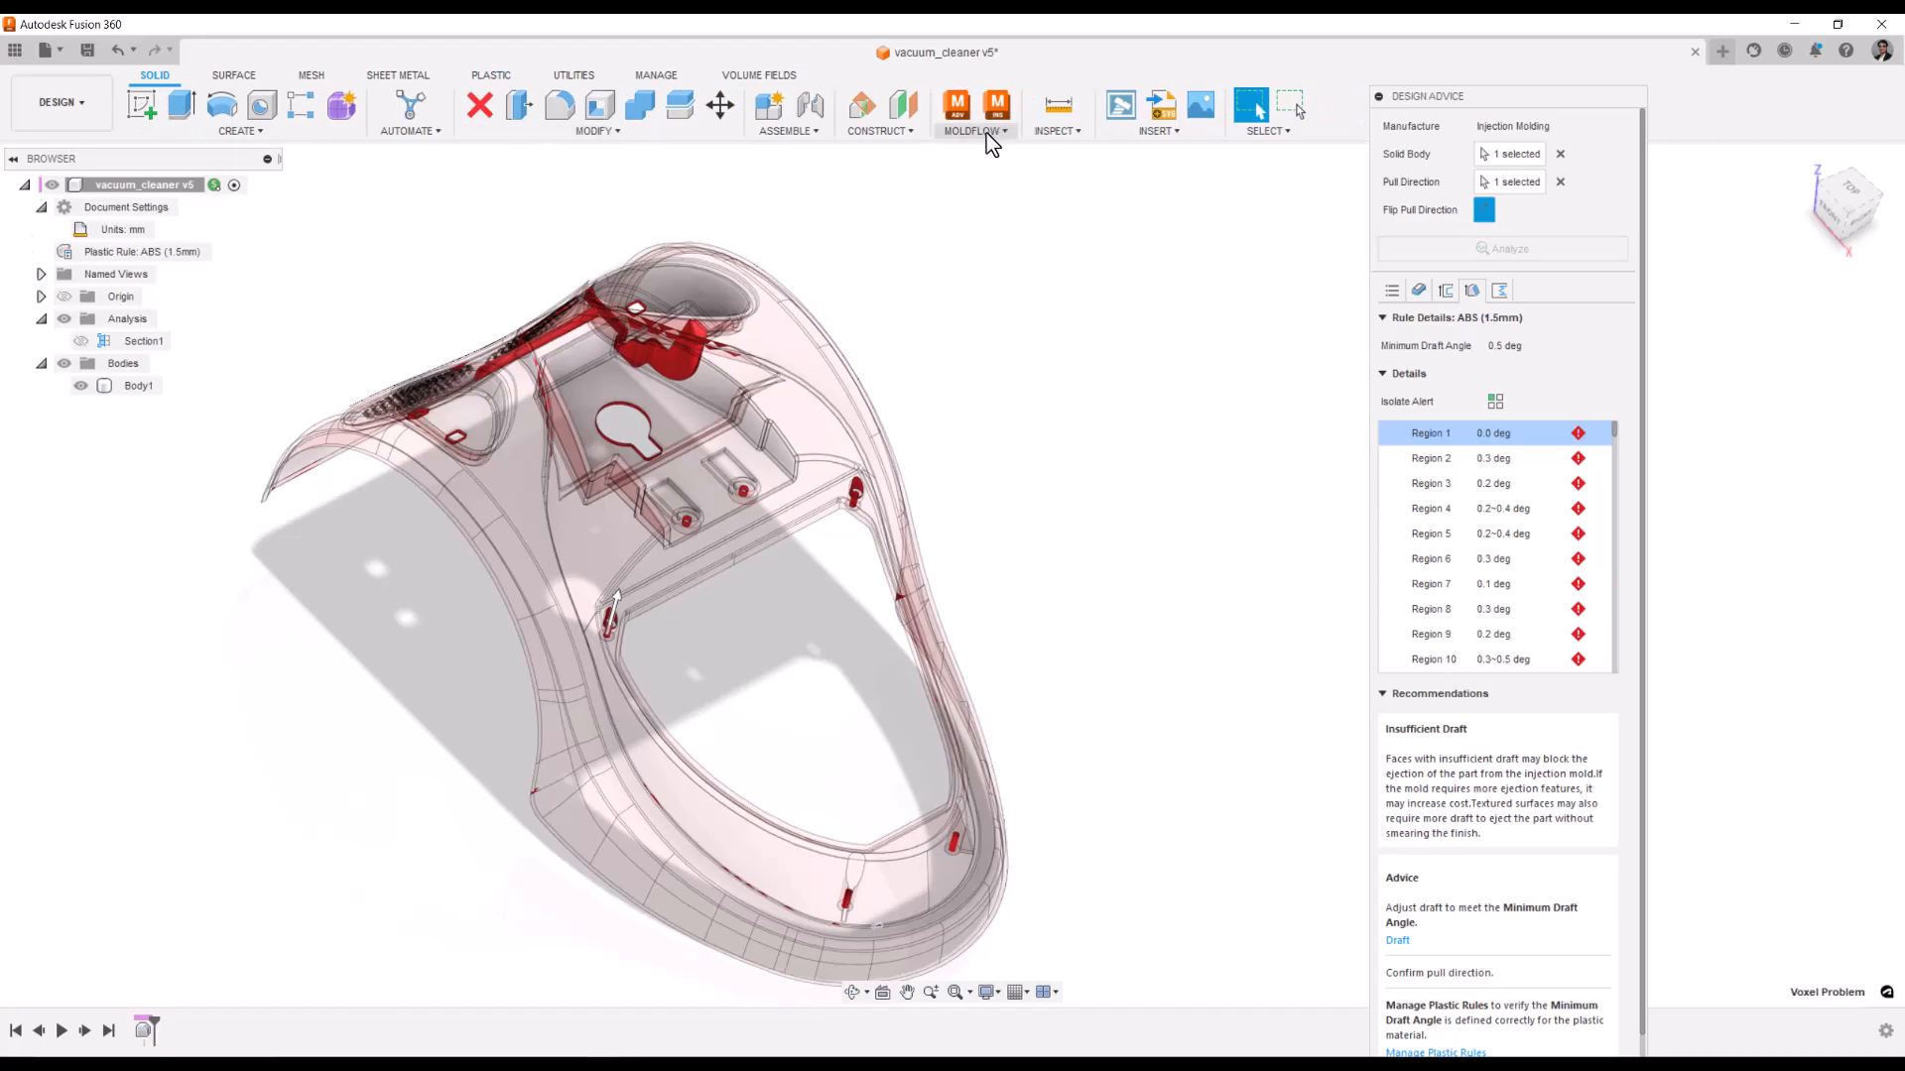
- Use the MOLDFLOW menu, then switch to the open Moldflow Adviser vacuum cleaner study
click(973, 115)
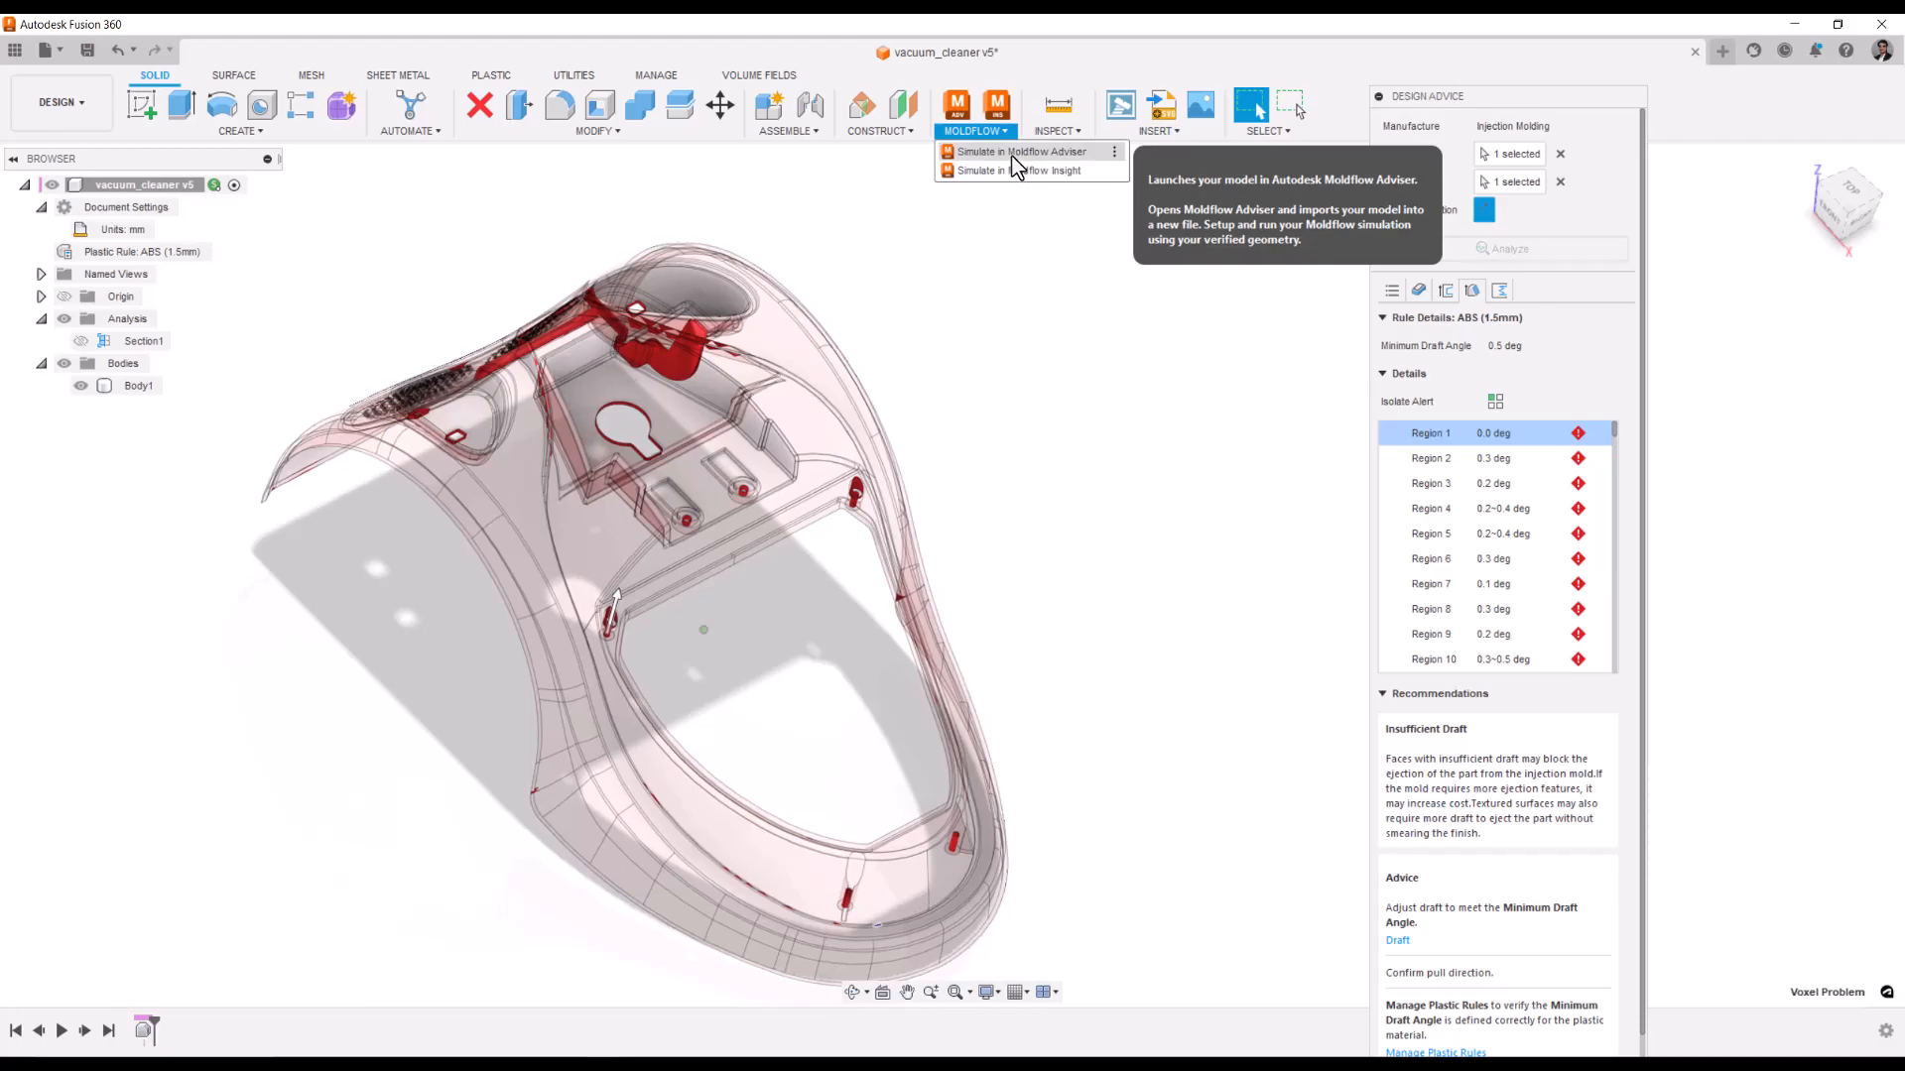
mouse_move(678, 962)
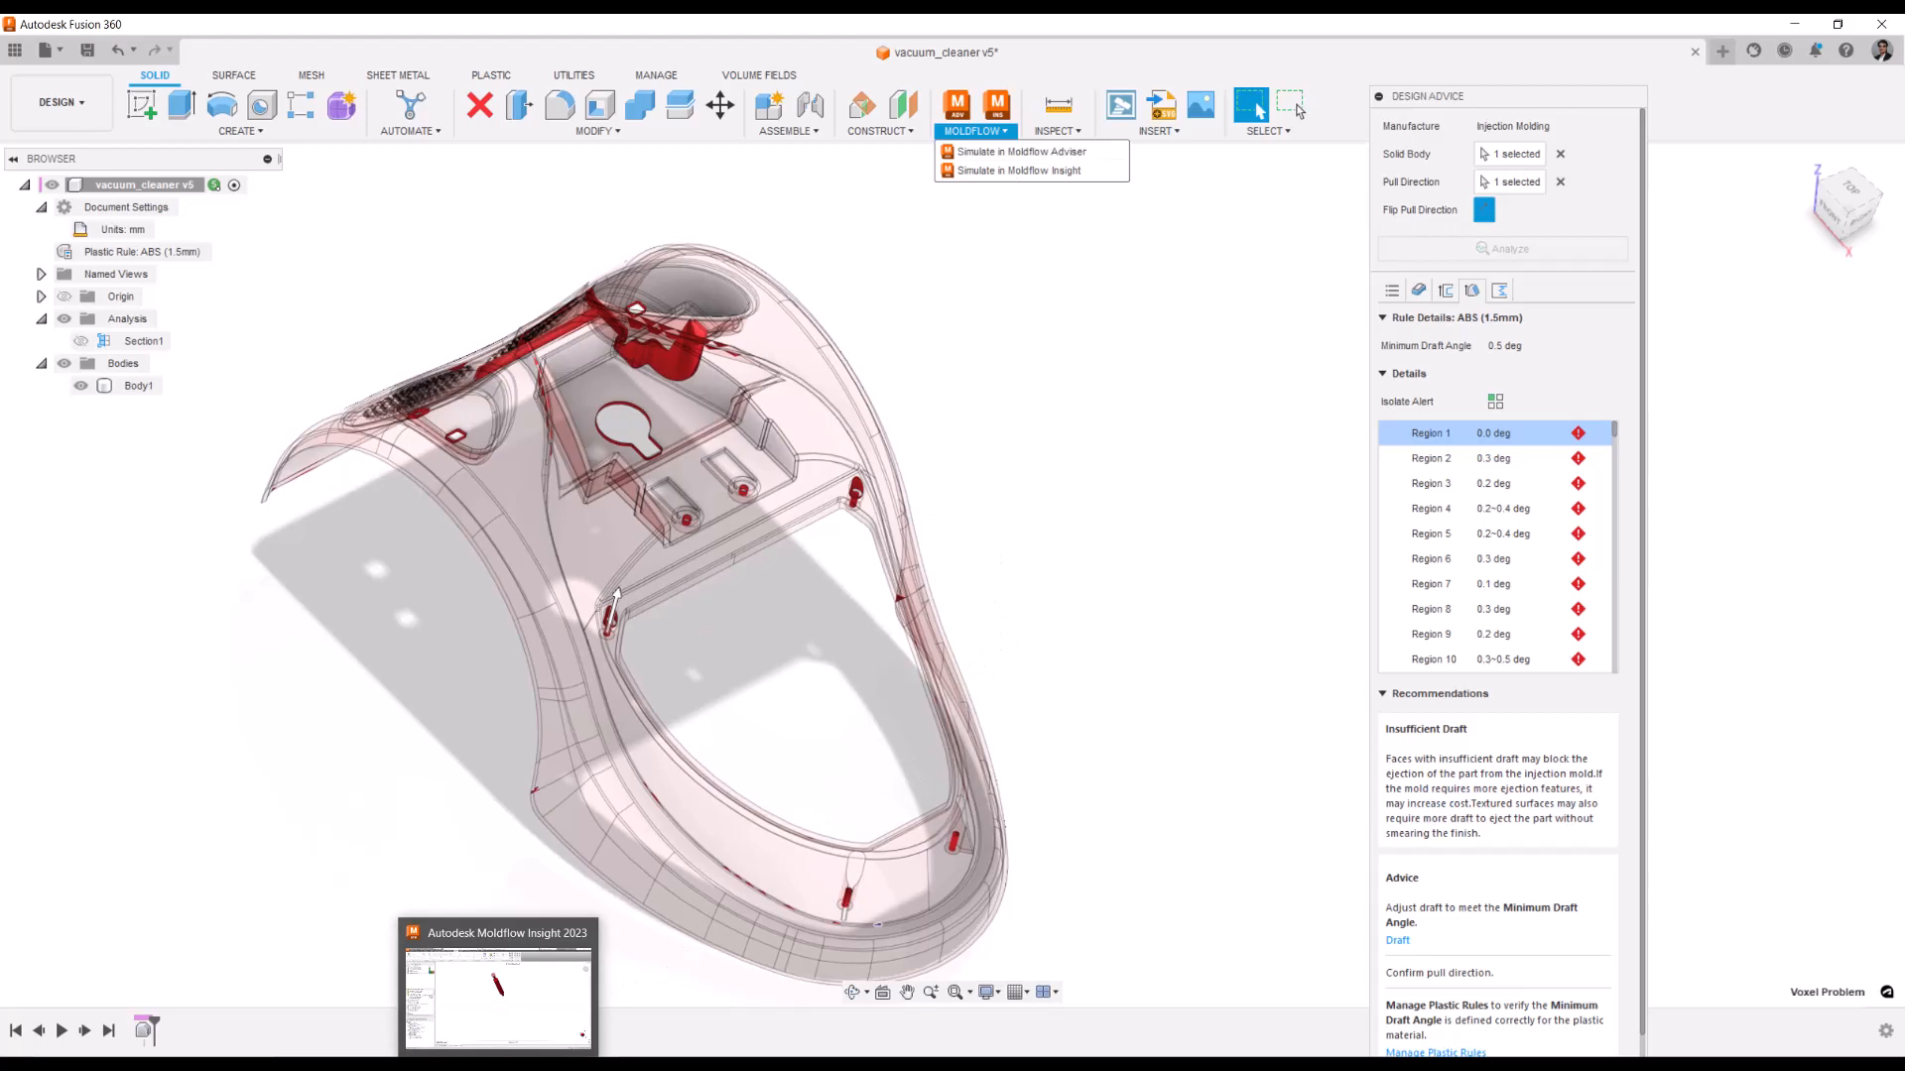
click(1021, 150)
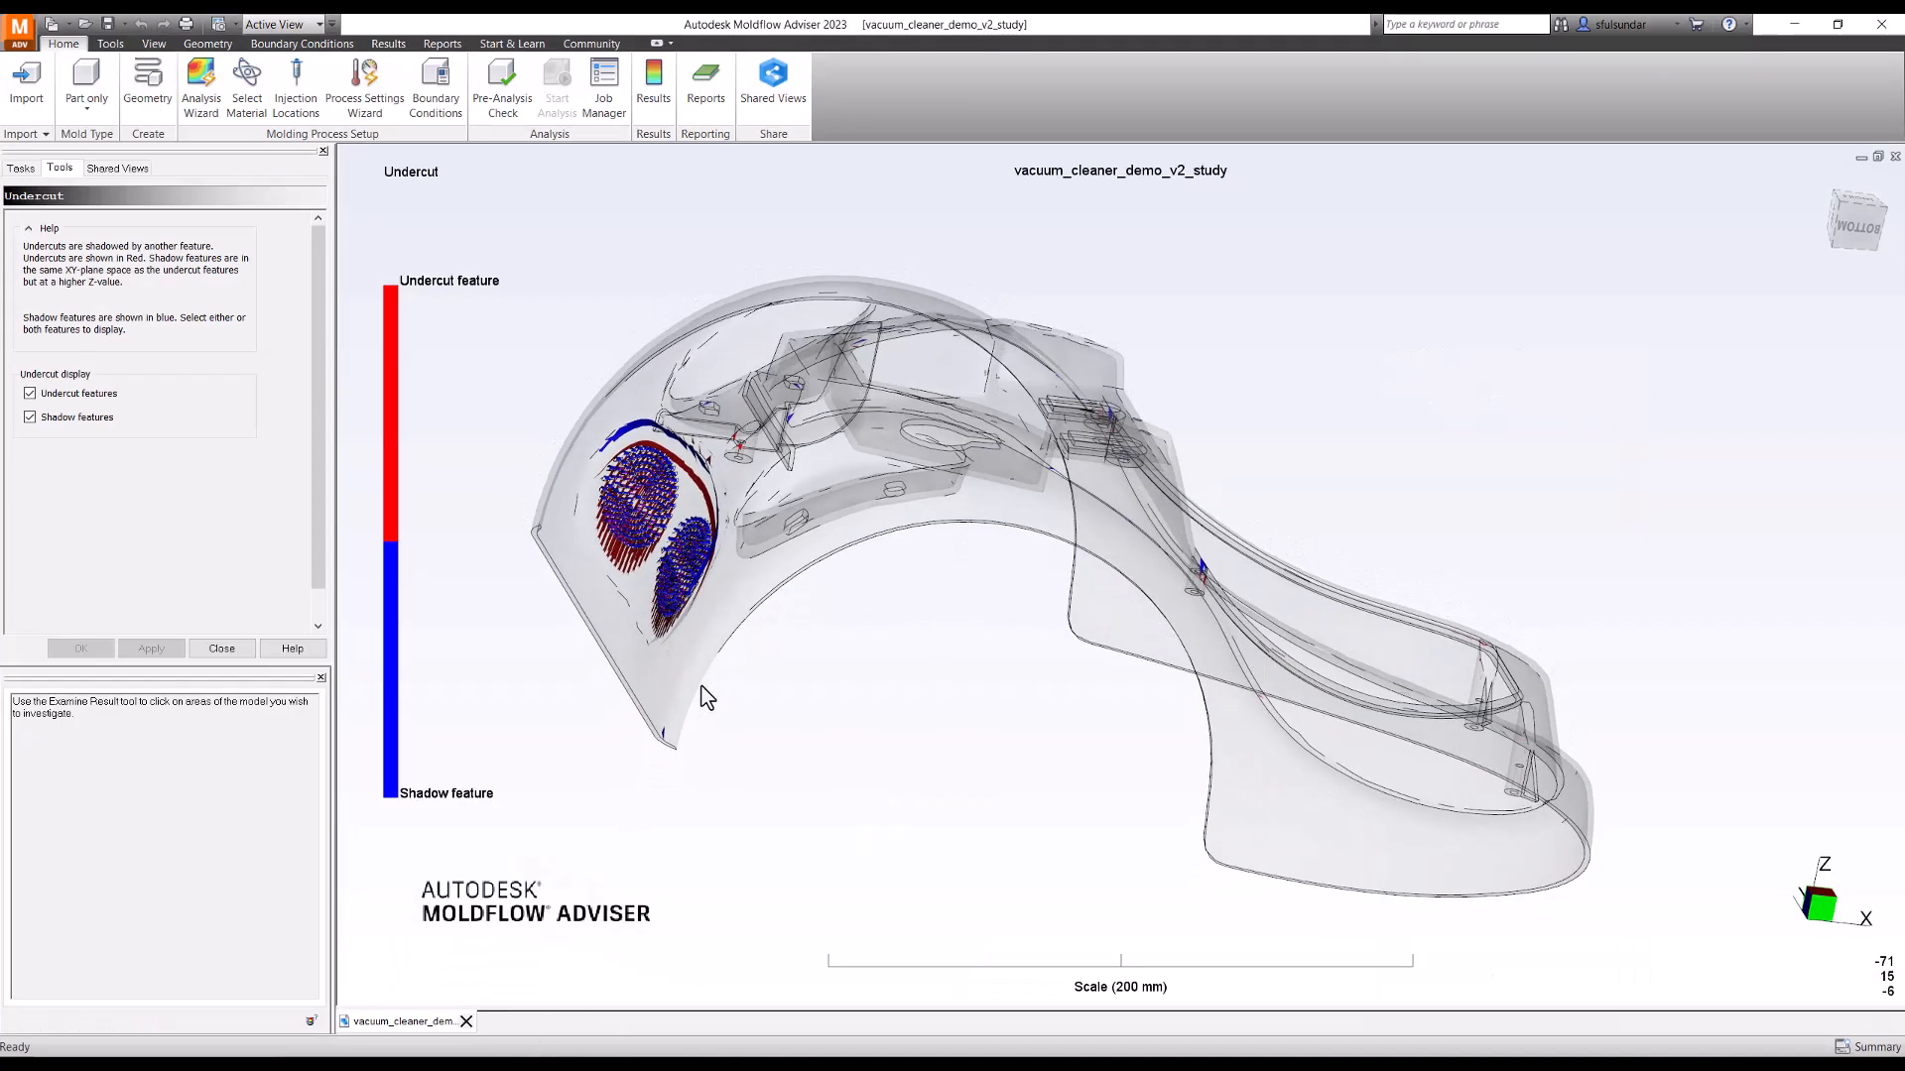
- Tick Nominal wall thickness under Design Adviser results, showing 0.3506–7.431 mm
click(20, 168)
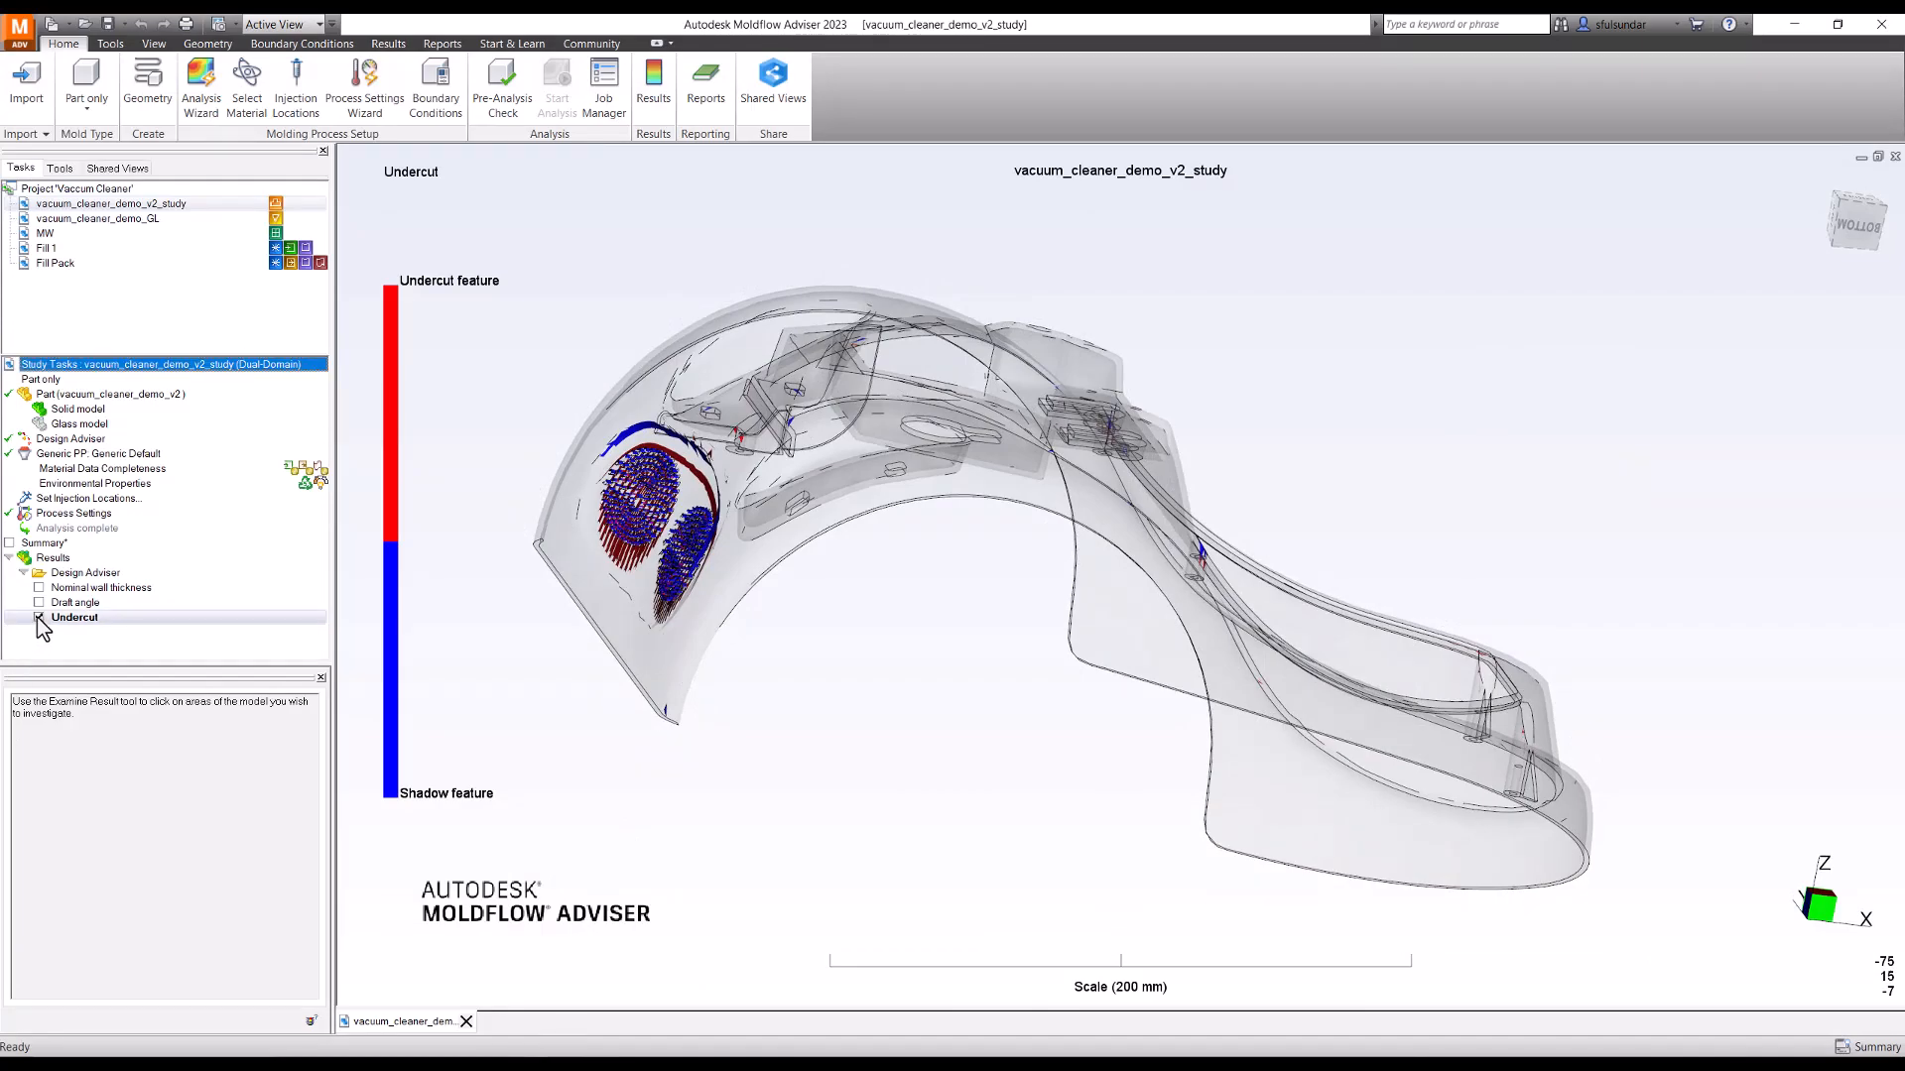
click(38, 617)
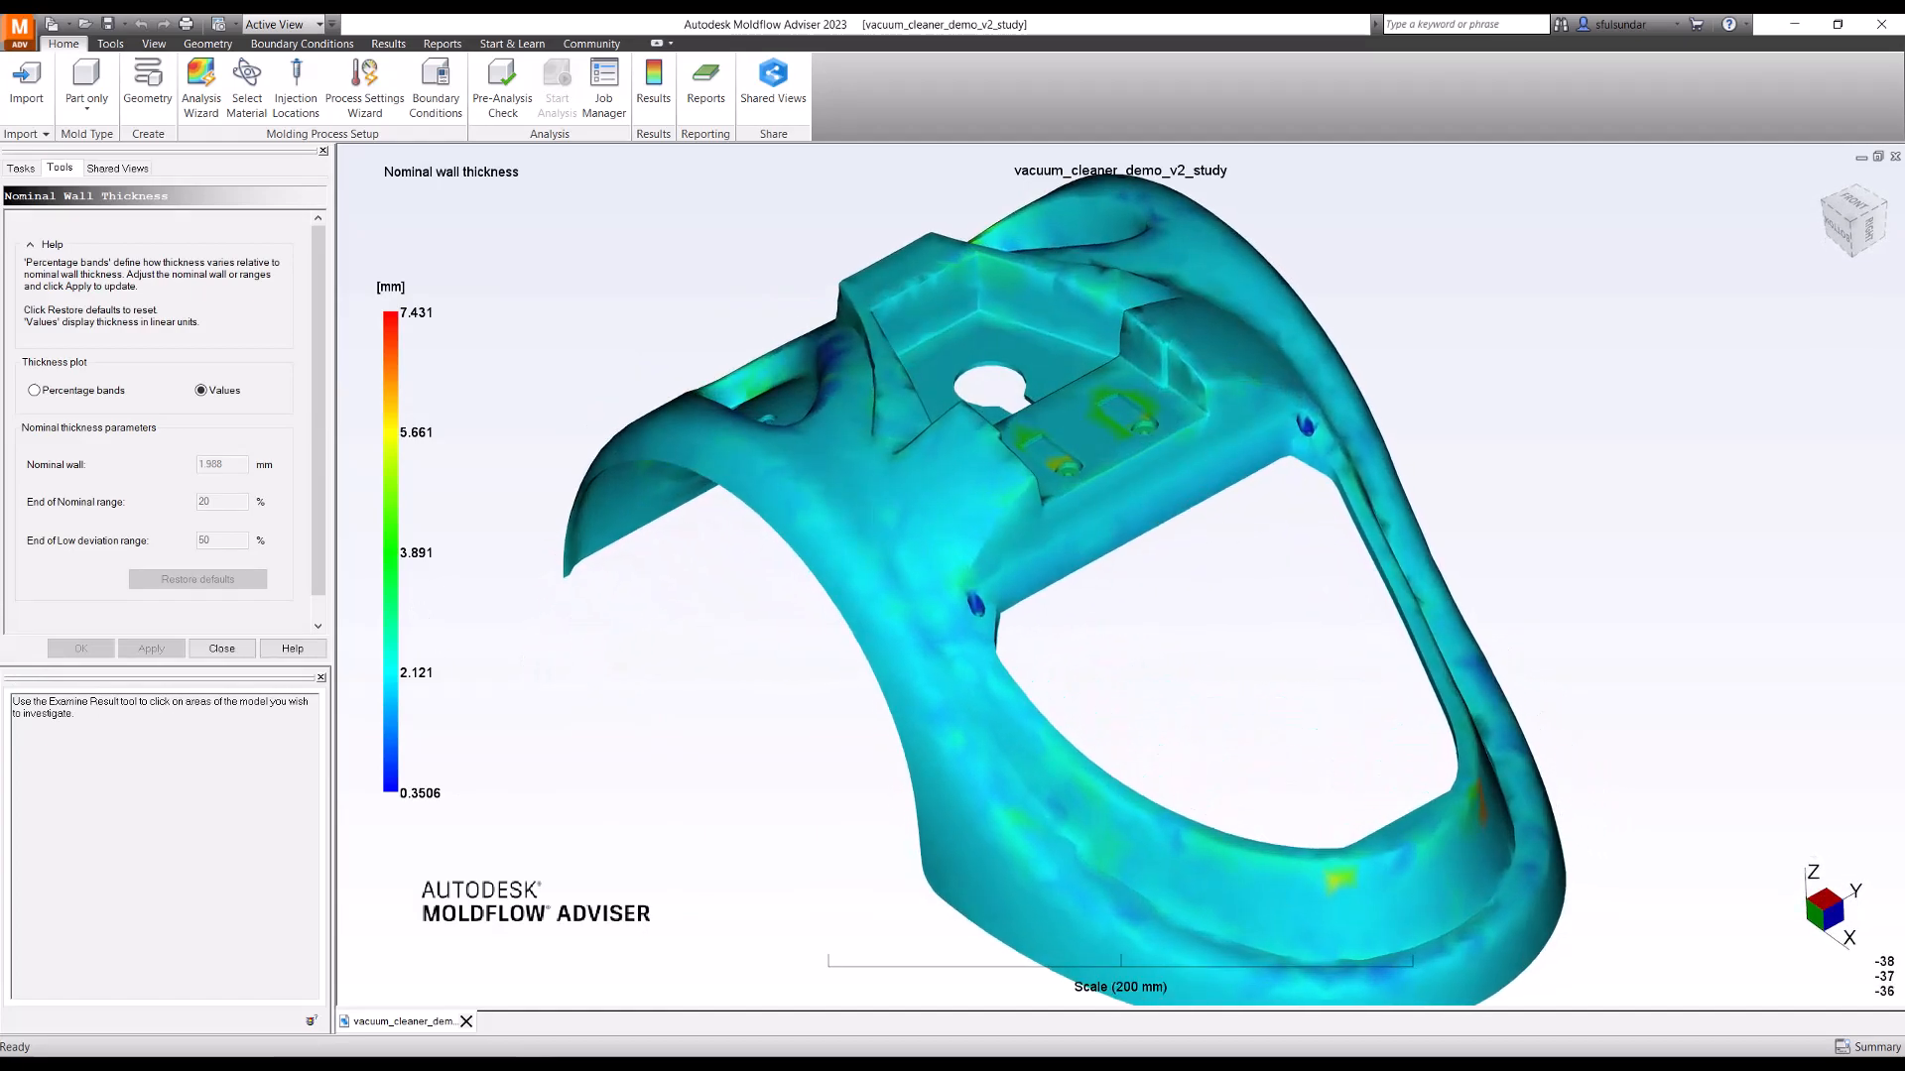
- Apply percentage bands to the thickness plot, then apply a revised nominal wall value
click(36, 390)
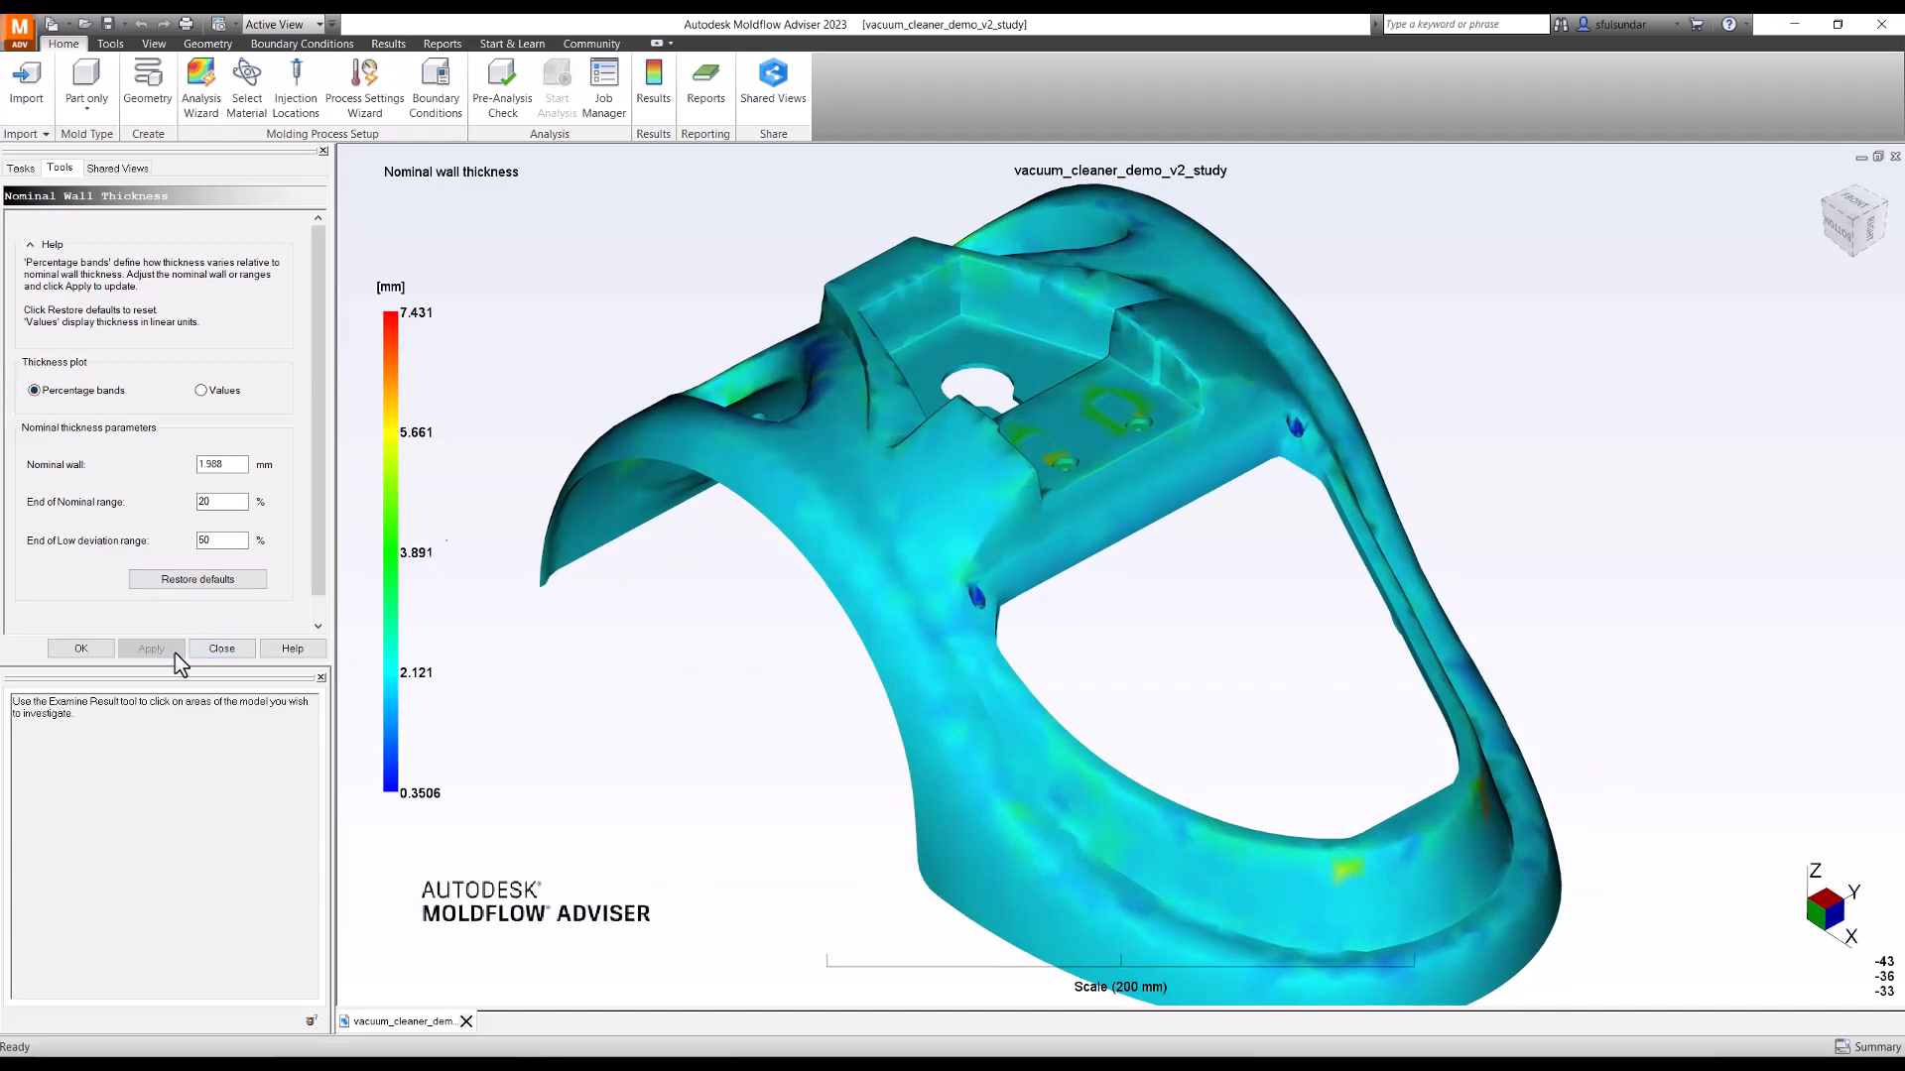
click(150, 648)
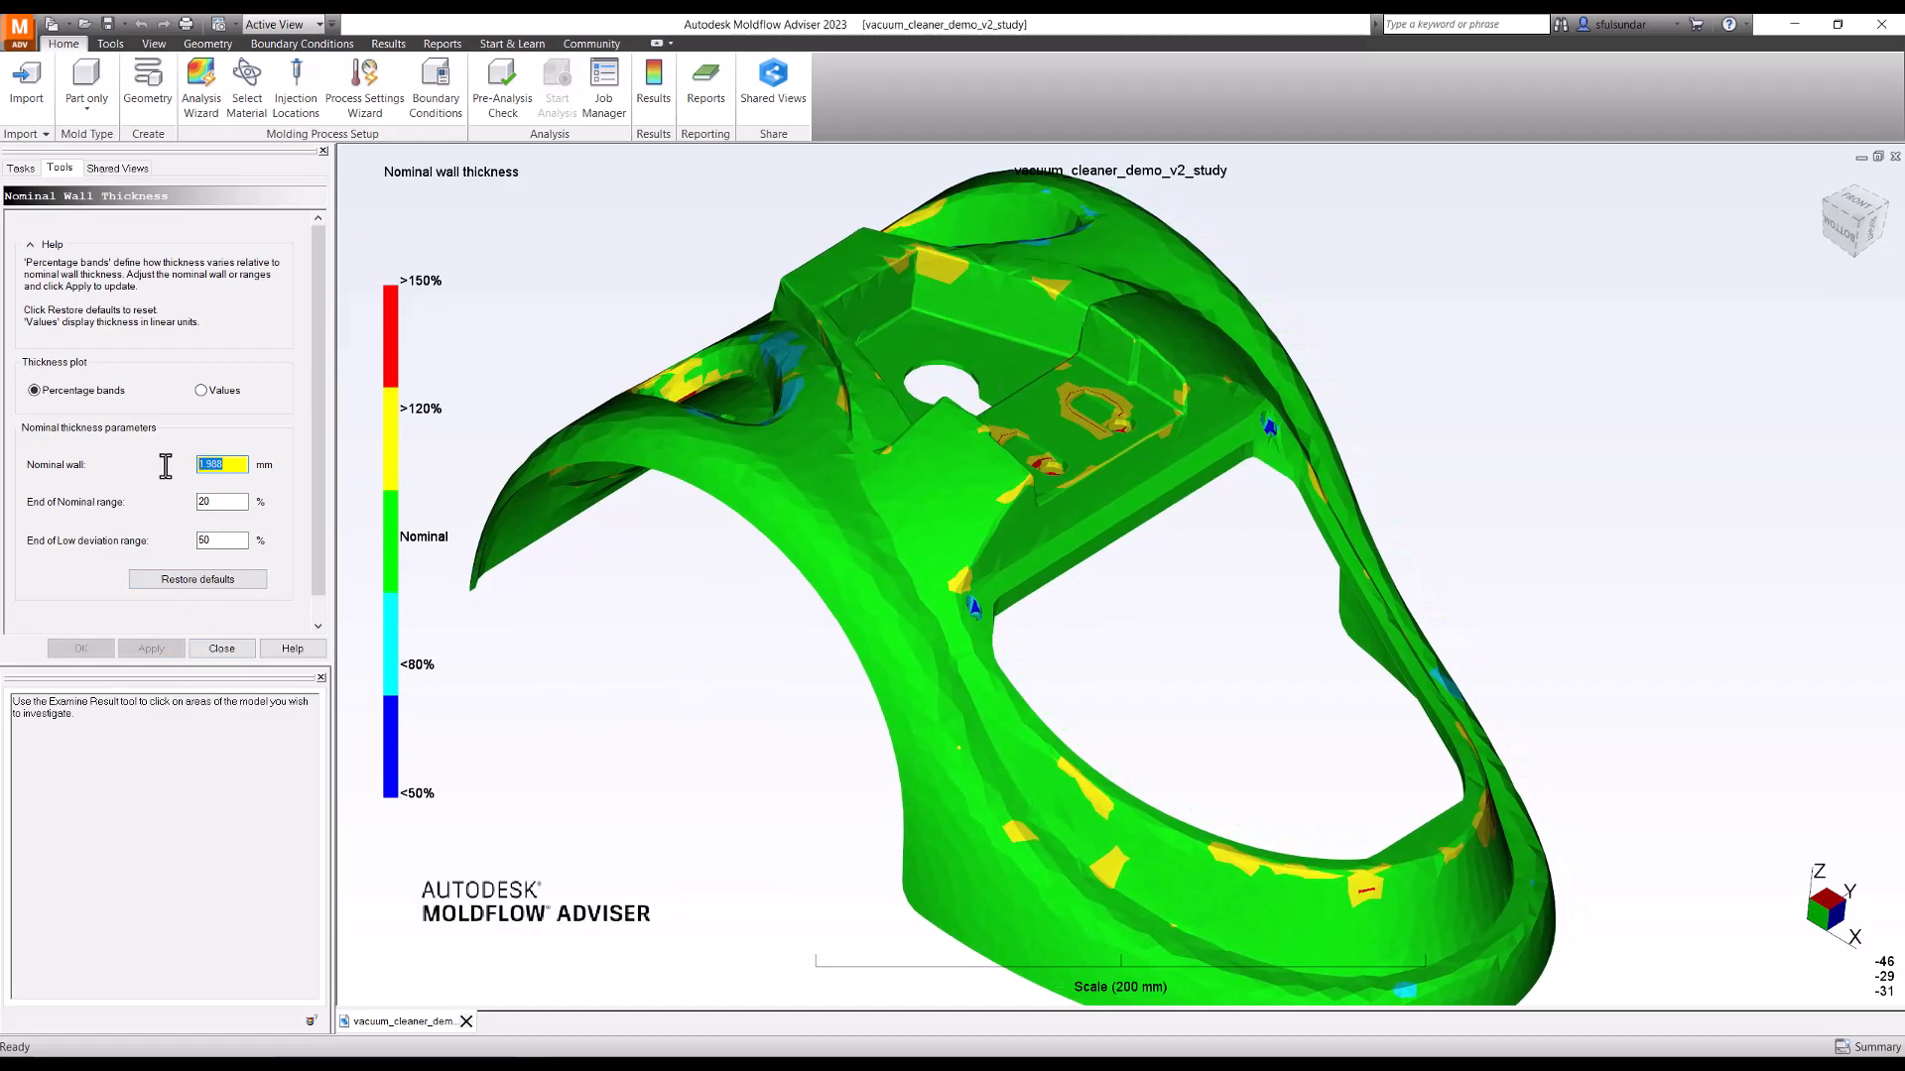
text(2.5)
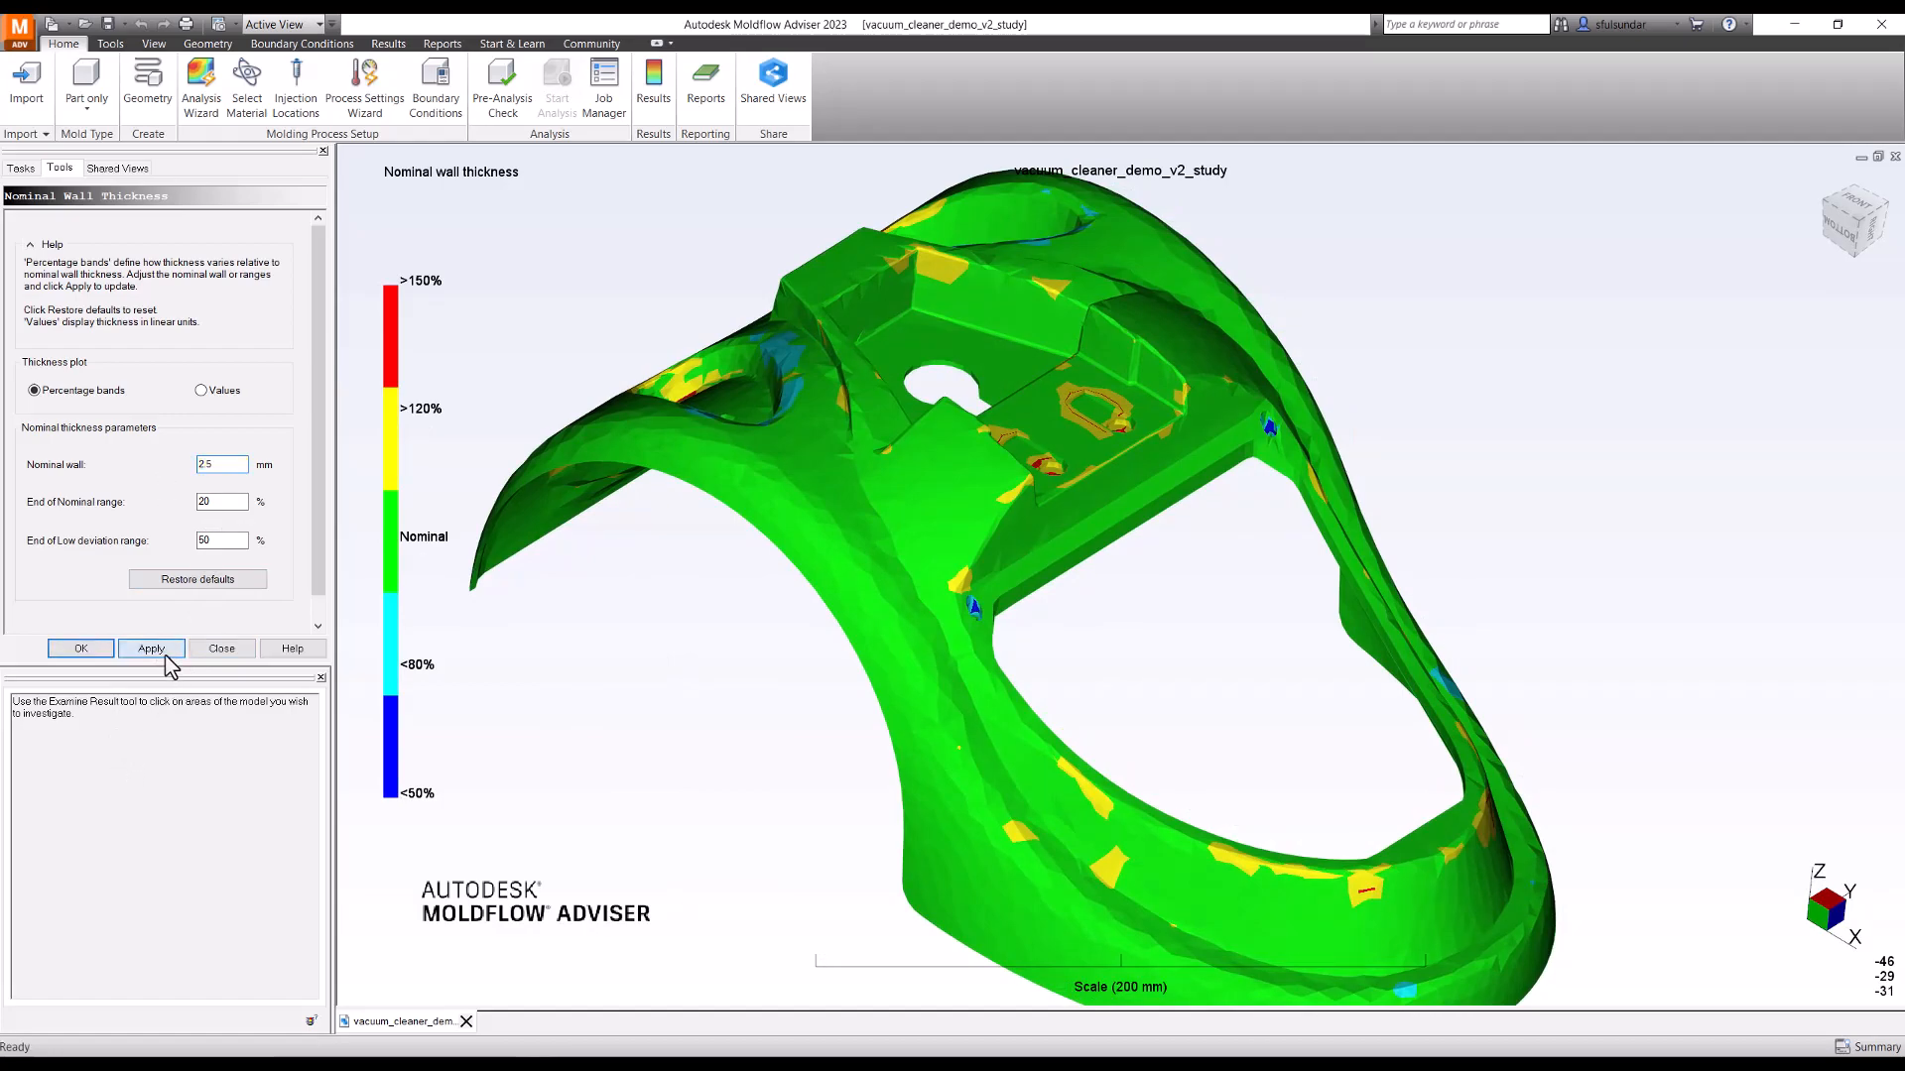
click(151, 648)
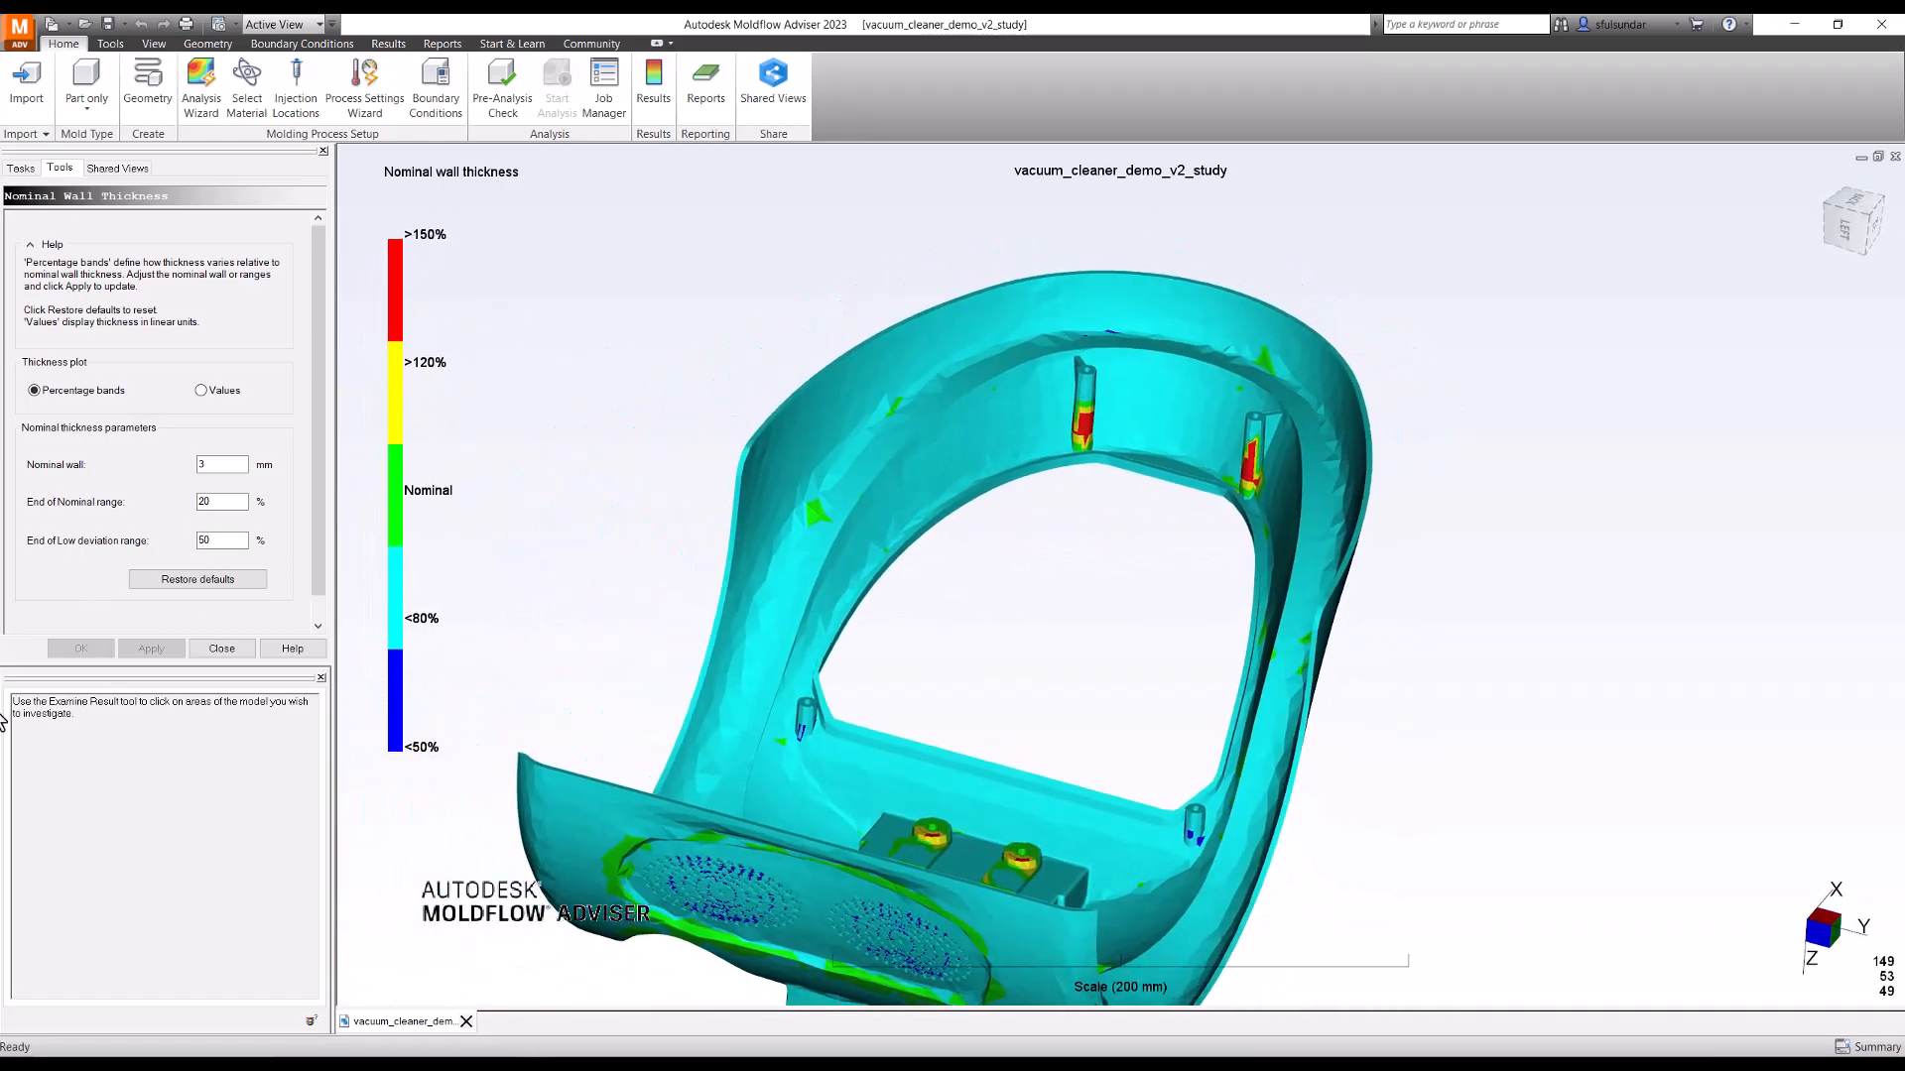
- Apply actual thickness values, probe spots including the thick boss, then close the settings
click(200, 390)
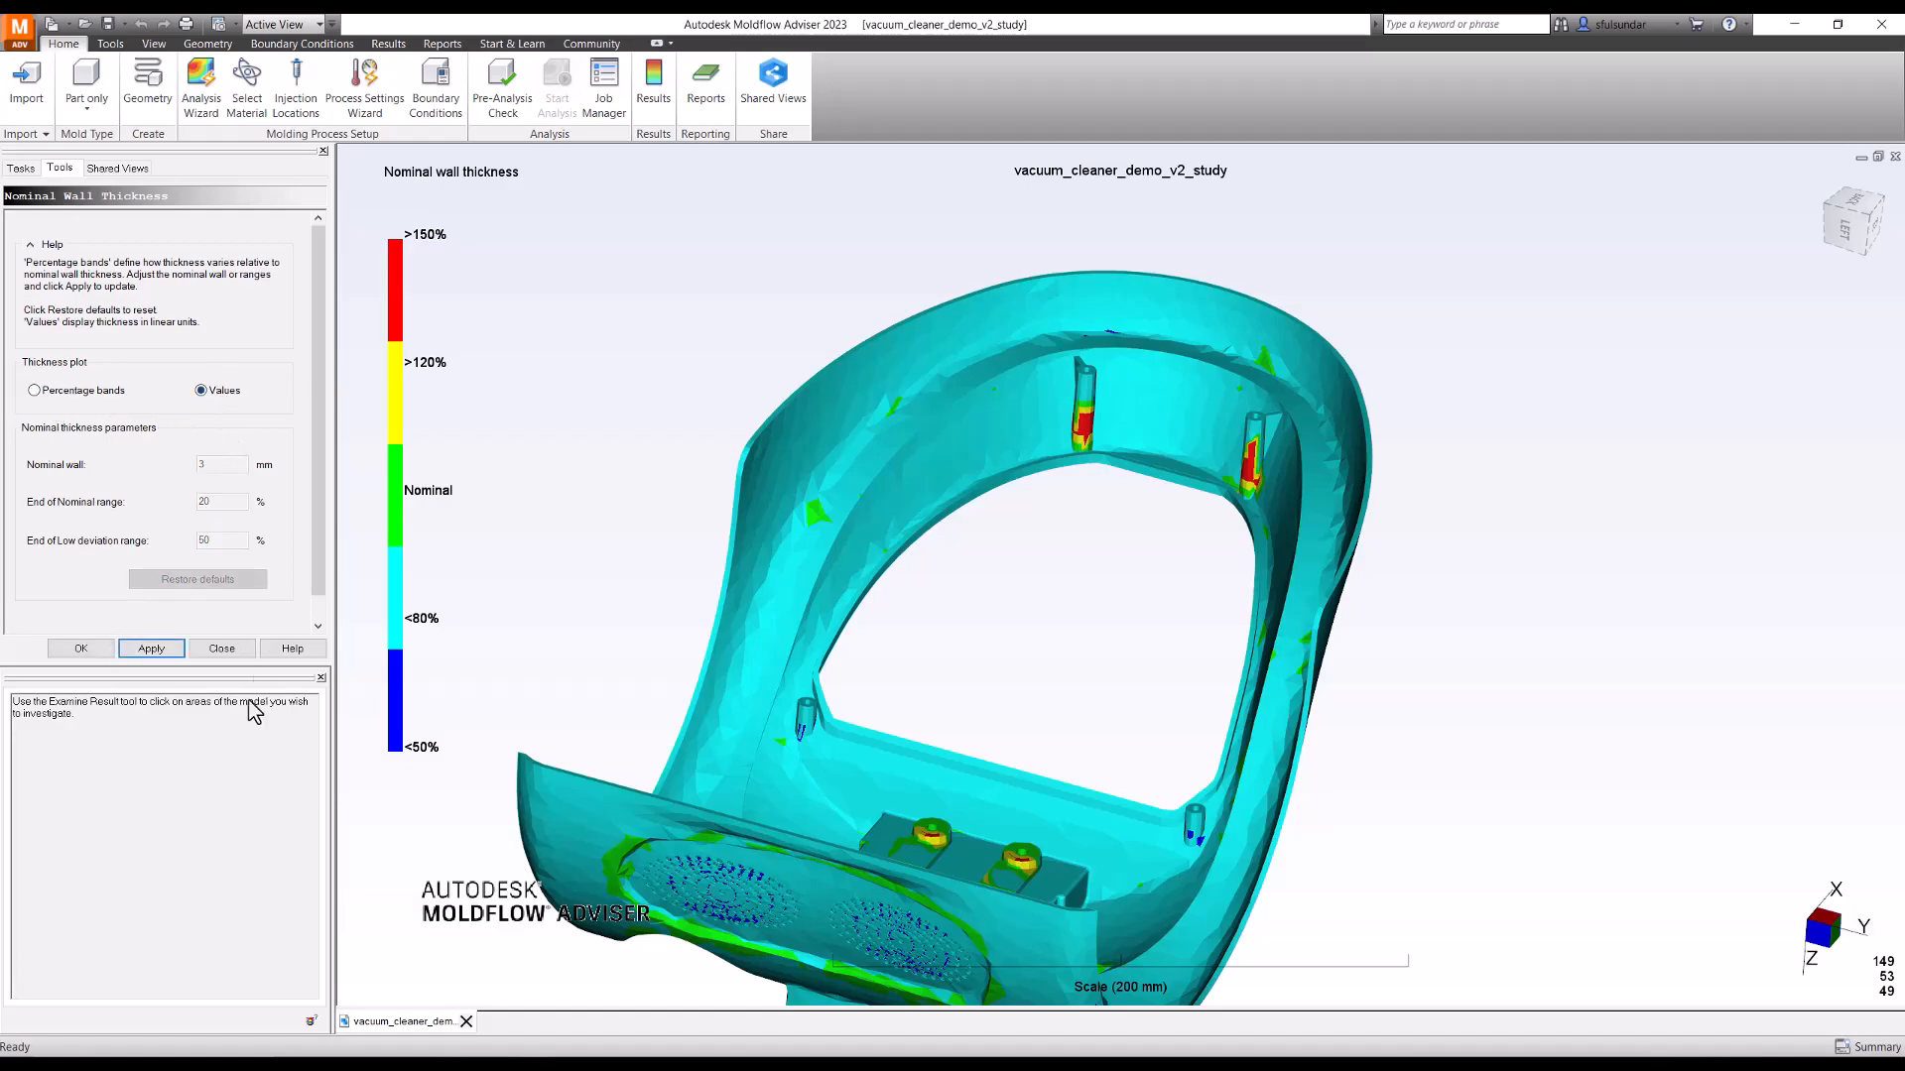
click(151, 648)
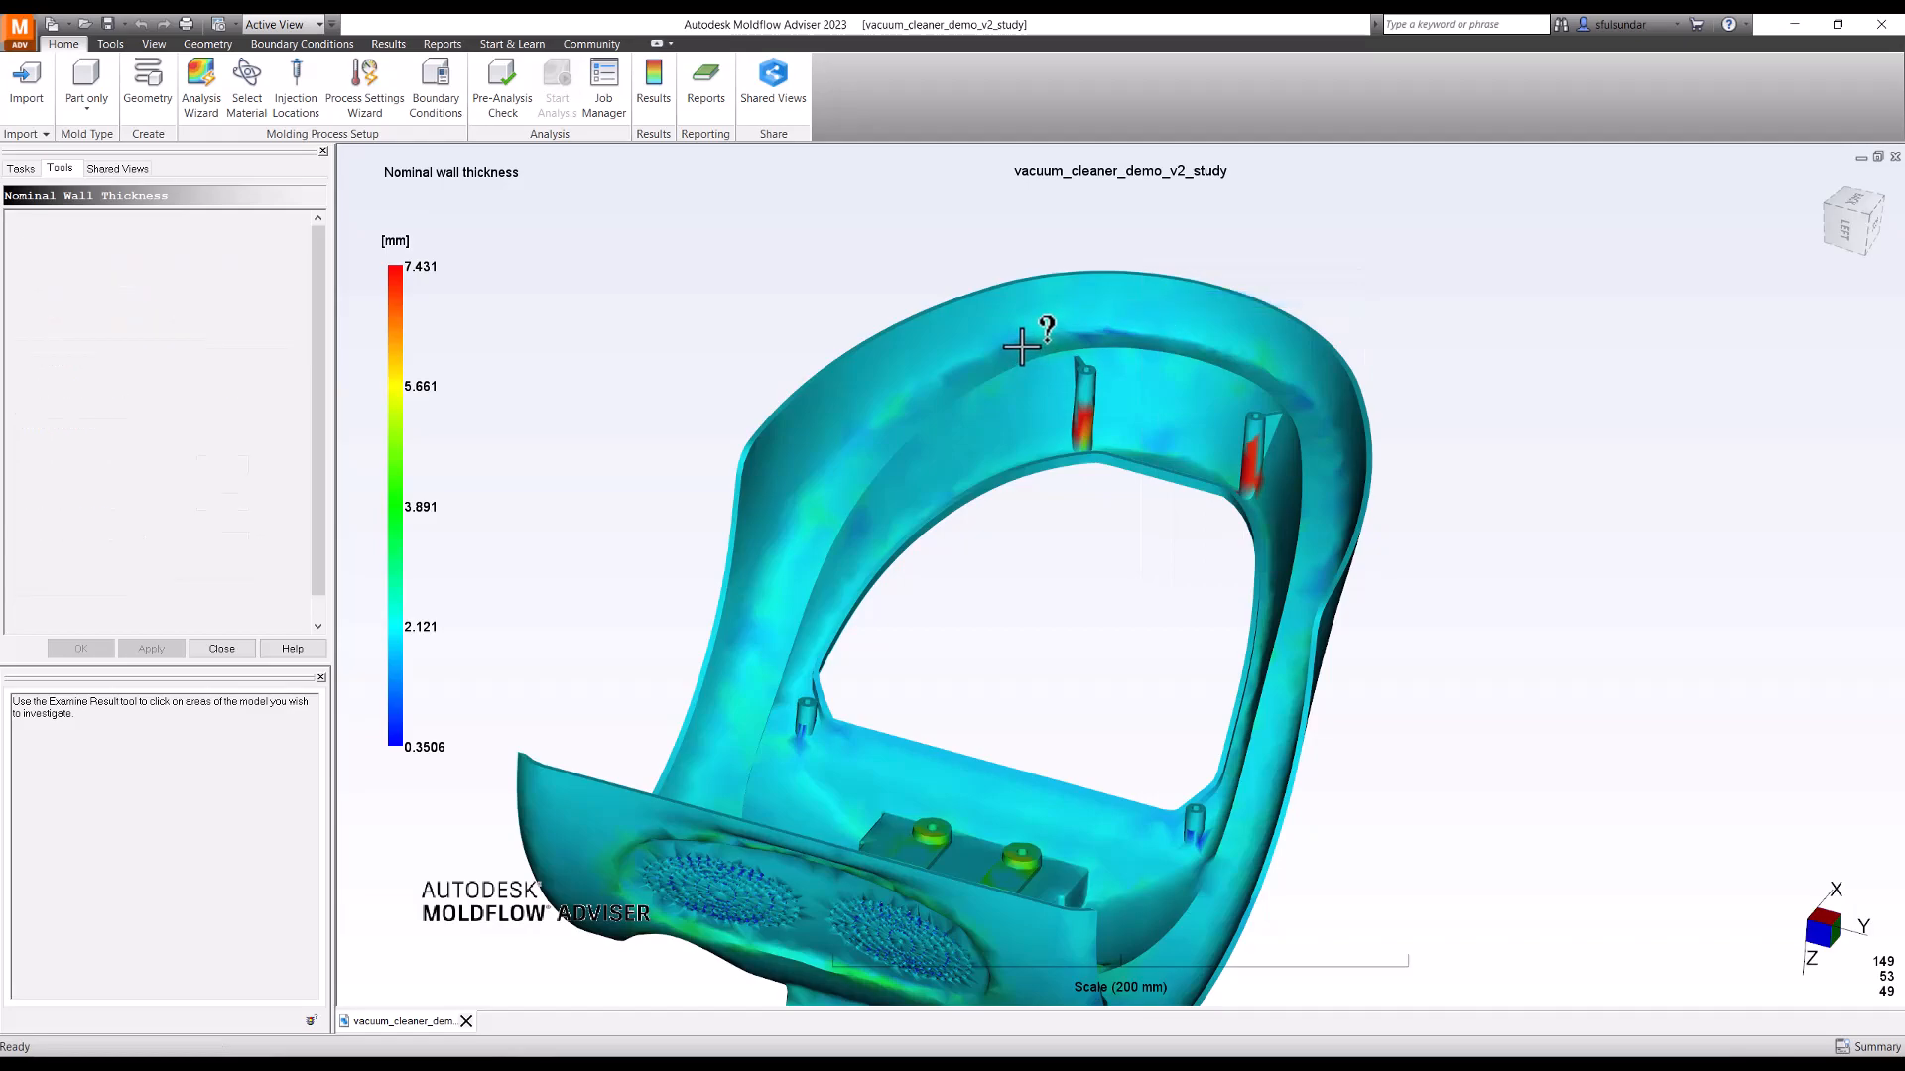
click(1079, 426)
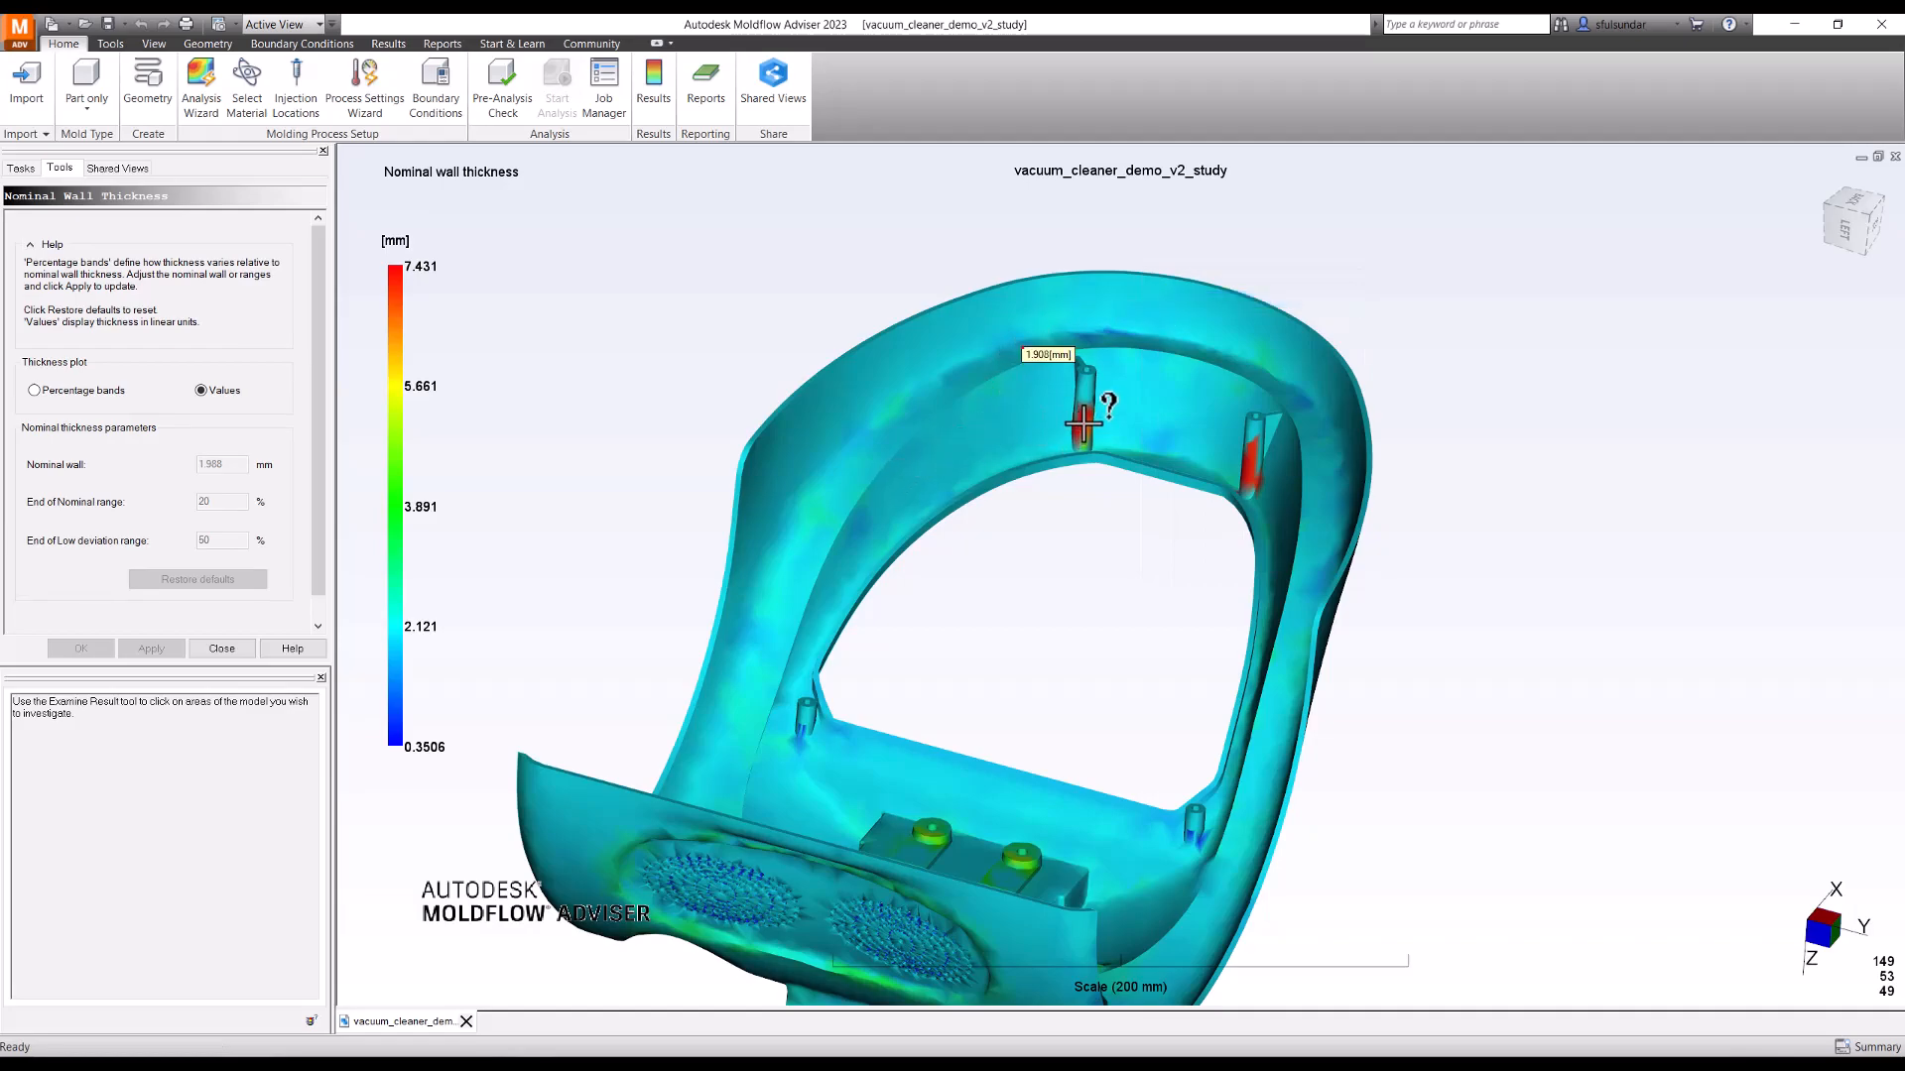
click(1276, 523)
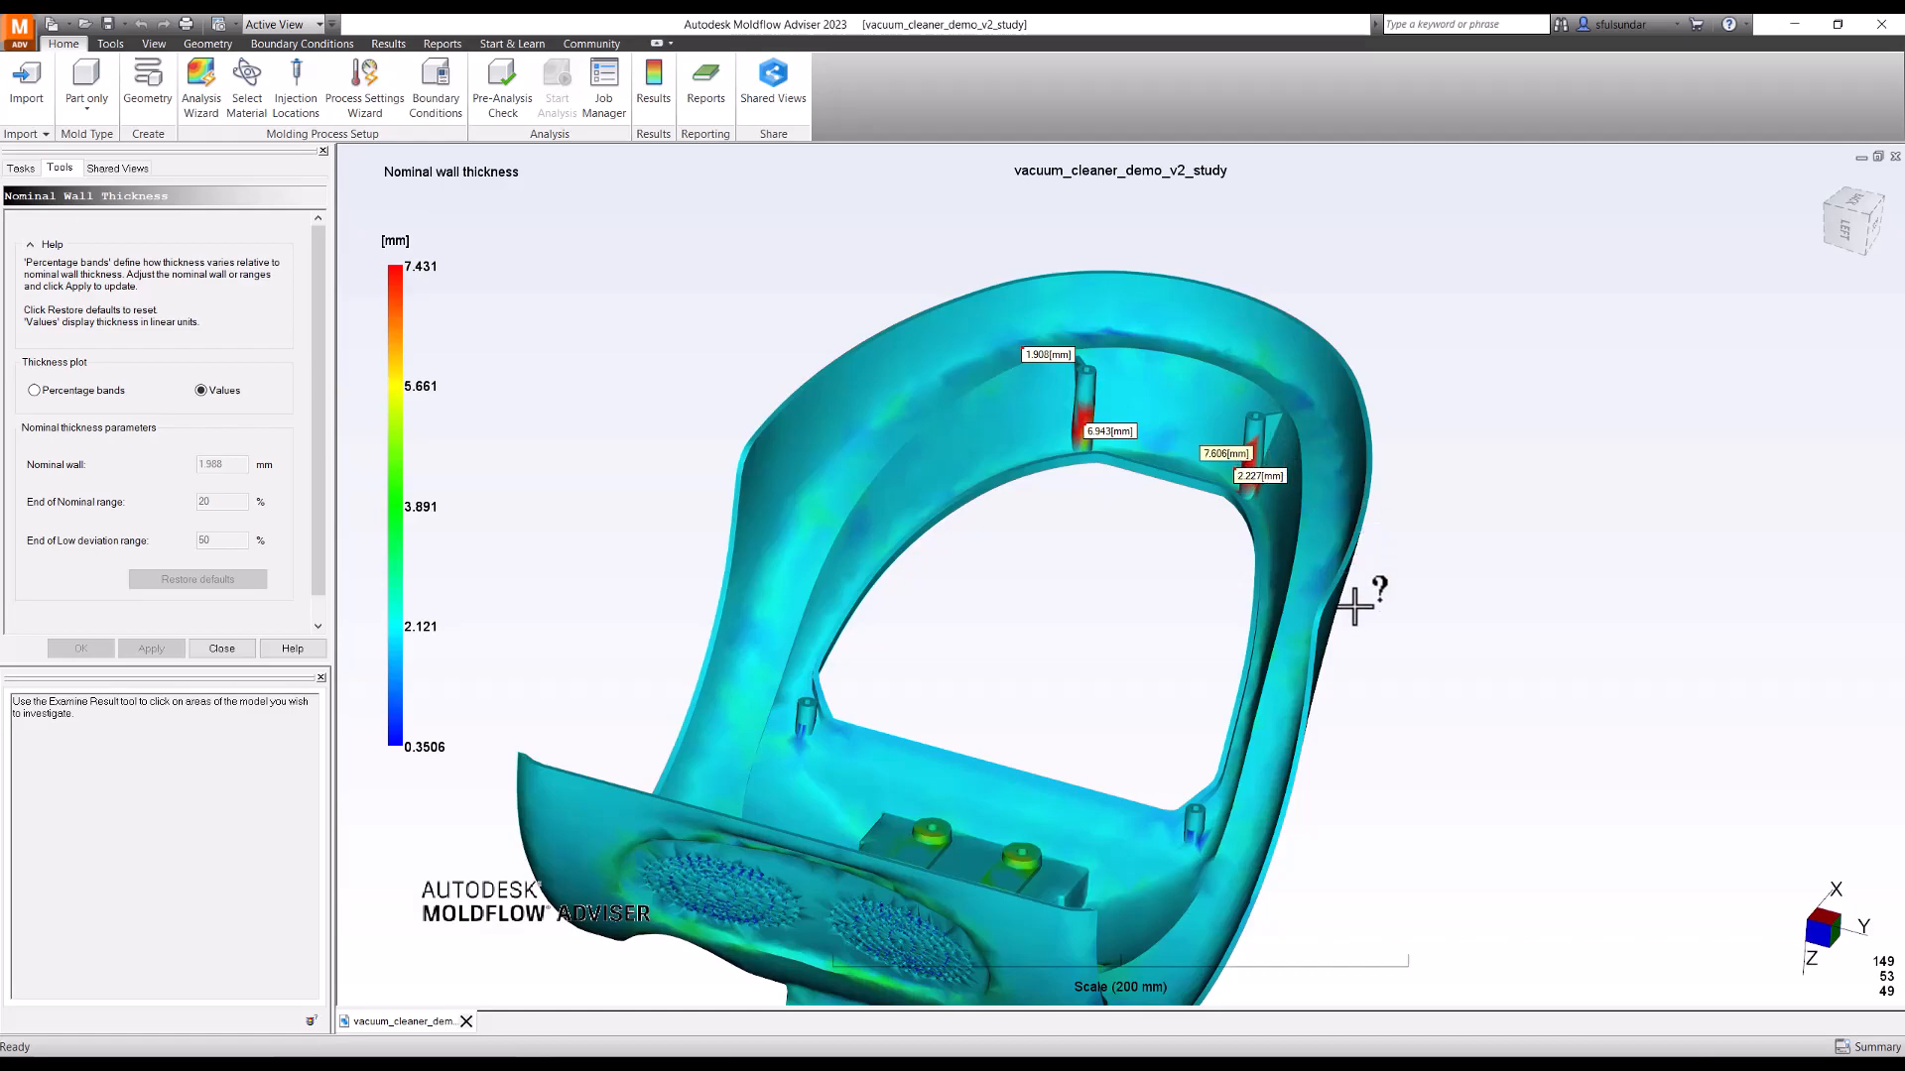
mouse_move(1340, 613)
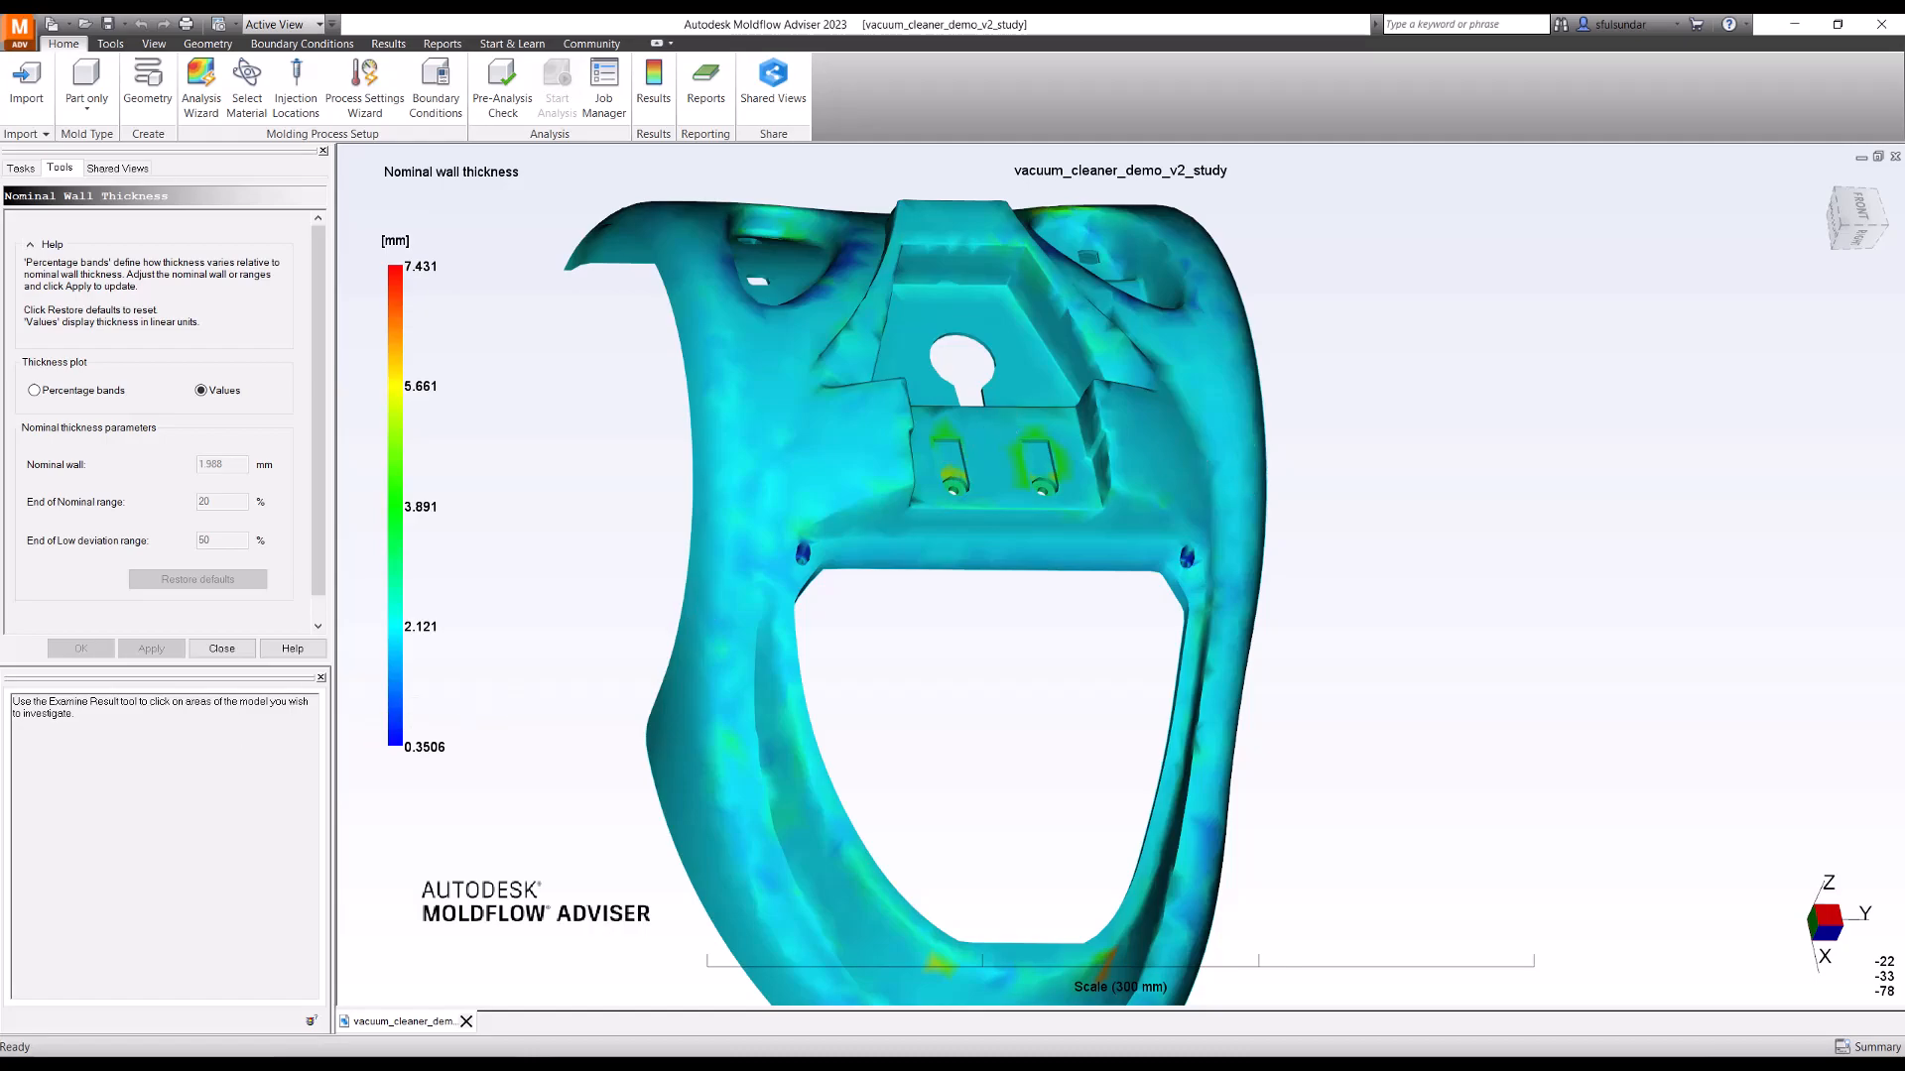
mouse_move(222, 648)
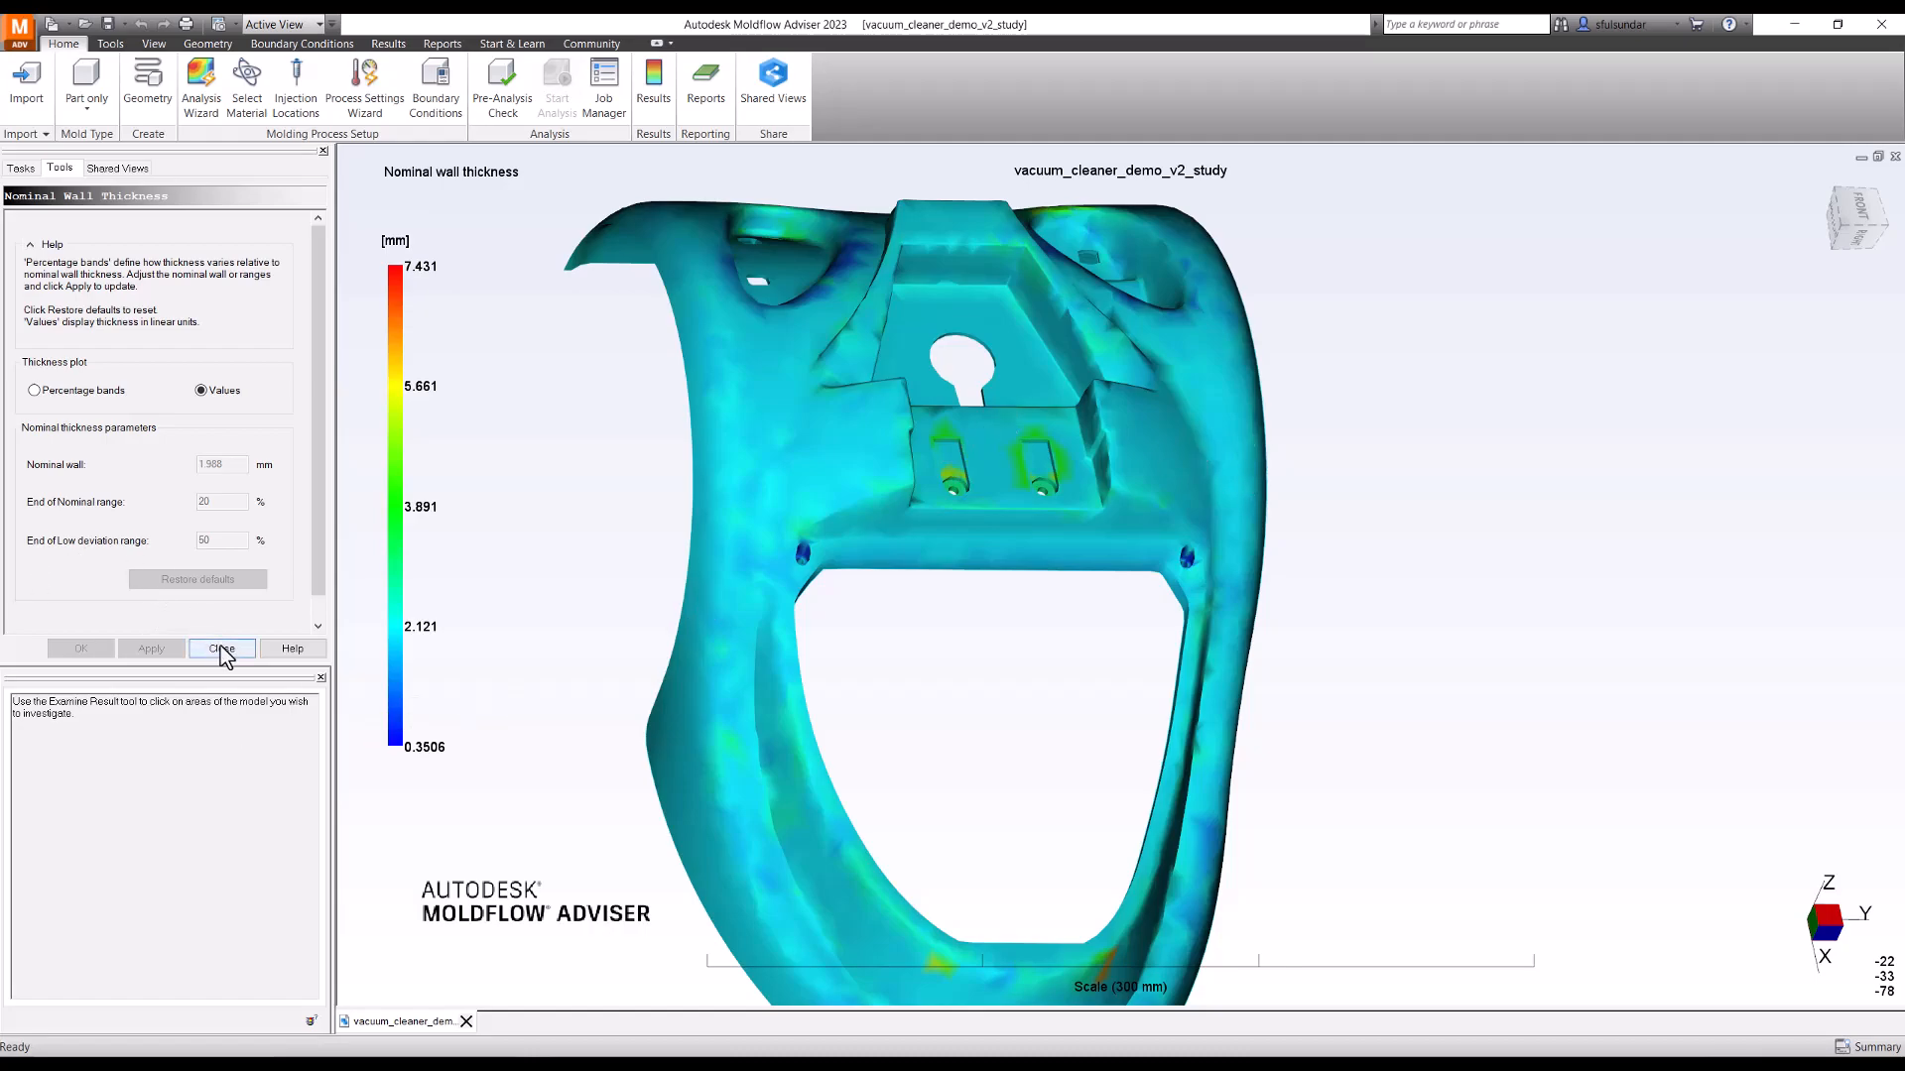
click(221, 648)
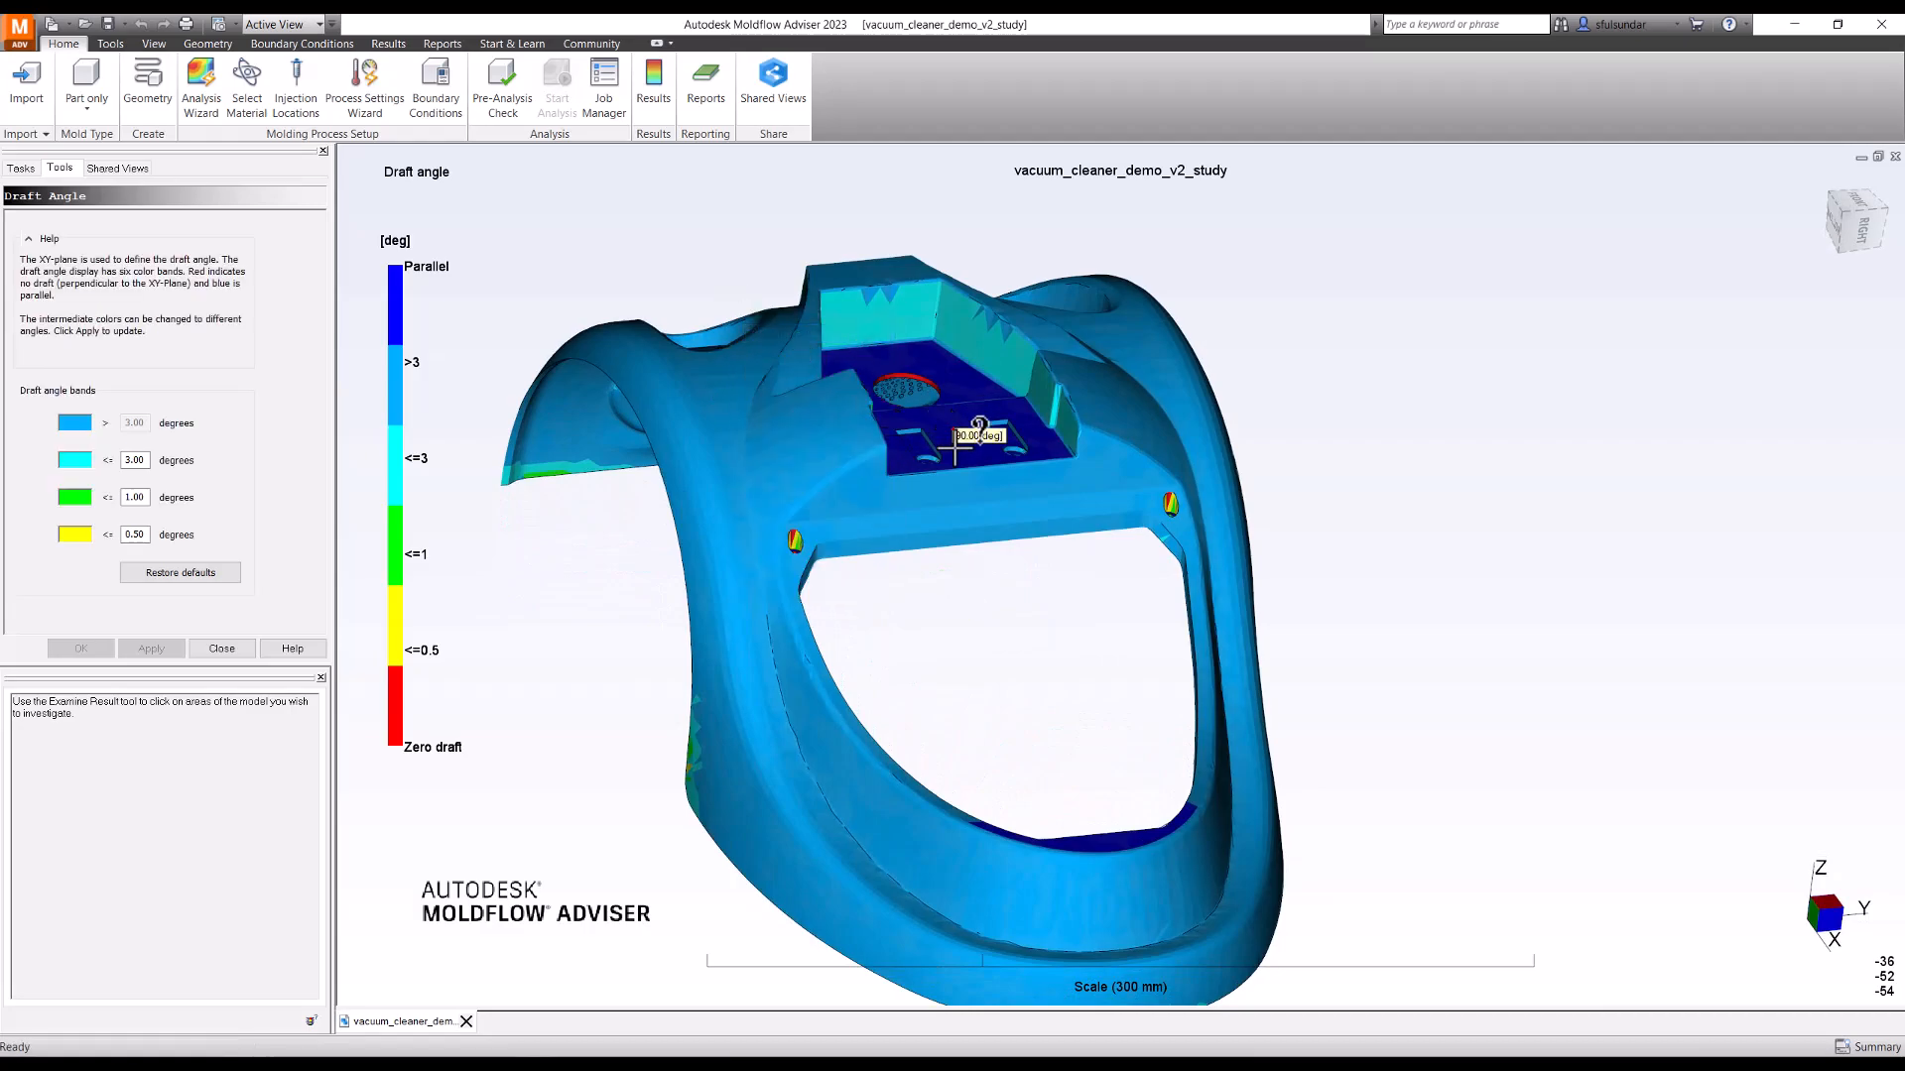
mouse_move(844, 535)
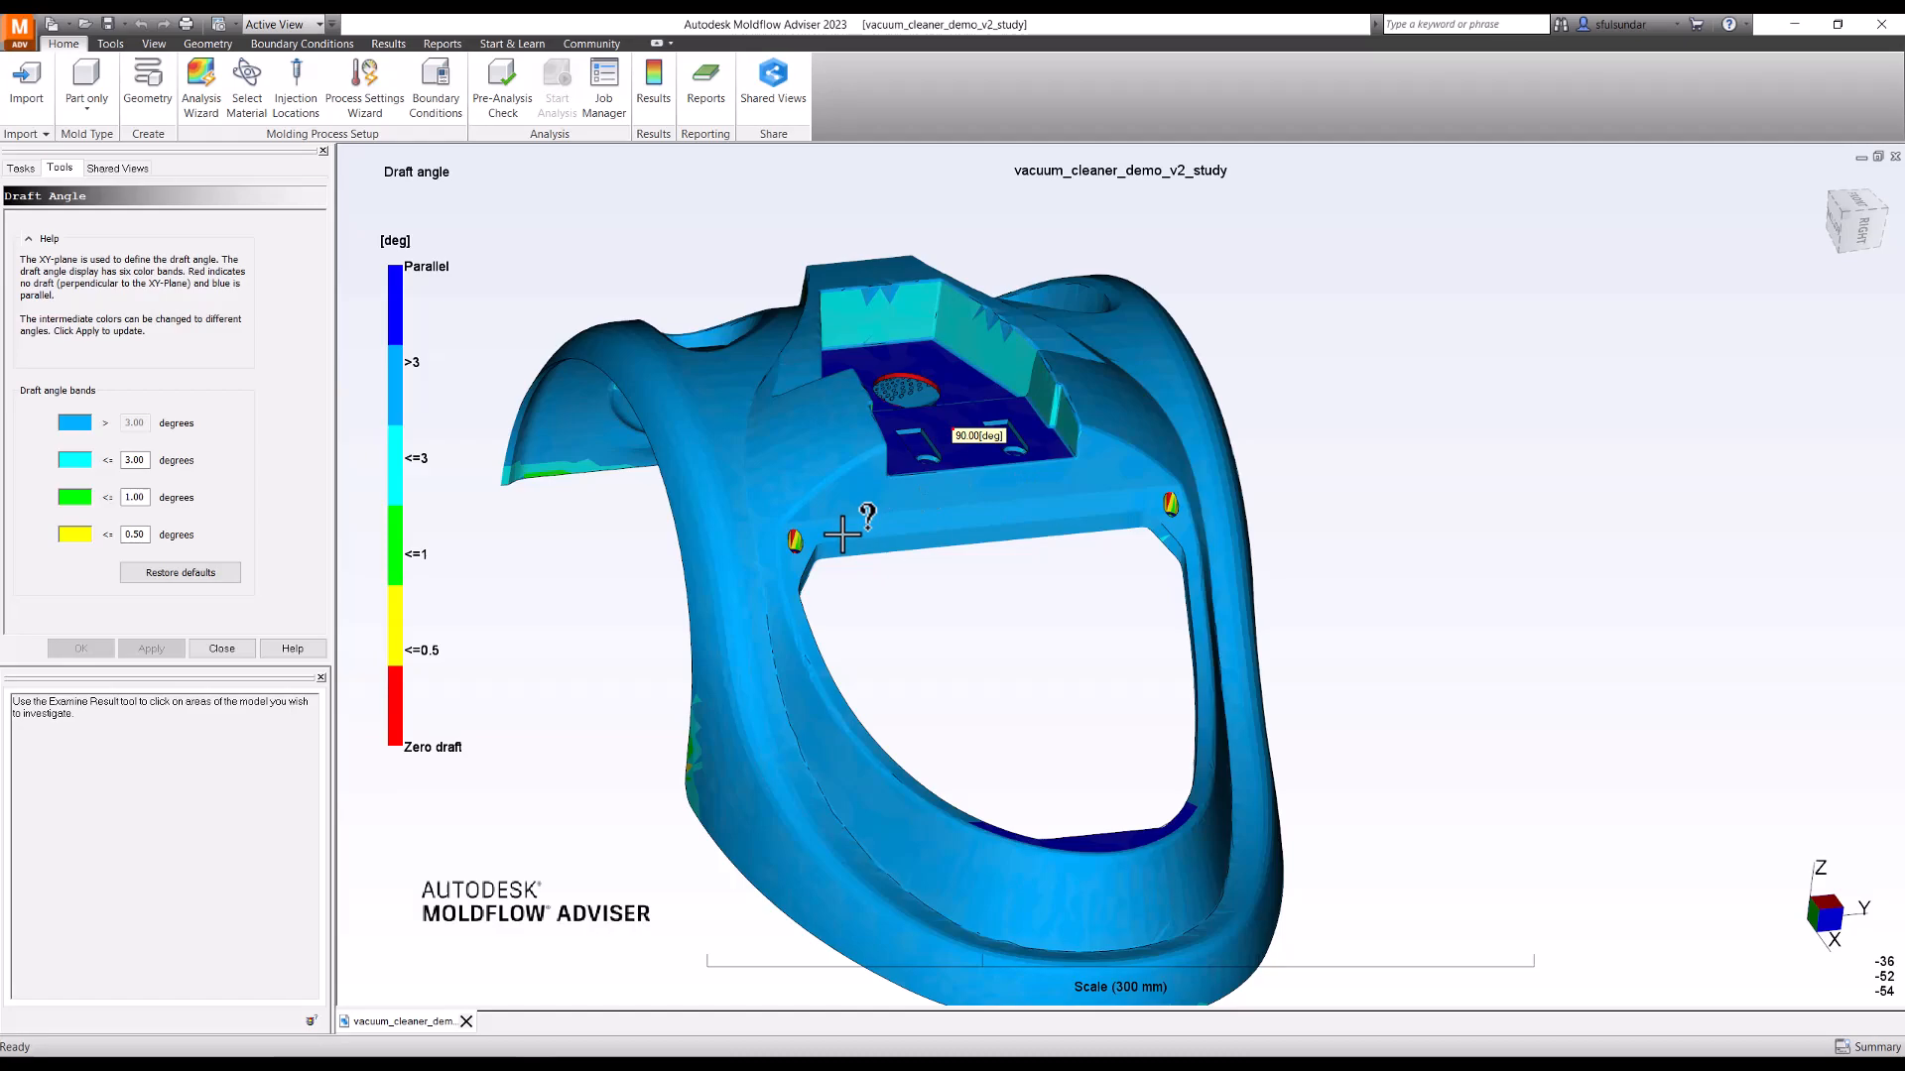
mouse_move(768, 737)
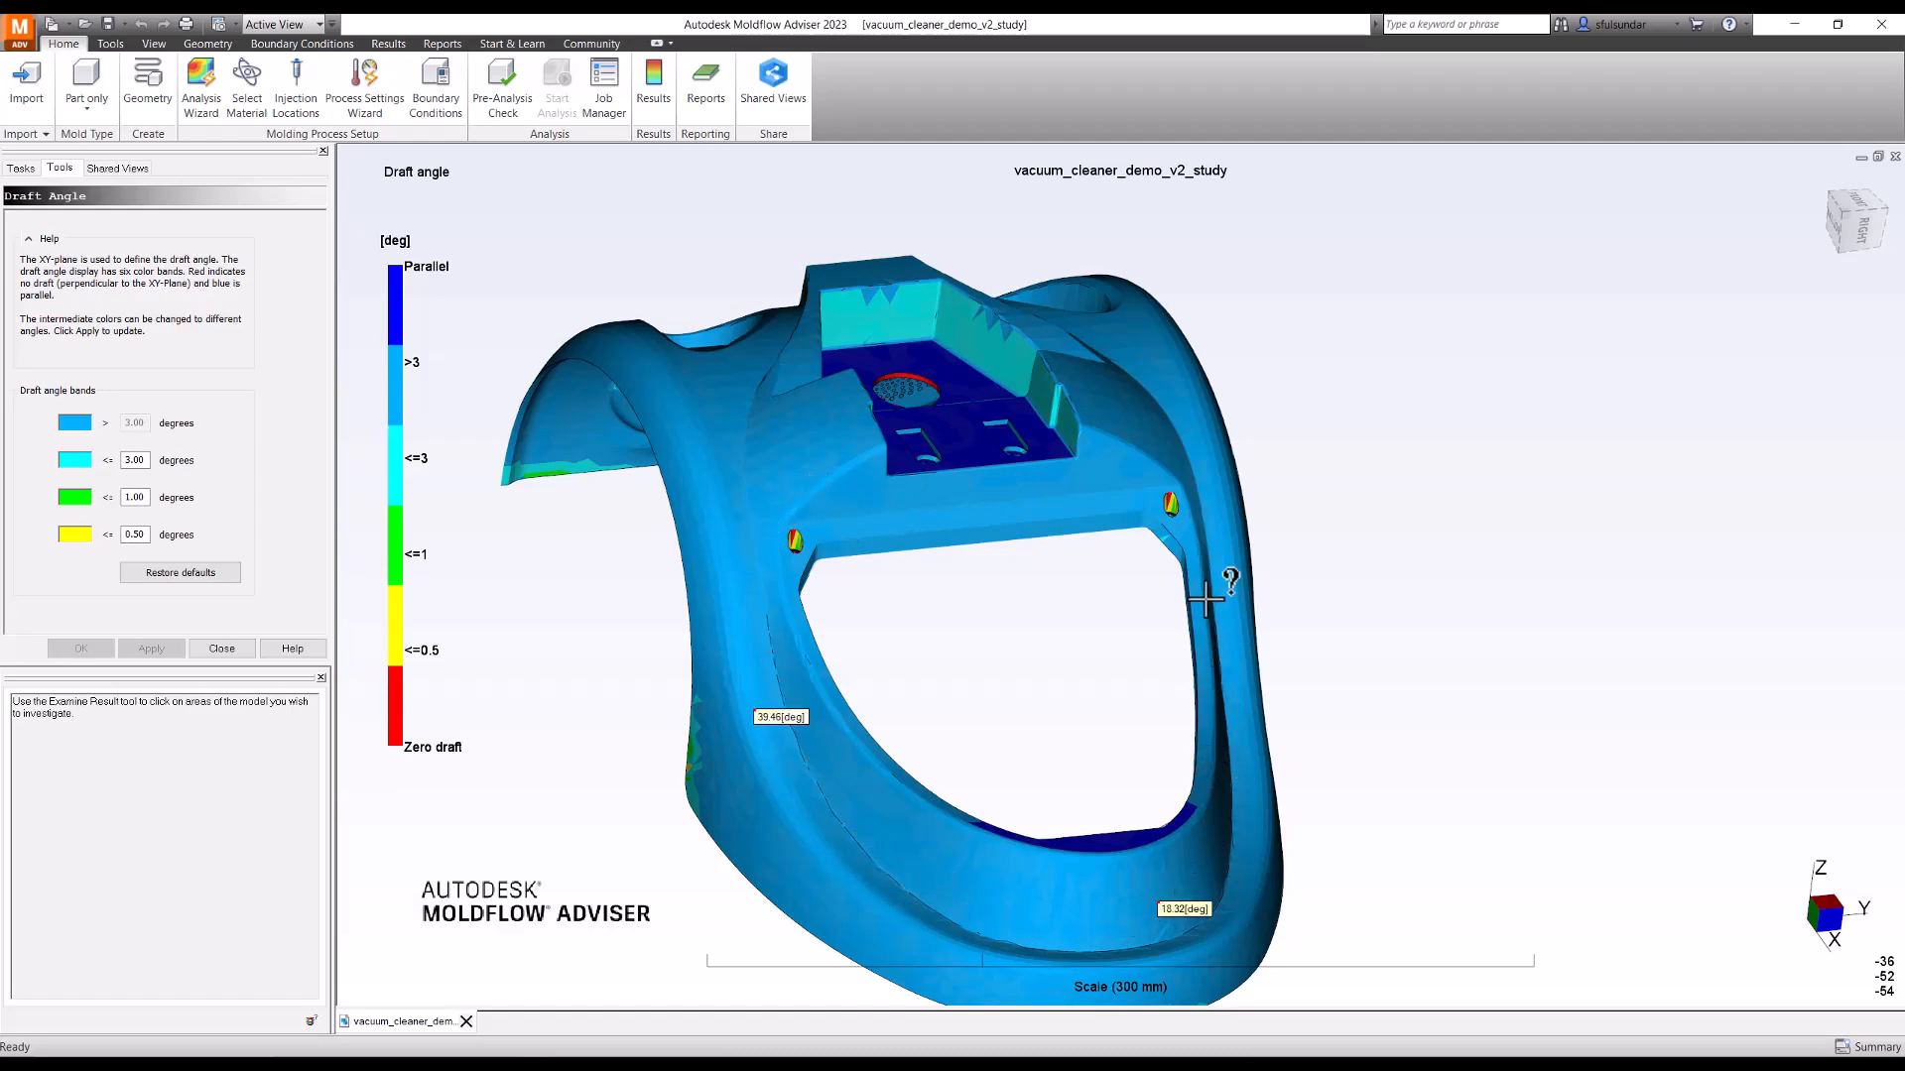
mouse_move(790, 401)
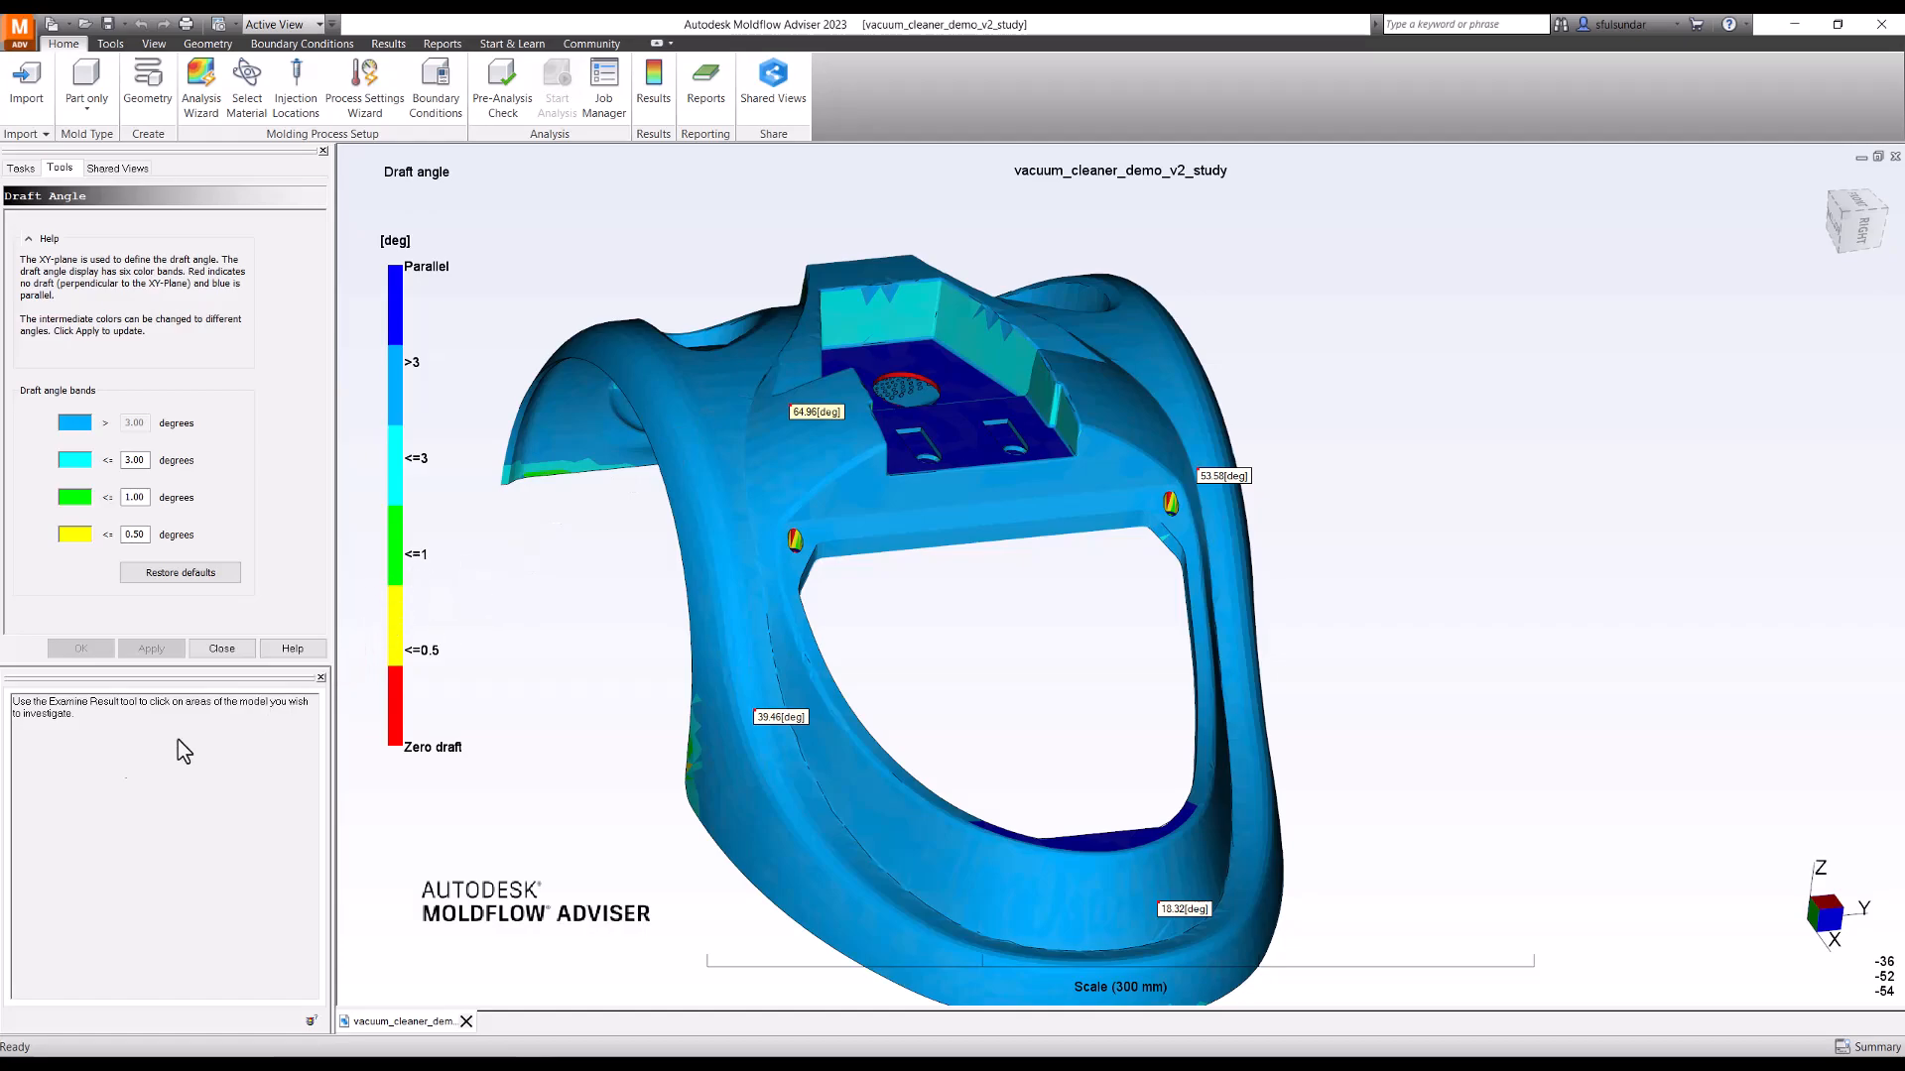
- Read draft angles (39.46°, 18.32°, 64.96°, 53.58°) and return to the task list
click(20, 167)
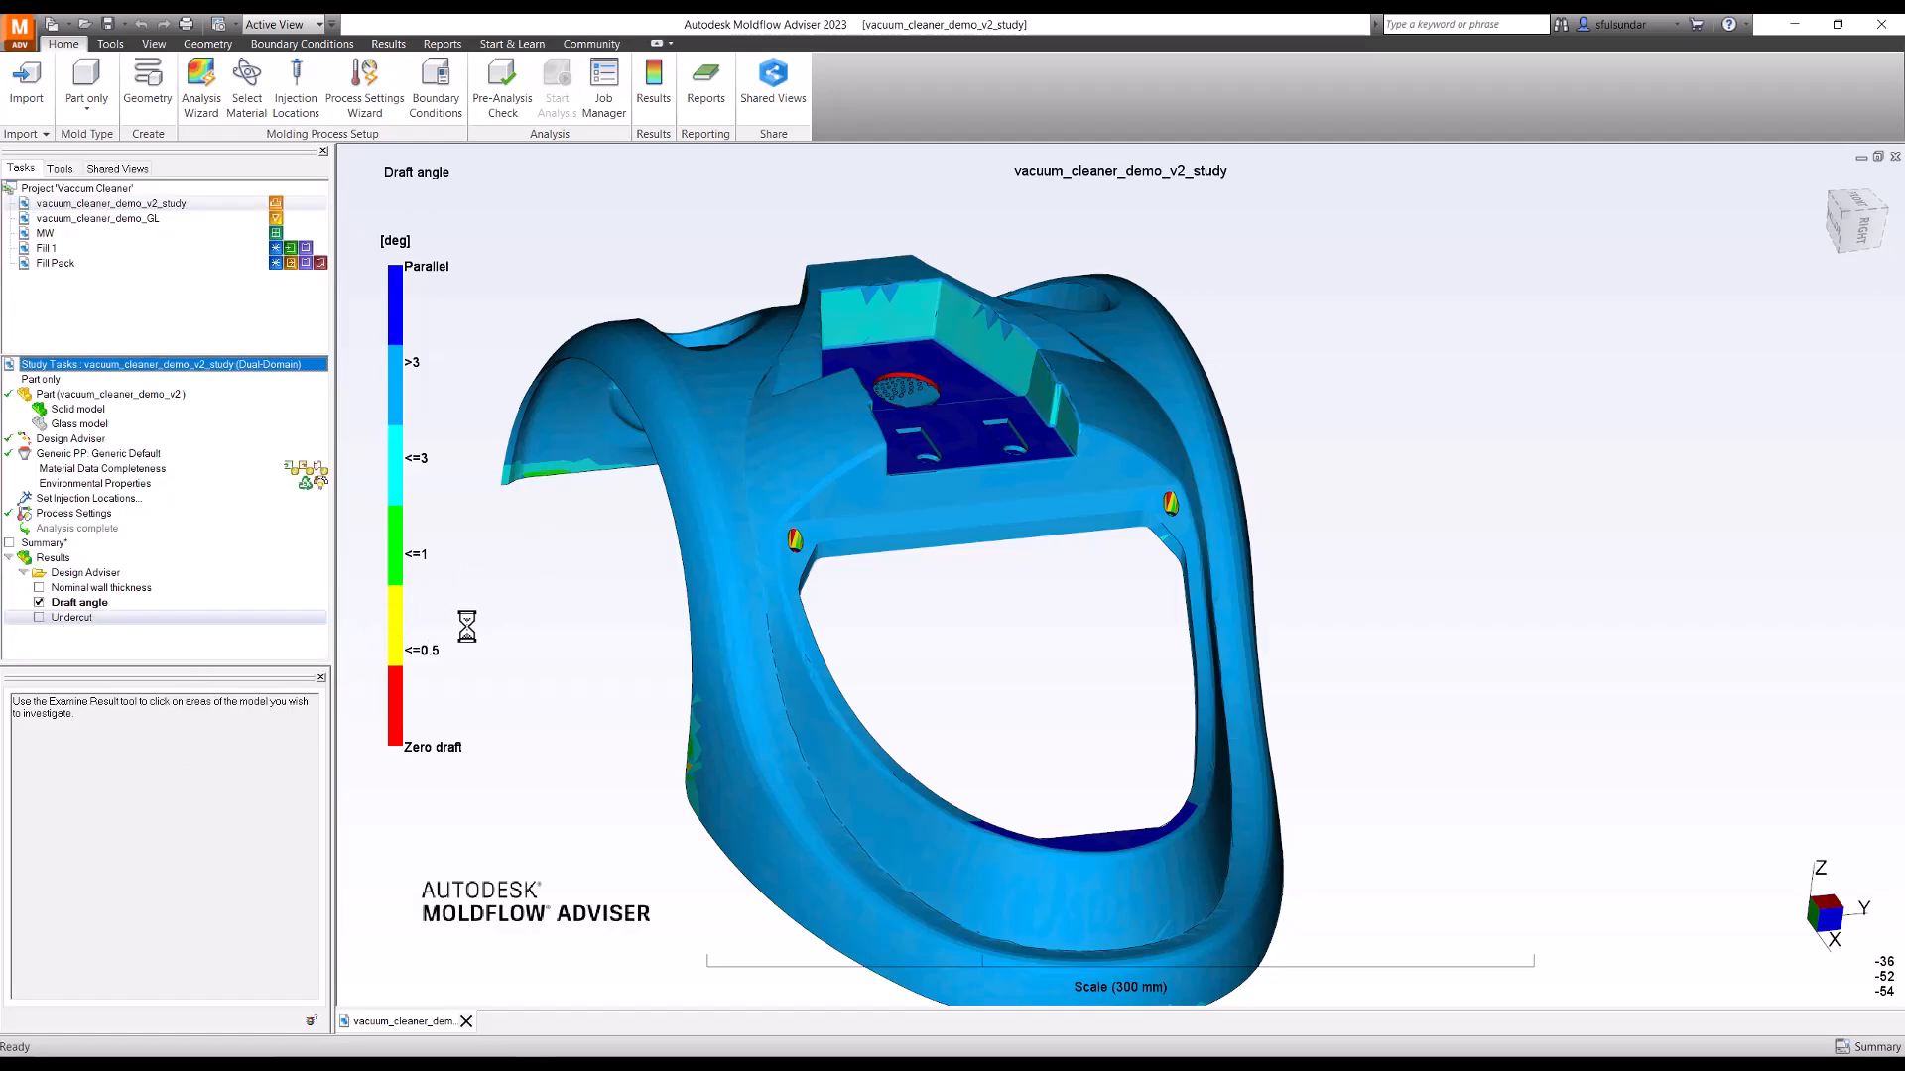
- Display the Undercut result for the vacuum cleaner part
click(59, 167)
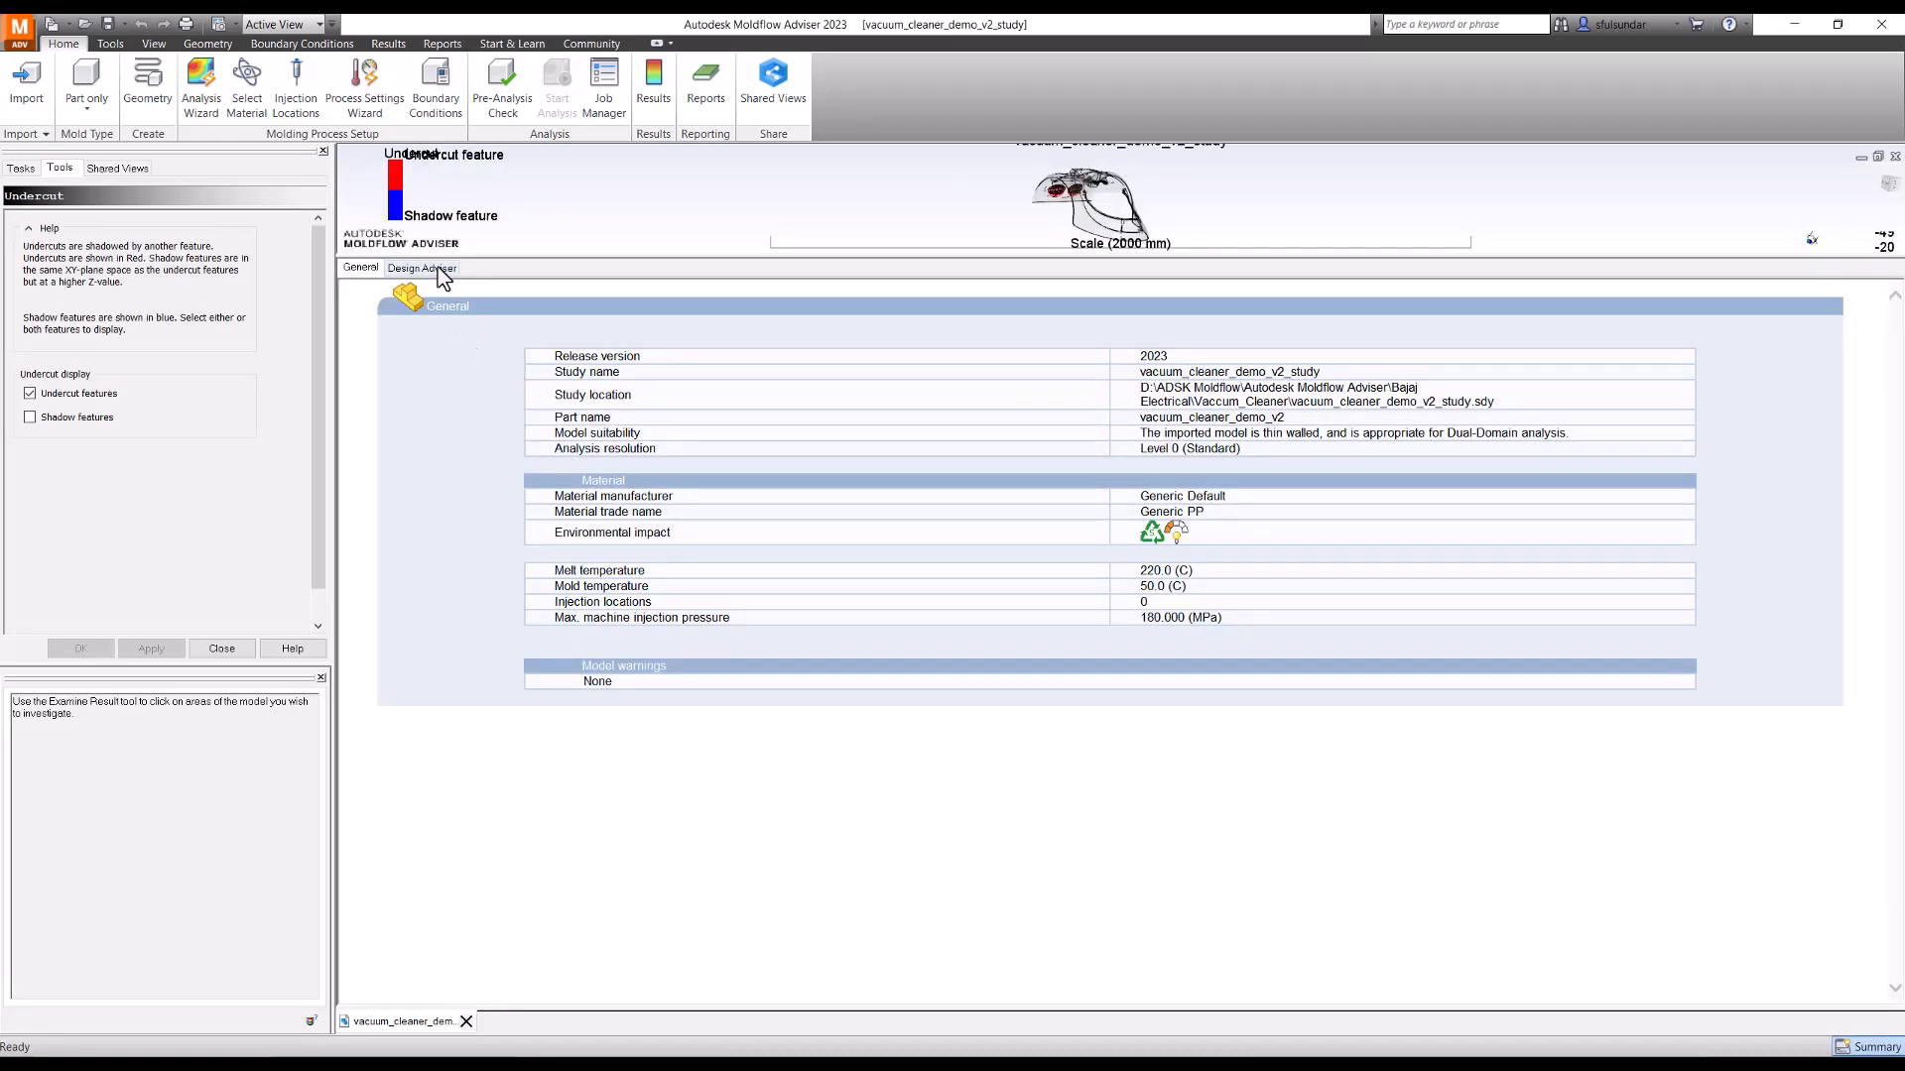
- Show the Design Adviser summary and highlight the 1.99 mm nominal wall and under-50% rows
click(421, 268)
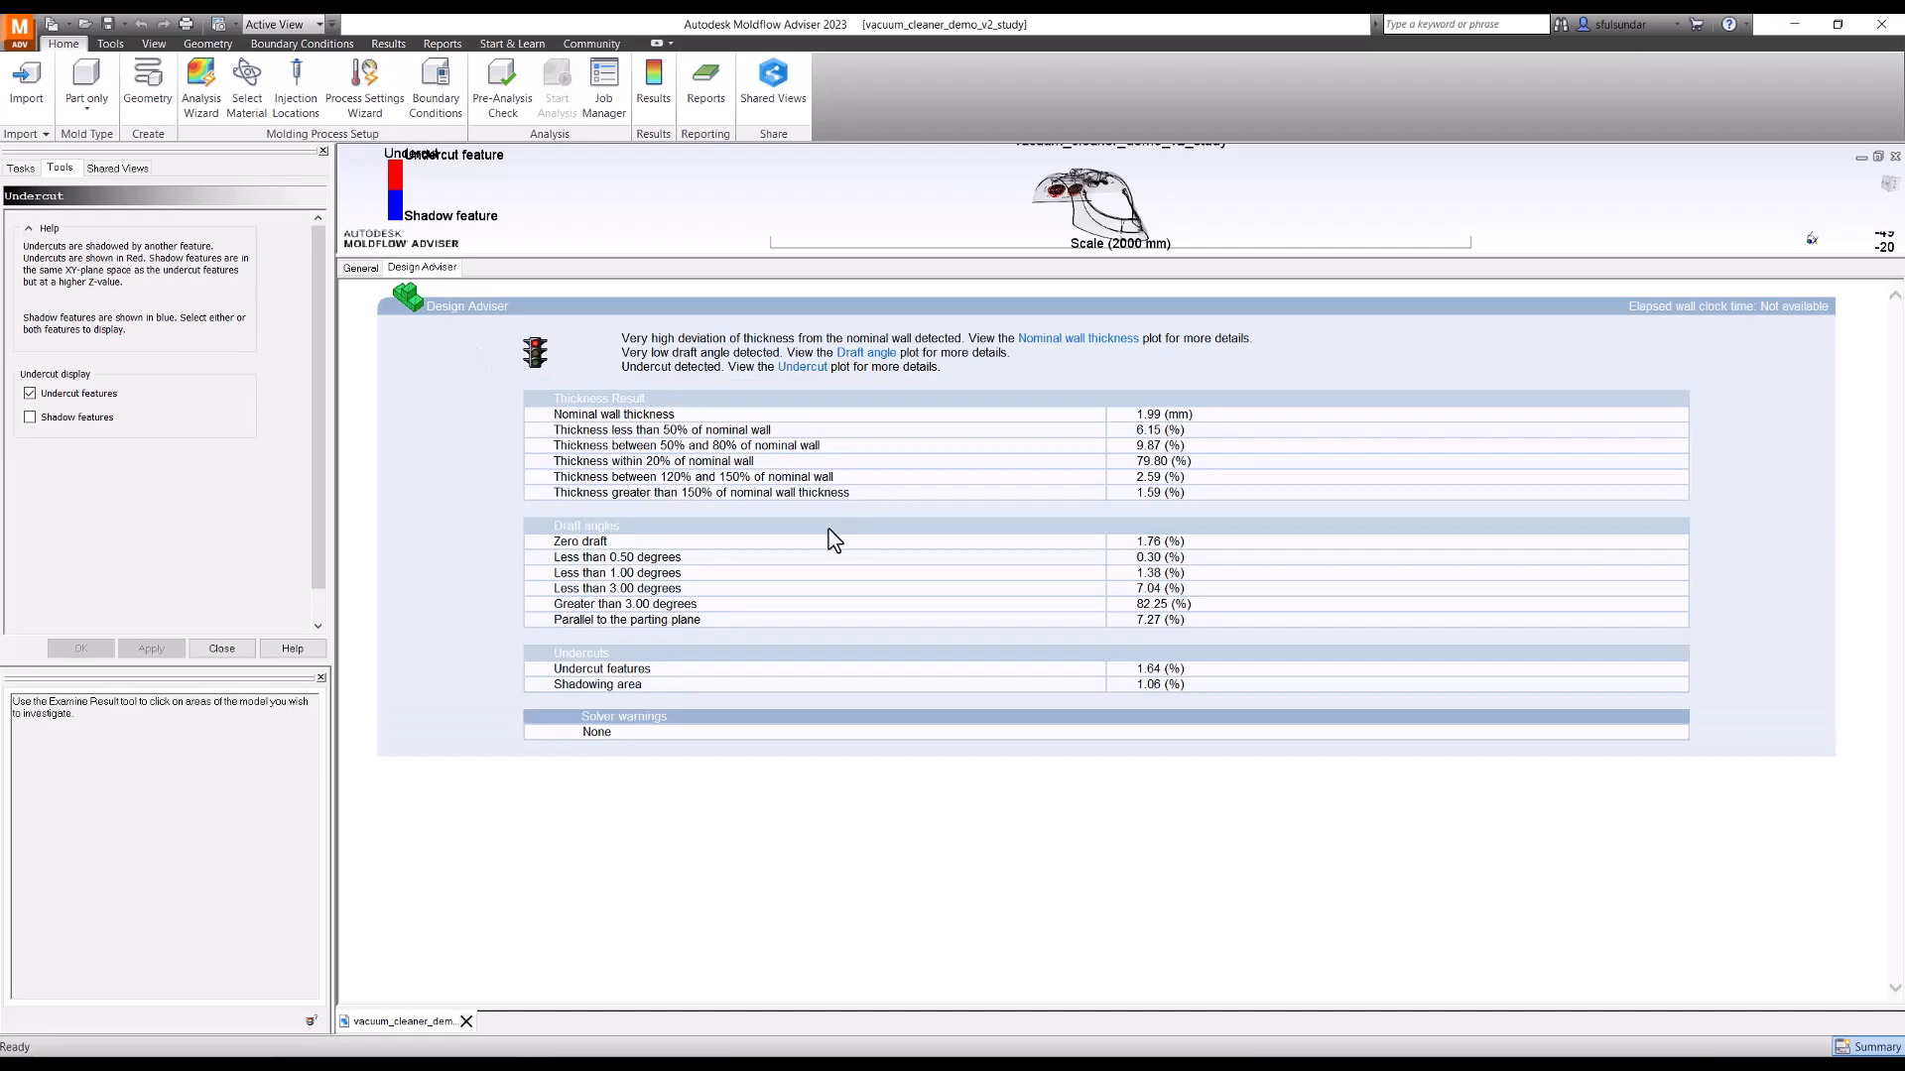
mouse_move(787, 476)
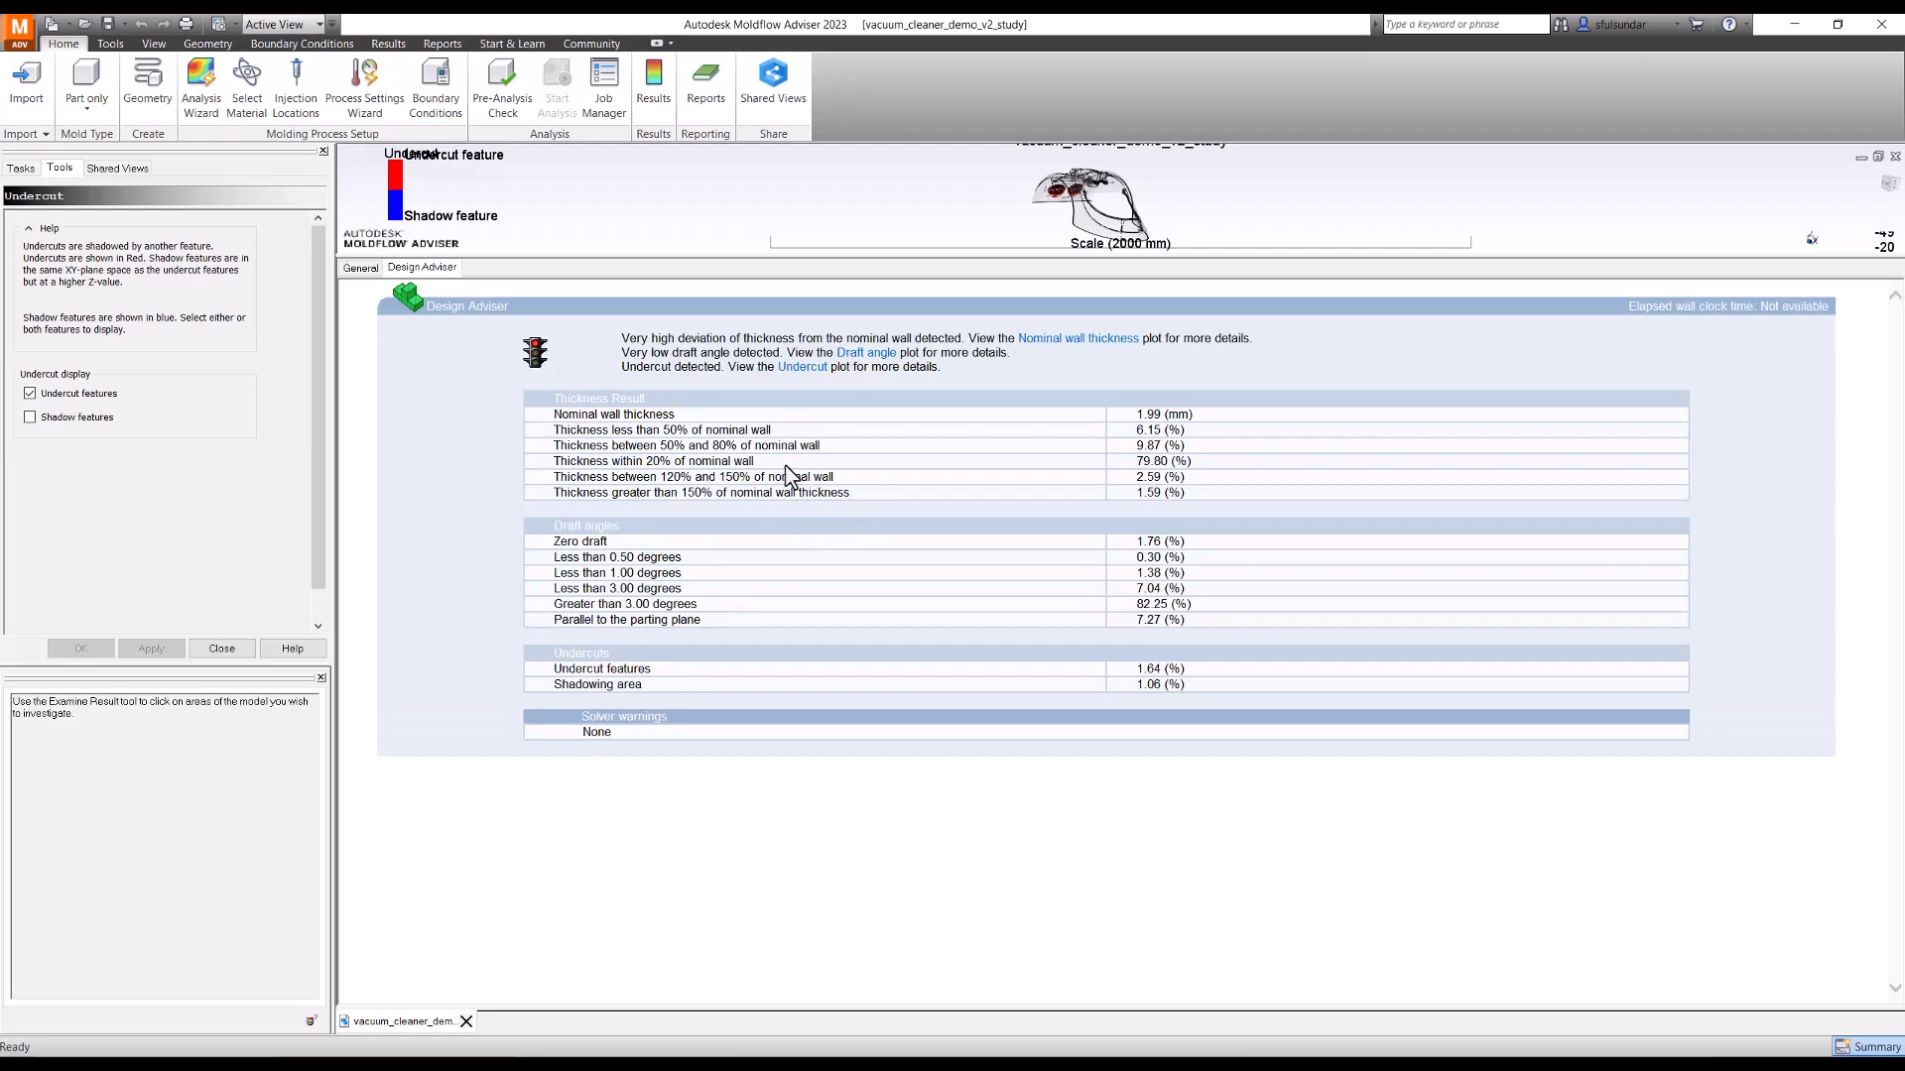
mouse_move(599, 430)
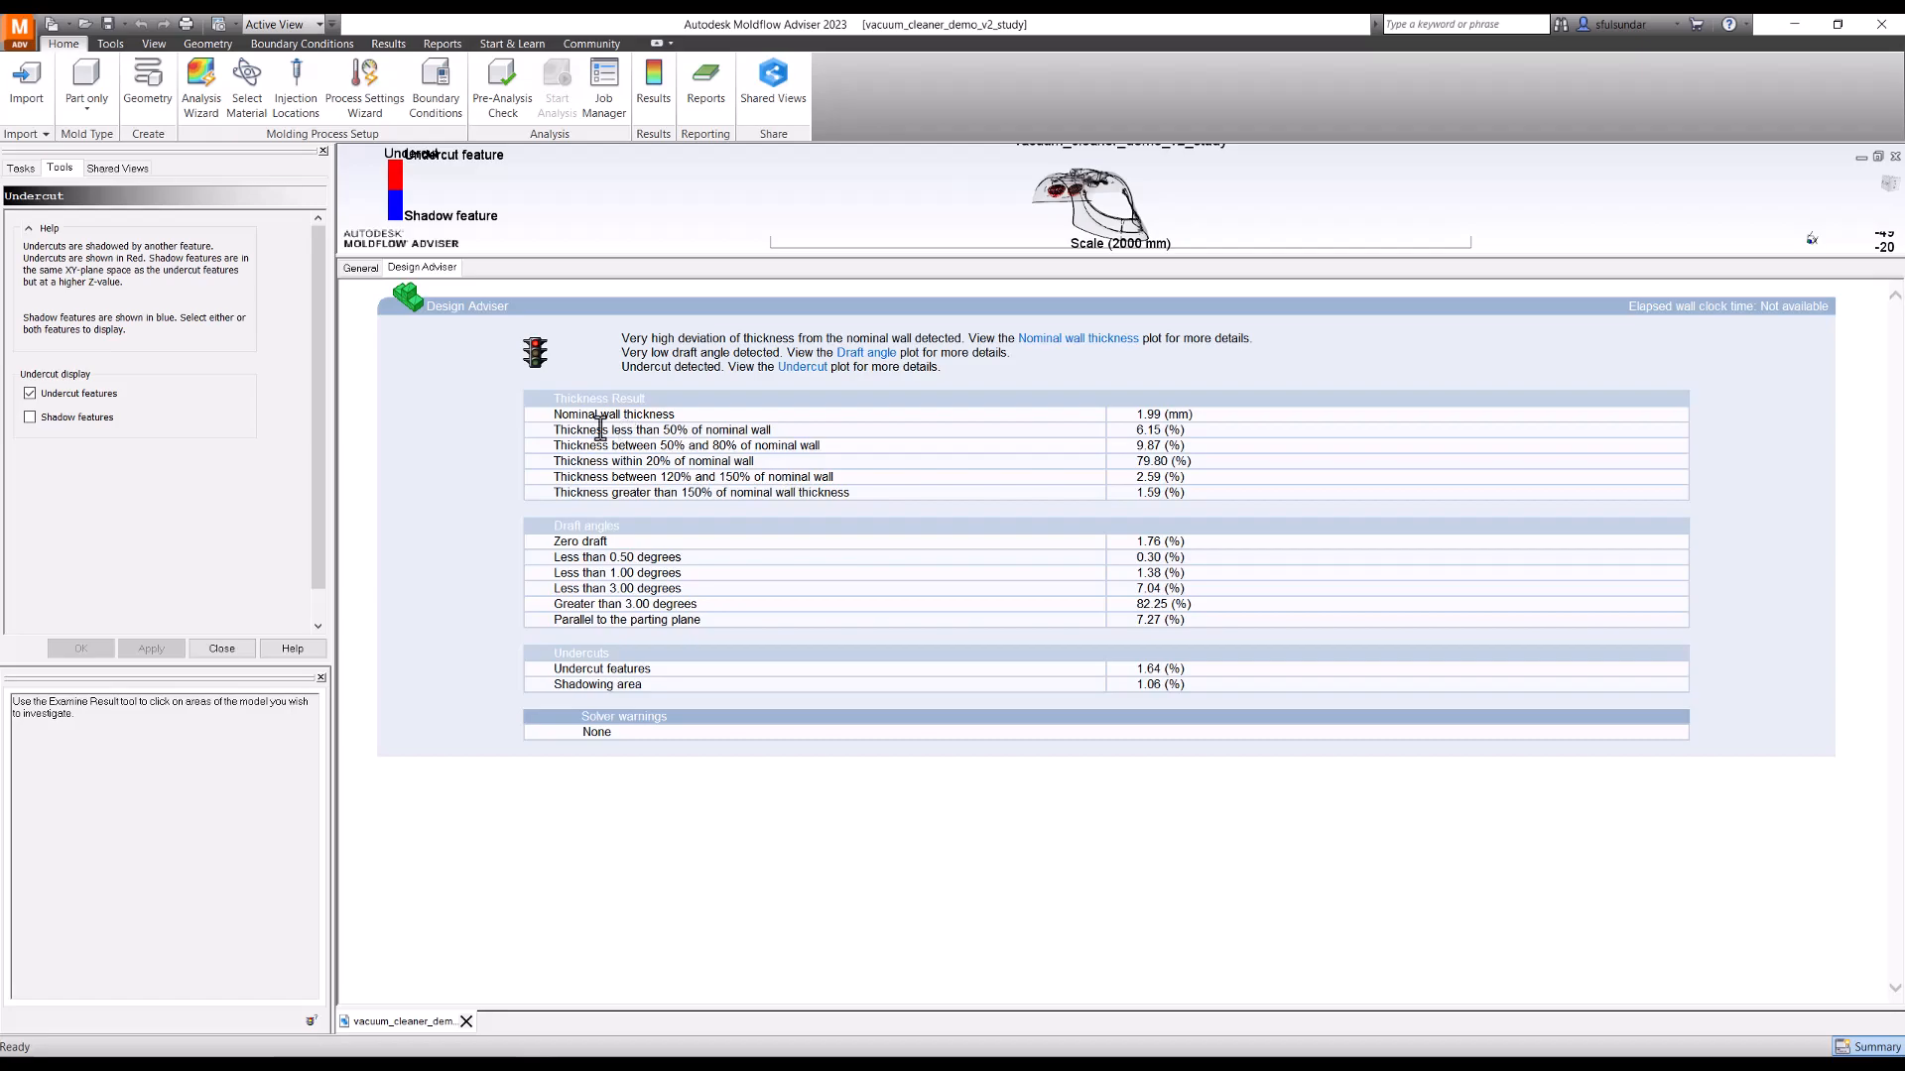
click(613, 415)
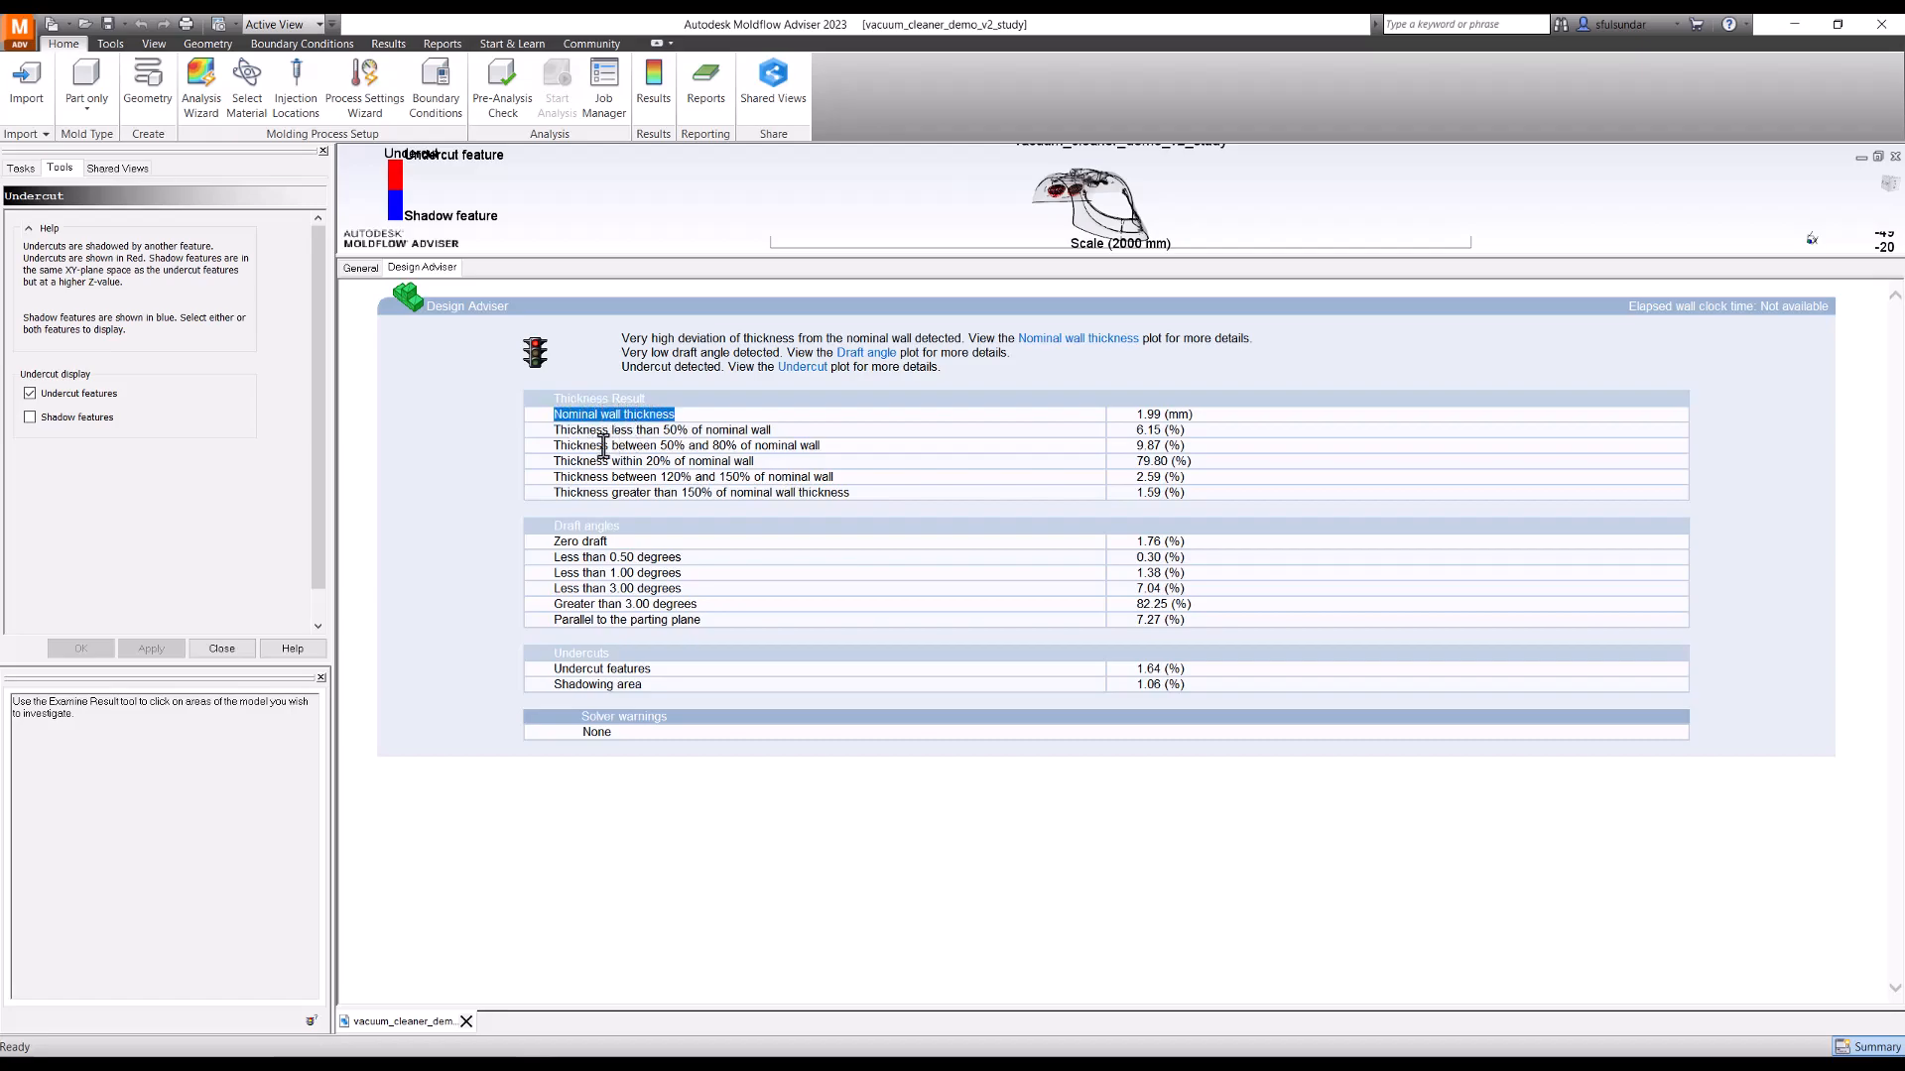
click(692, 428)
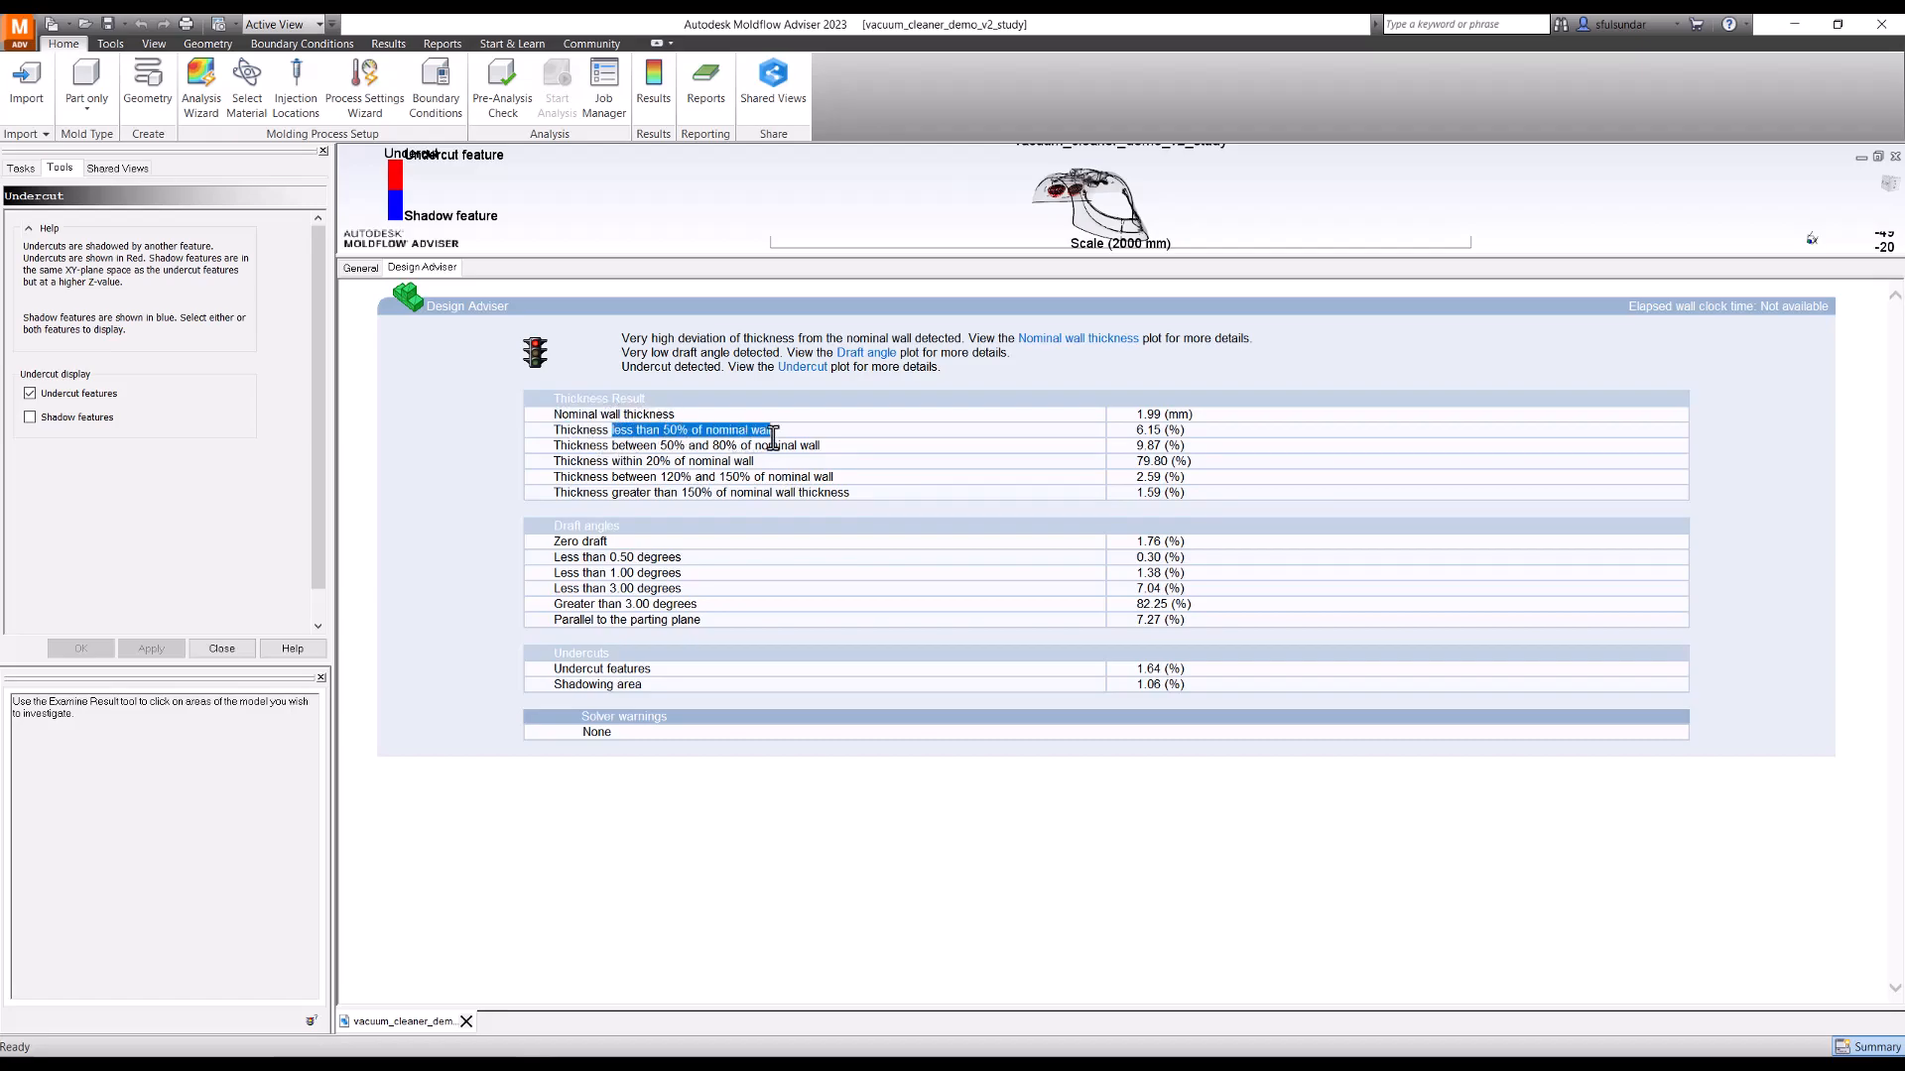